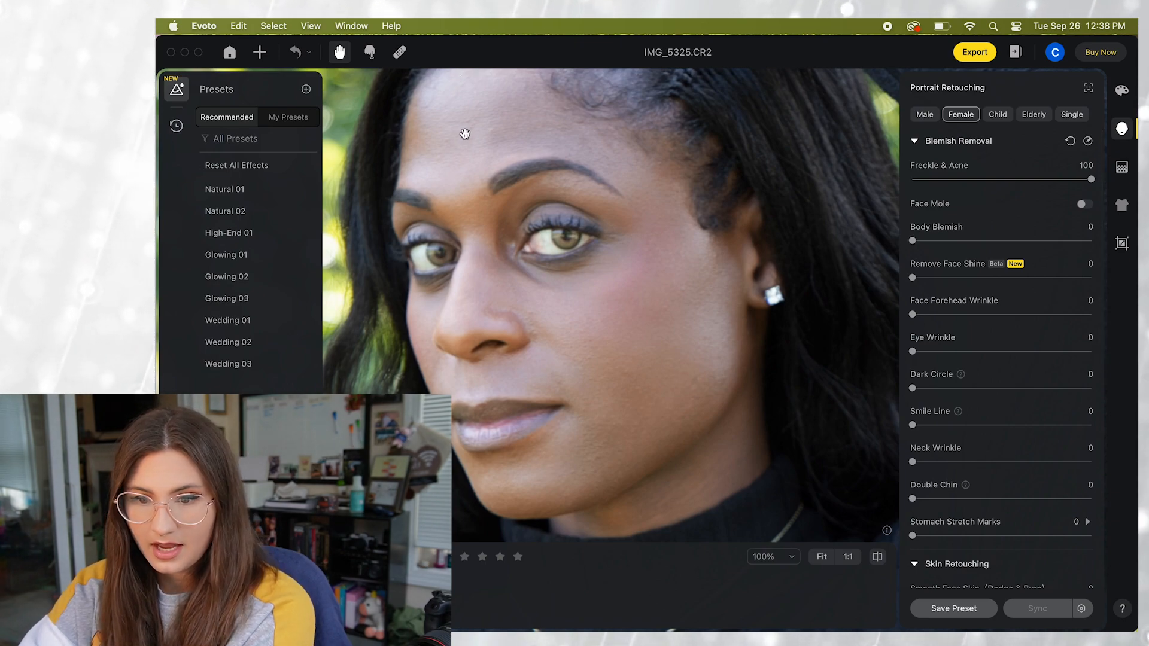
{"action": "mouse_move", "coordinate": [476, 147]}
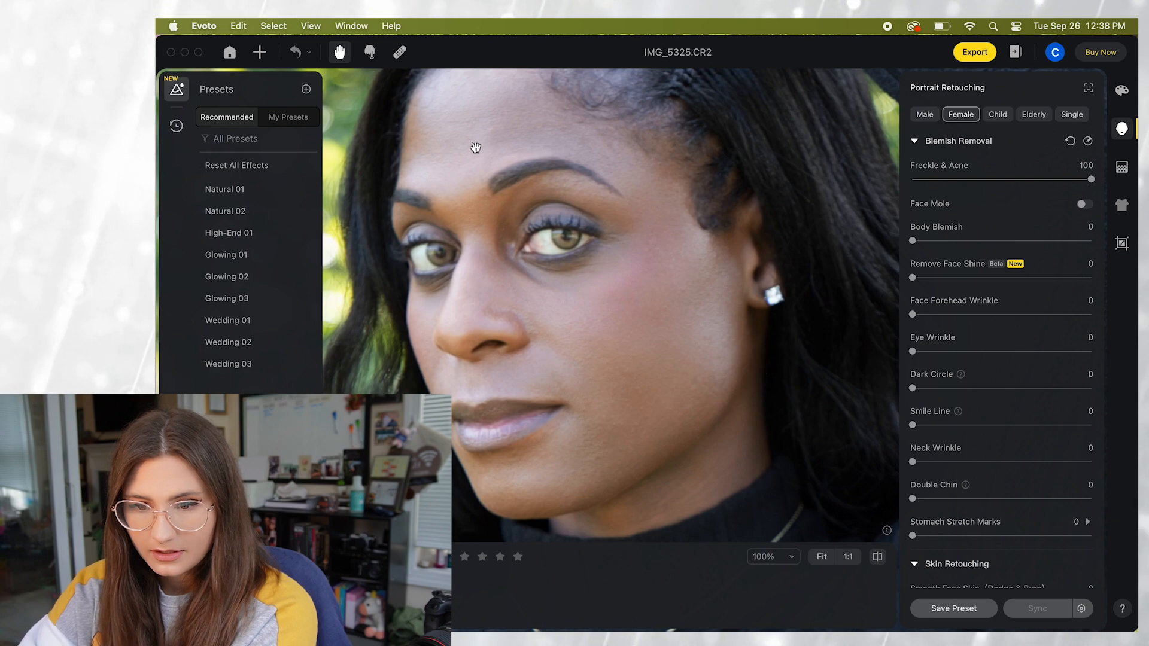
{"action": "mouse_move", "coordinate": [583, 242]}
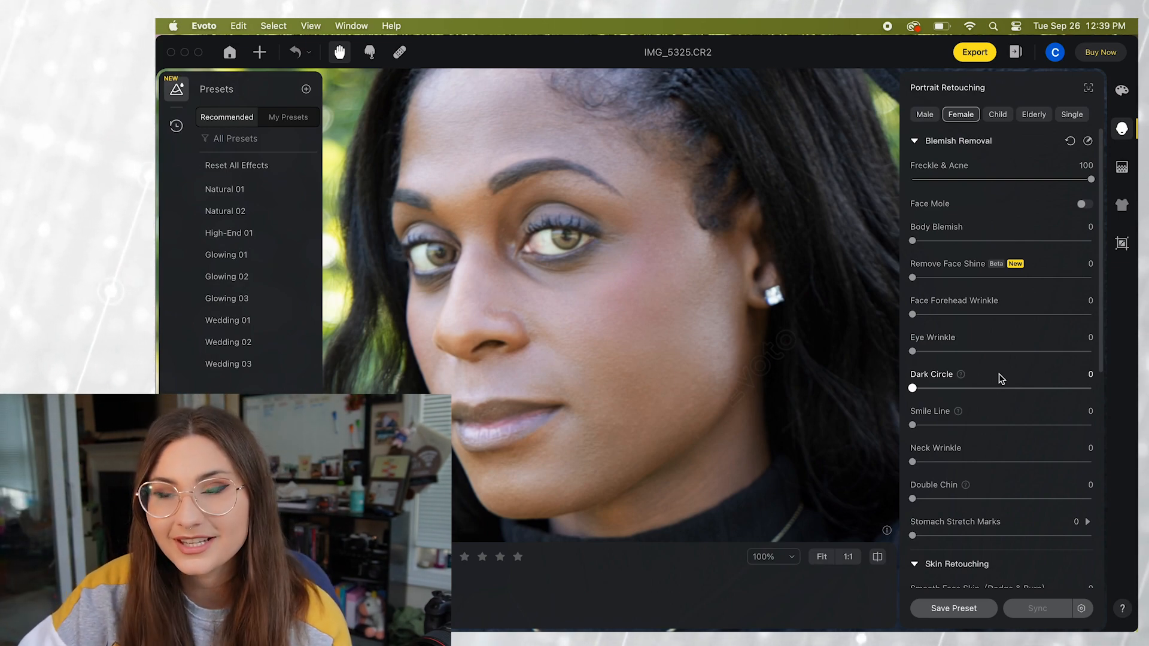
{"action": "mouse_move", "coordinate": [820, 254]}
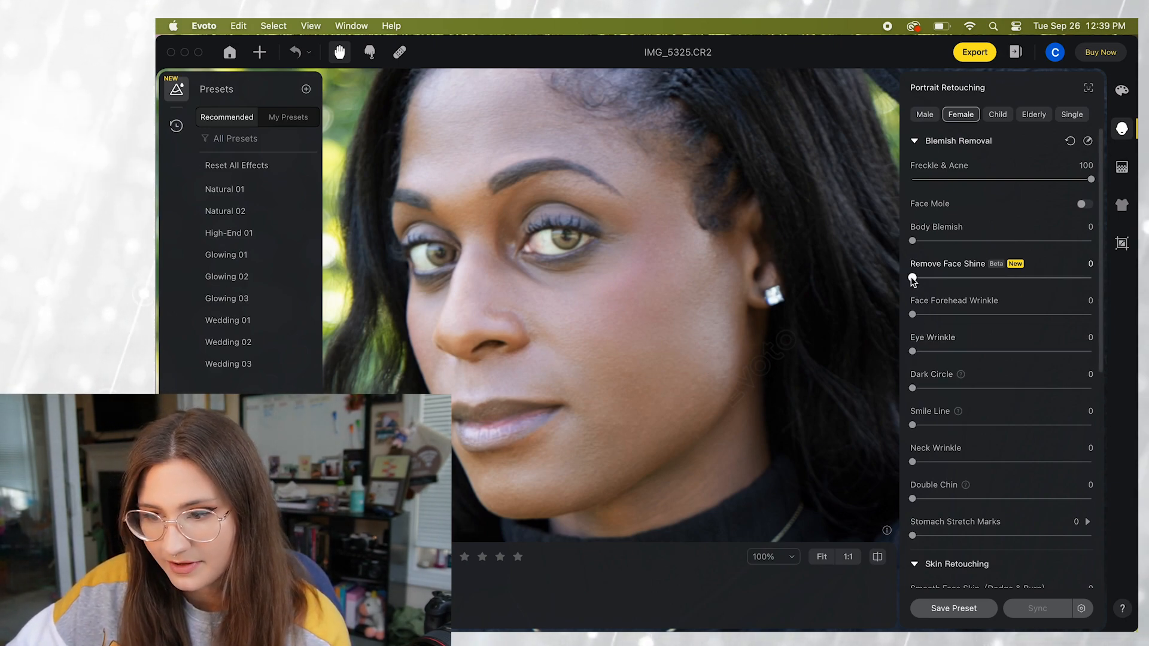
Set Remove Face Shine to 43 after trying it at full strength.
{"action": "left_click_drag", "start_coordinate": [912, 277], "coordinate": [1091, 278]}
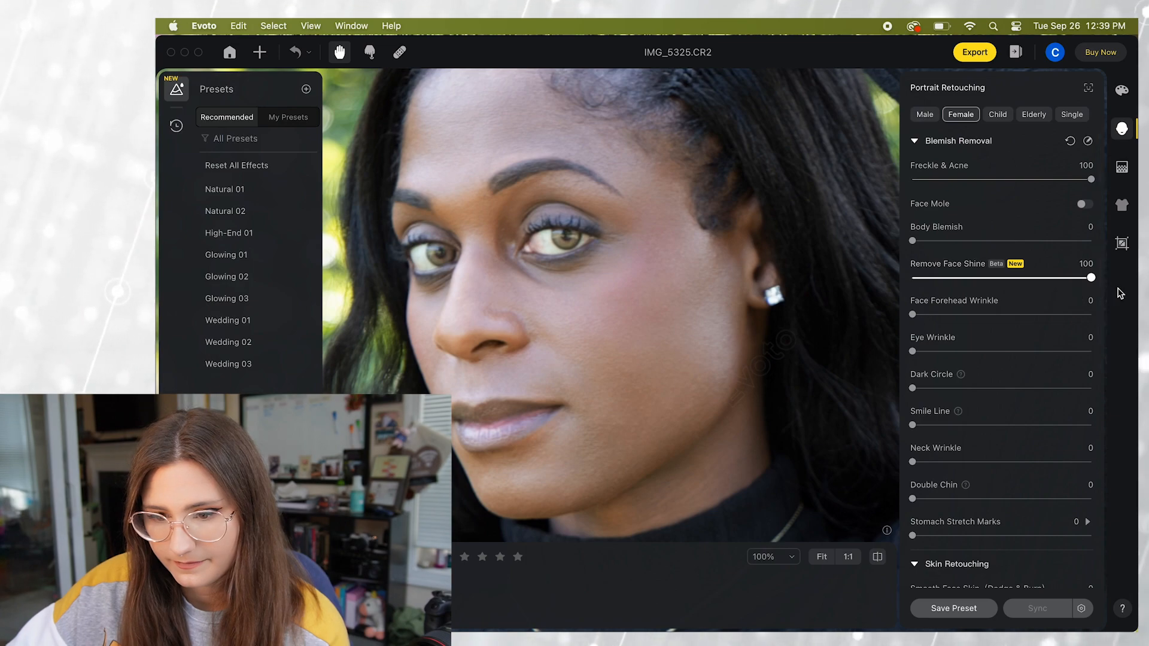
{"action": "left_click_drag", "start_coordinate": [1091, 277], "coordinate": [988, 277]}
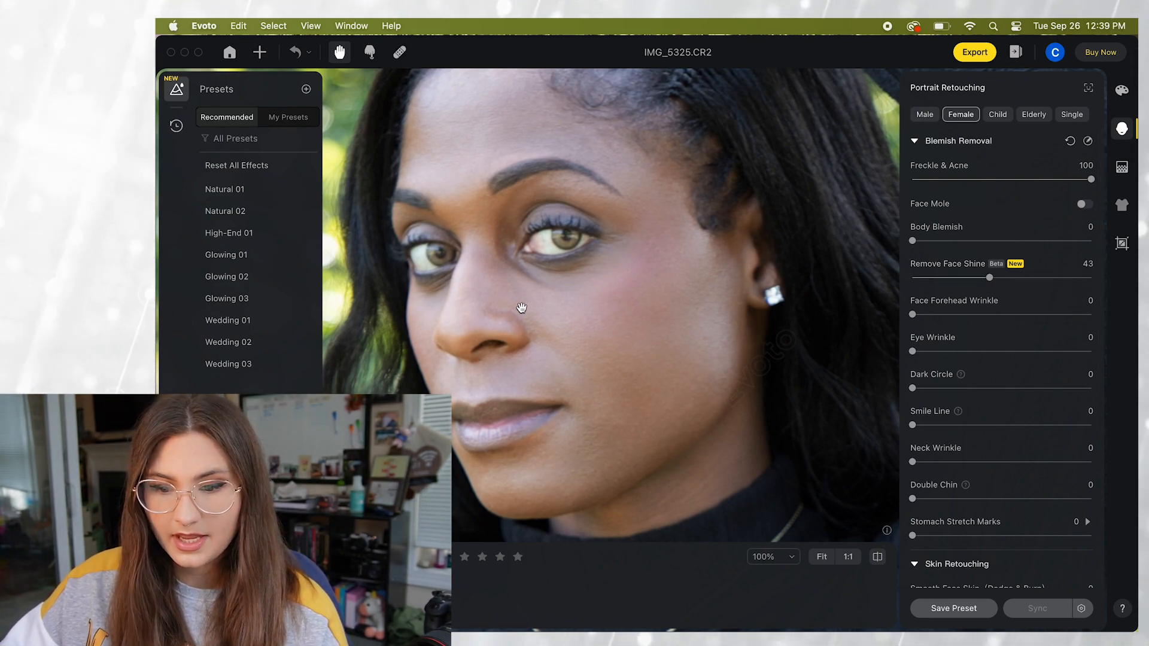
{"action": "mouse_move", "coordinate": [574, 333]}
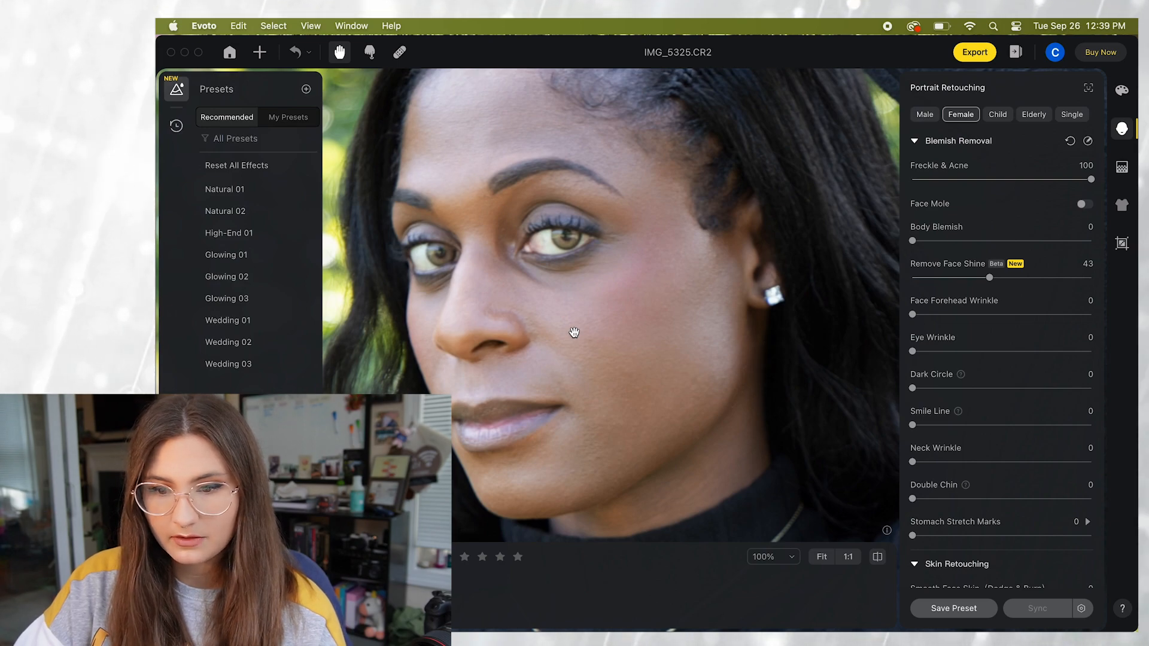
Set Eye Wrinkle smoothing to 36 and Dark Circle removal to 100.
{"action": "scroll", "scroll_direction": "down", "scroll_amount": 3}
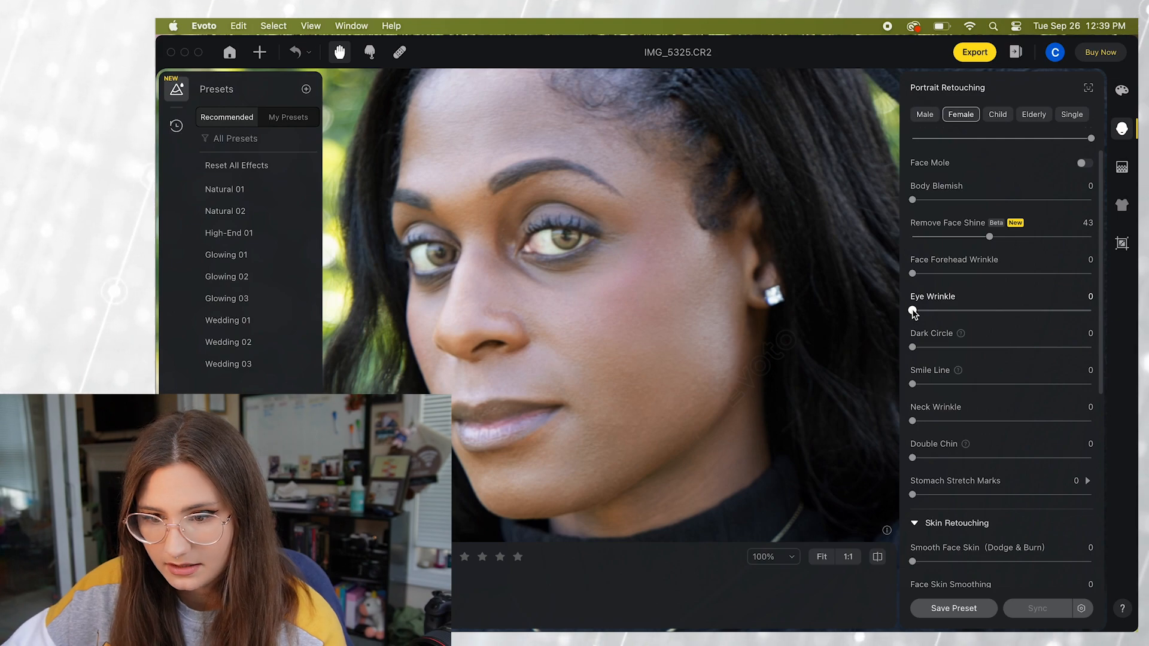
{"action": "left_click_drag", "start_coordinate": [913, 310], "coordinate": [975, 310]}
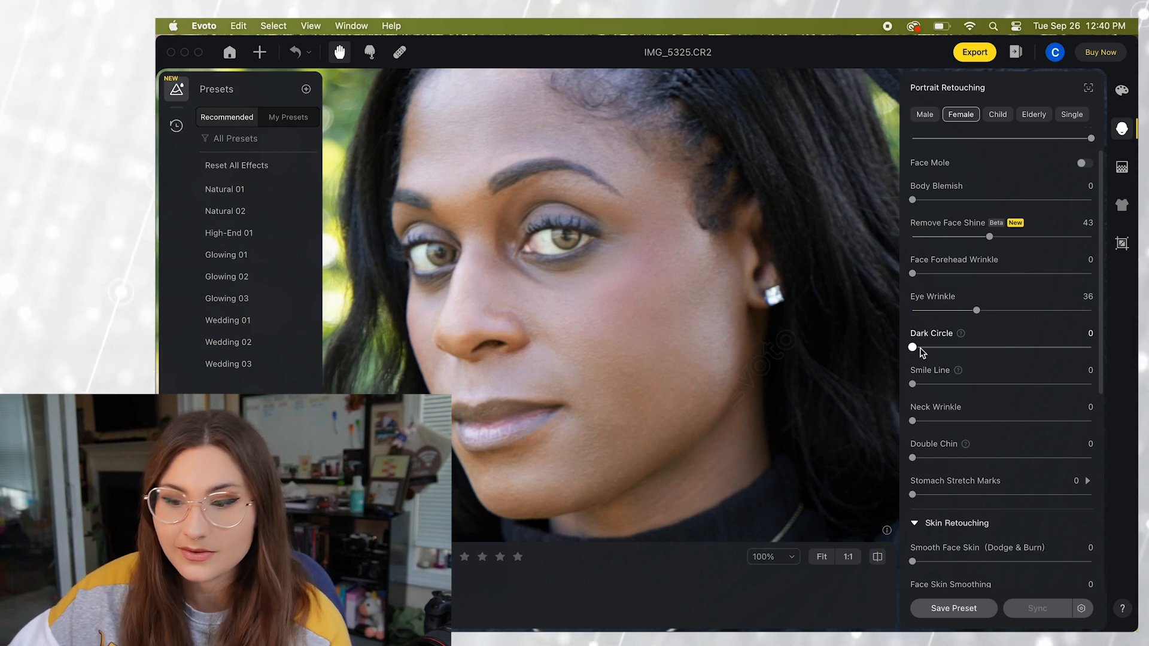
{"action": "left_click_drag", "start_coordinate": [912, 347], "coordinate": [923, 347]}
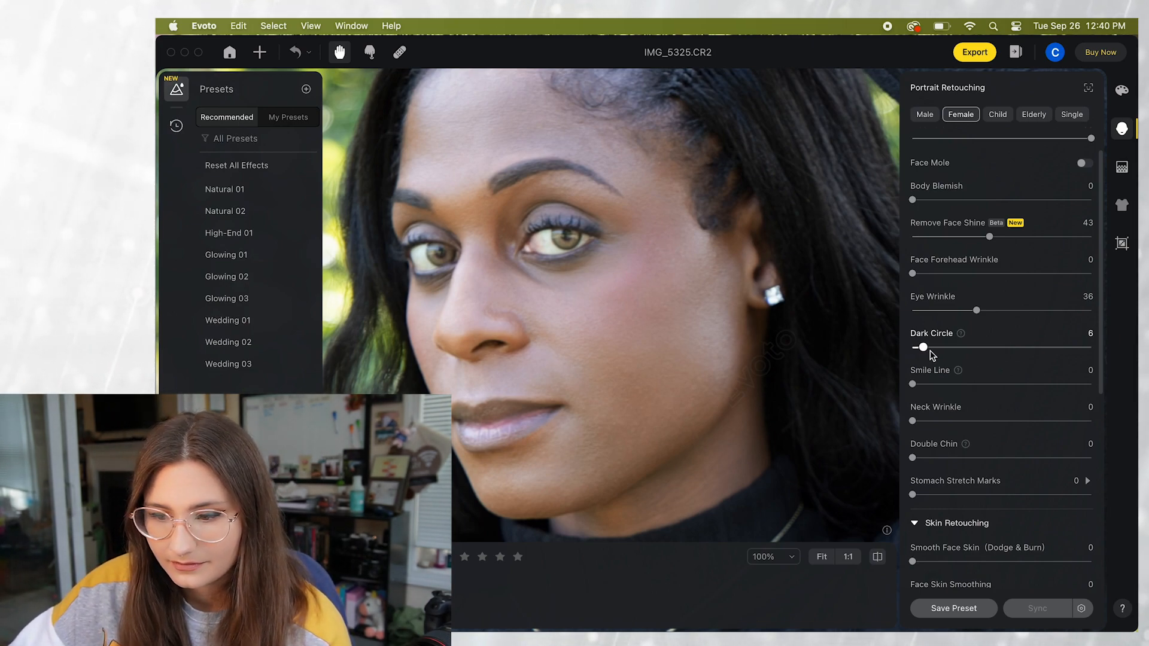
{"action": "left_click_drag", "start_coordinate": [923, 347], "coordinate": [997, 347]}
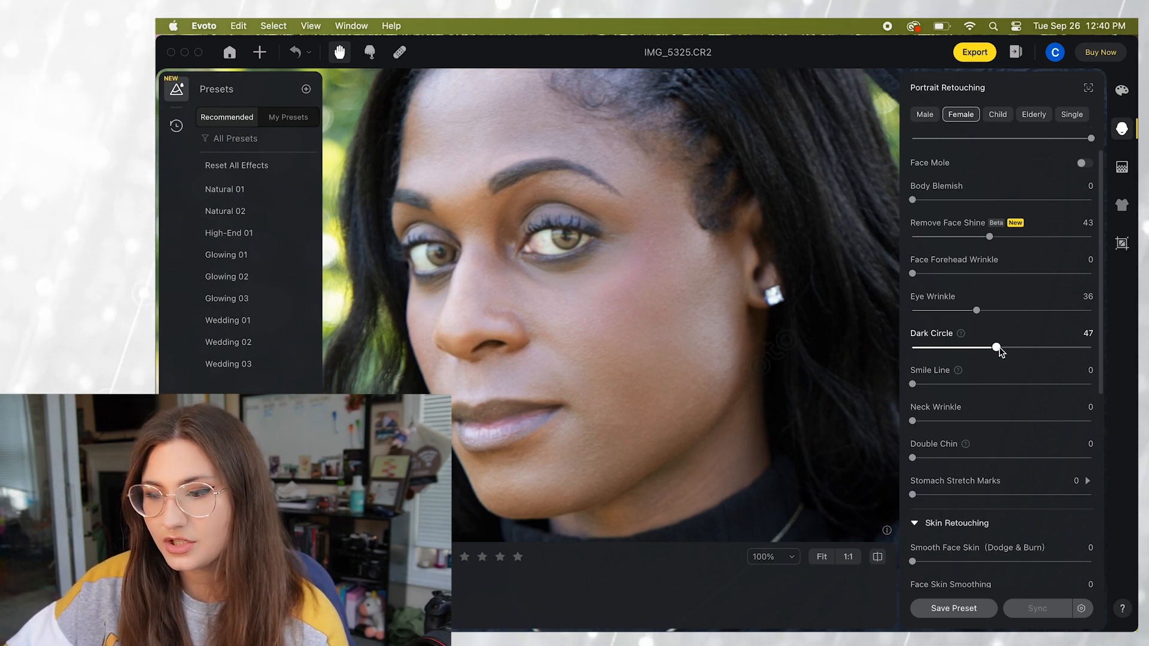
{"action": "left_click_drag", "start_coordinate": [997, 347], "coordinate": [1090, 348]}
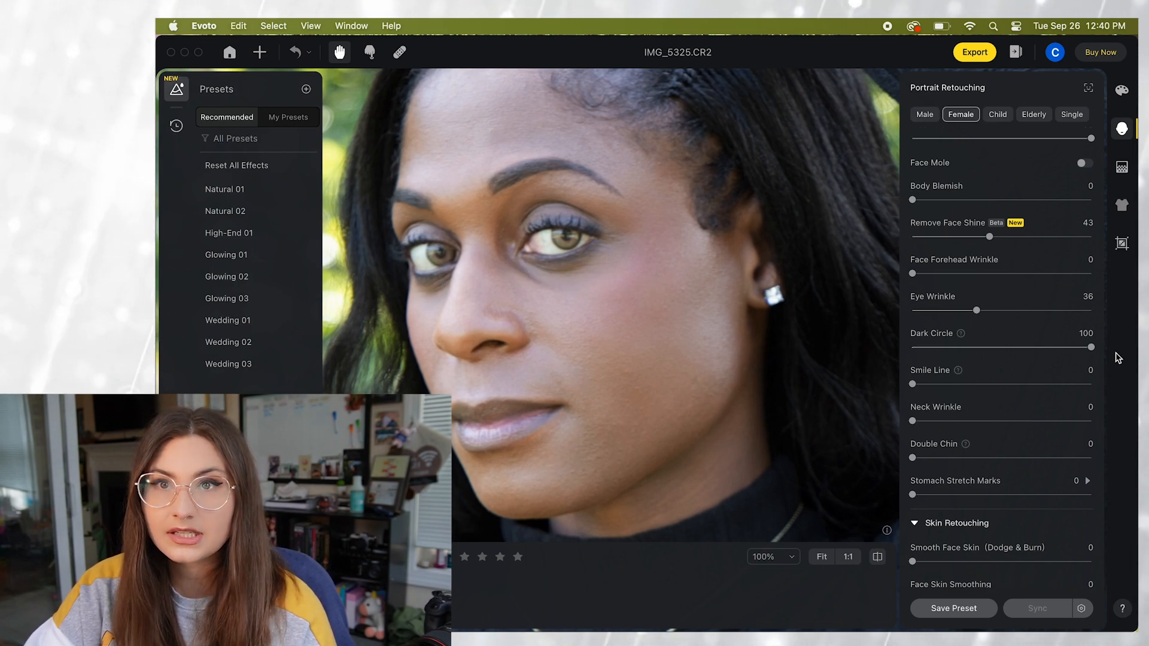
Set Smooth Face Skin (Dodge & Burn) to 10.
{"action": "scroll", "scroll_direction": "down", "scroll_amount": 3}
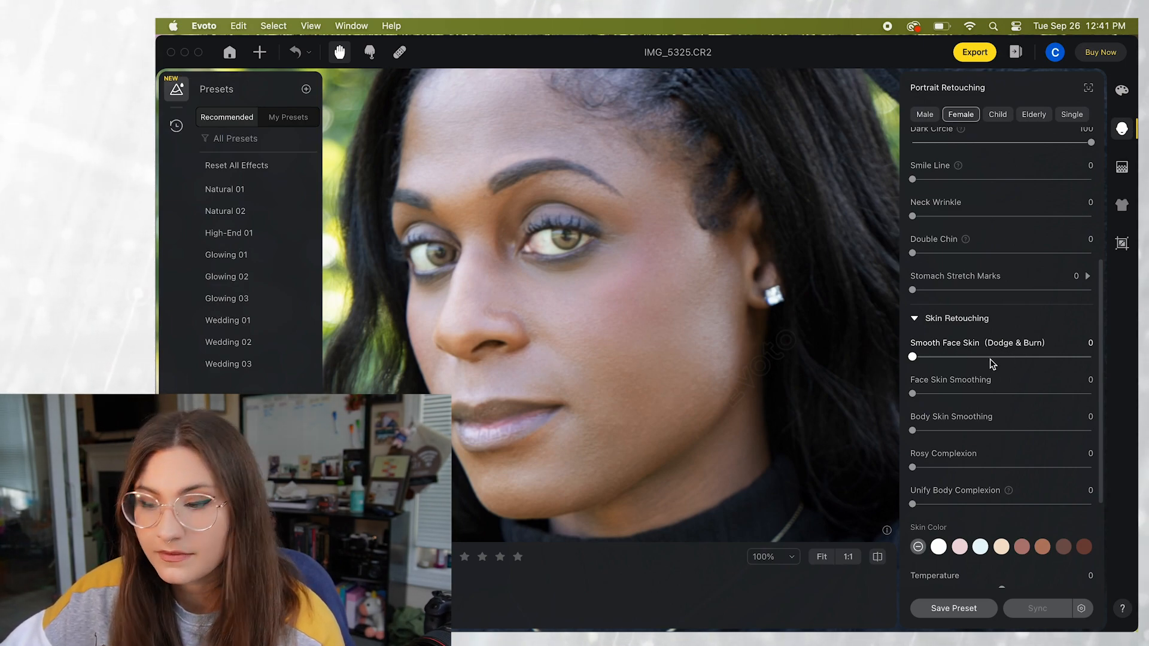
{"action": "left_click_drag", "start_coordinate": [912, 356], "coordinate": [928, 356]}
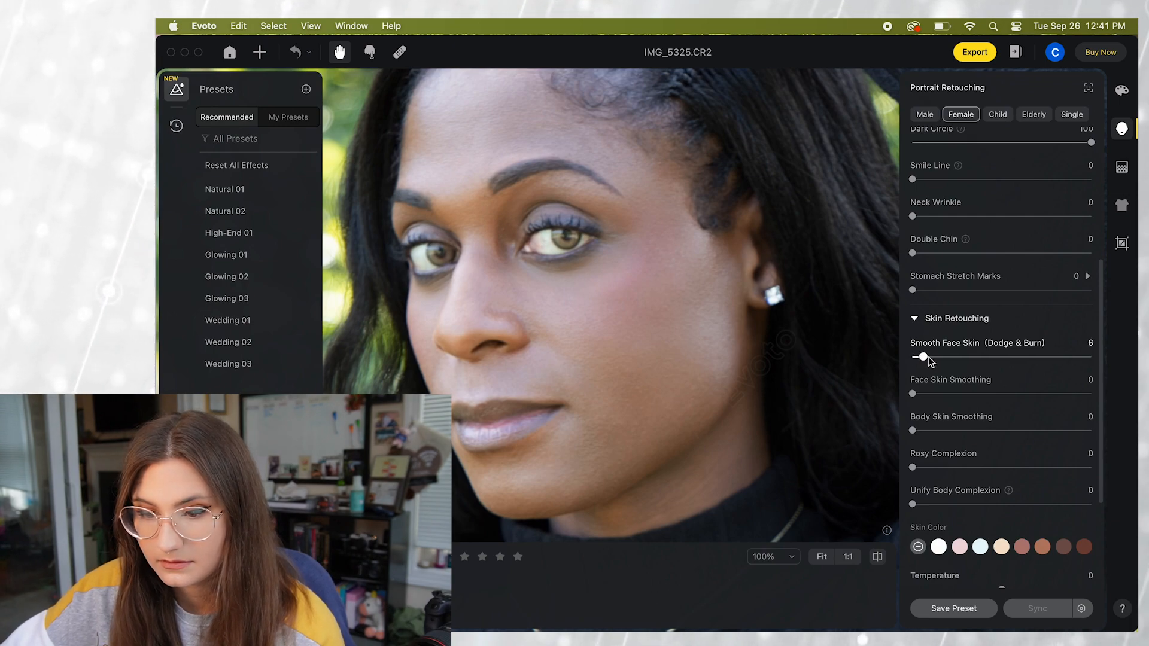
{"action": "left_click_drag", "start_coordinate": [924, 357], "coordinate": [934, 357]}
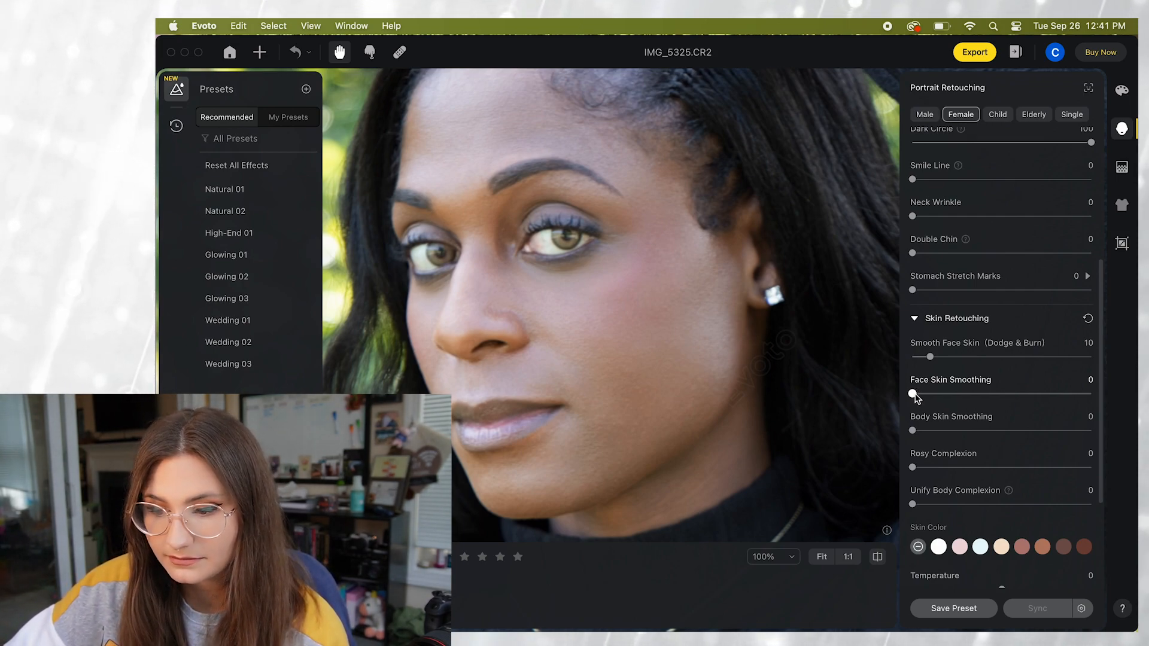
Settle Face Skin Smoothing at about 28 after trying higher values.
{"action": "left_click_drag", "start_coordinate": [912, 393], "coordinate": [987, 393]}
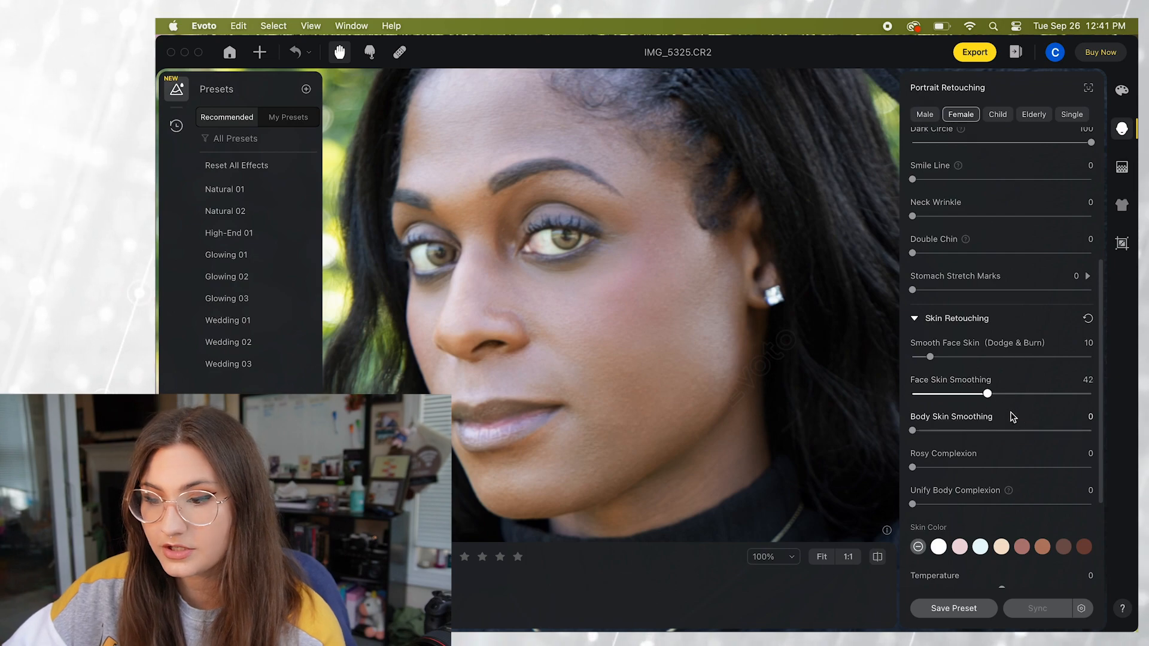
{"action": "left_click_drag", "start_coordinate": [986, 394], "coordinate": [1088, 394]}
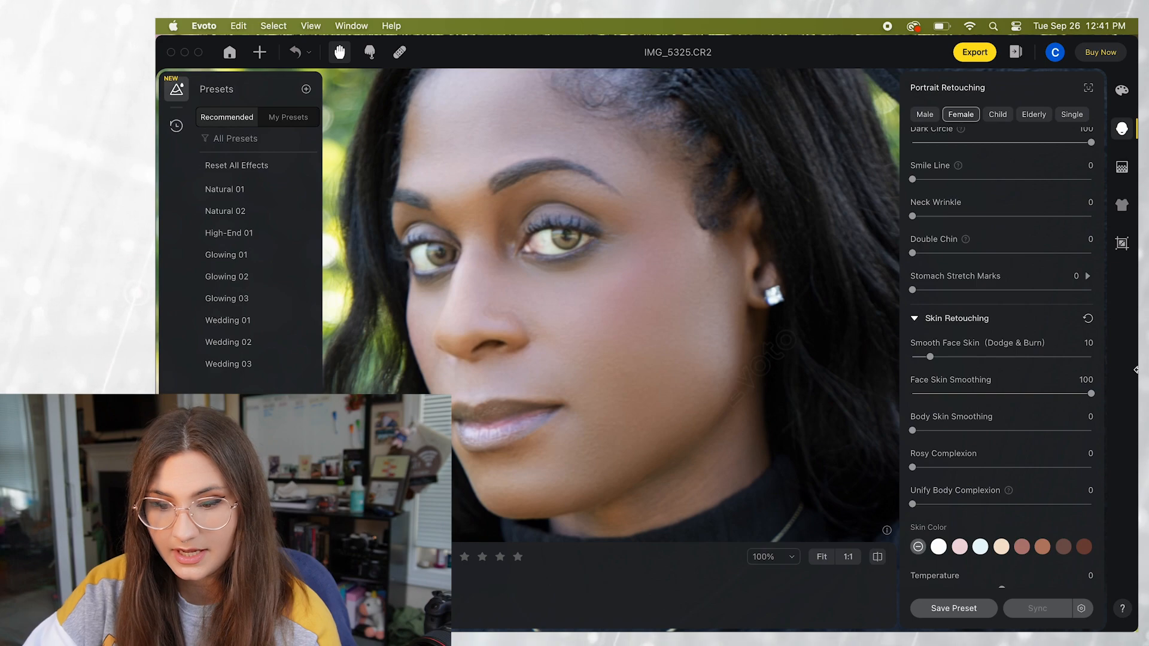
{"action": "left_click_drag", "start_coordinate": [1090, 395], "coordinate": [1031, 395]}
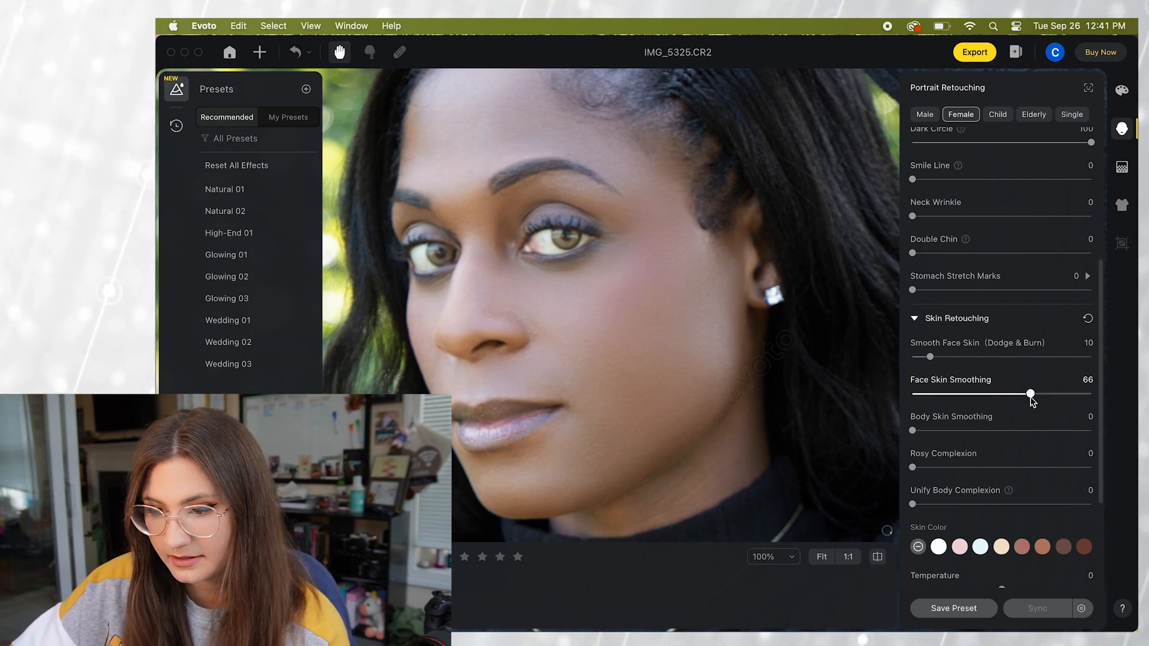
{"action": "left_click_drag", "start_coordinate": [1030, 395], "coordinate": [964, 394]}
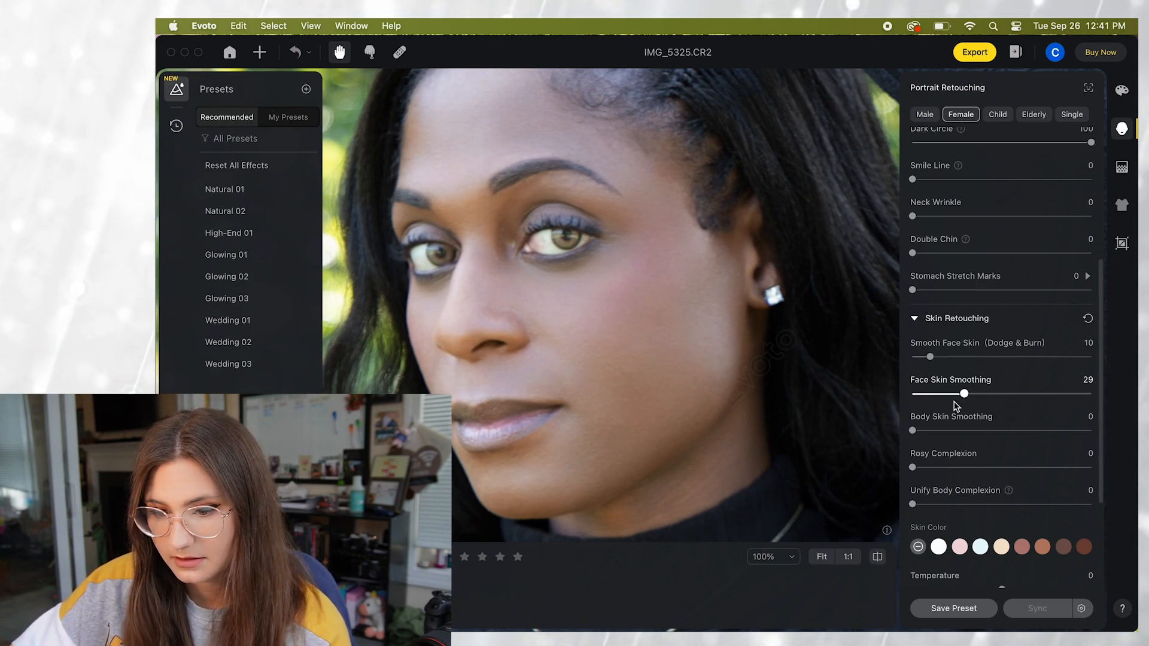
{"action": "left_click_drag", "start_coordinate": [965, 394], "coordinate": [963, 393]}
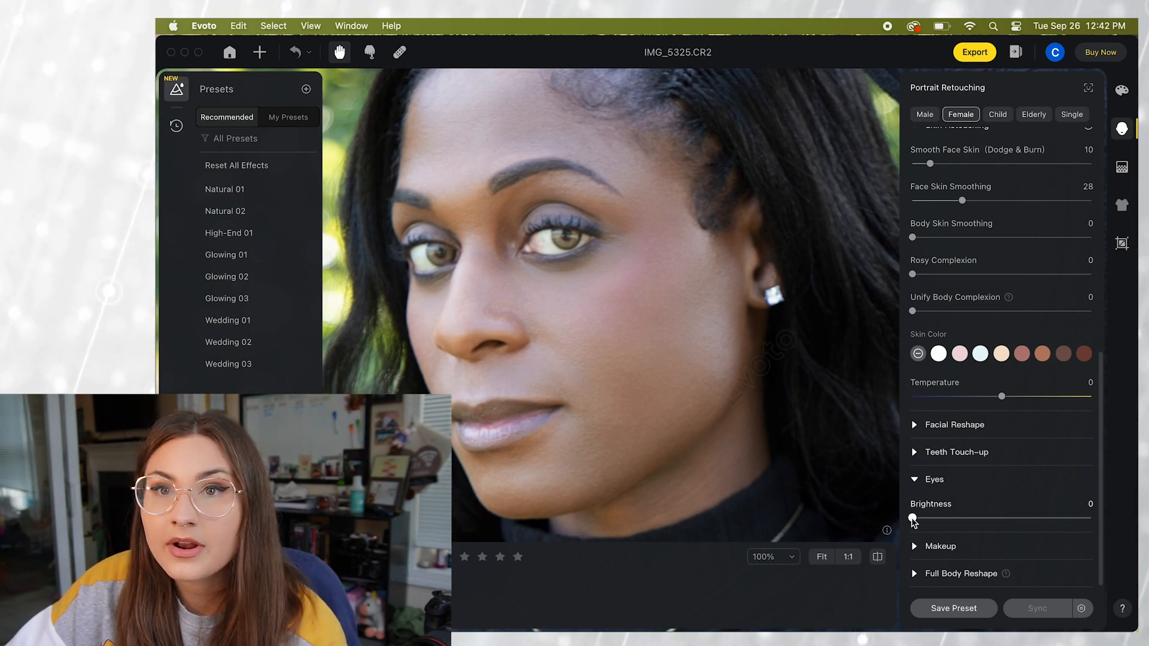
Set eye Brightness to 29 after trying the maximum and near zero.
{"action": "left_click_drag", "start_coordinate": [914, 518], "coordinate": [1091, 518]}
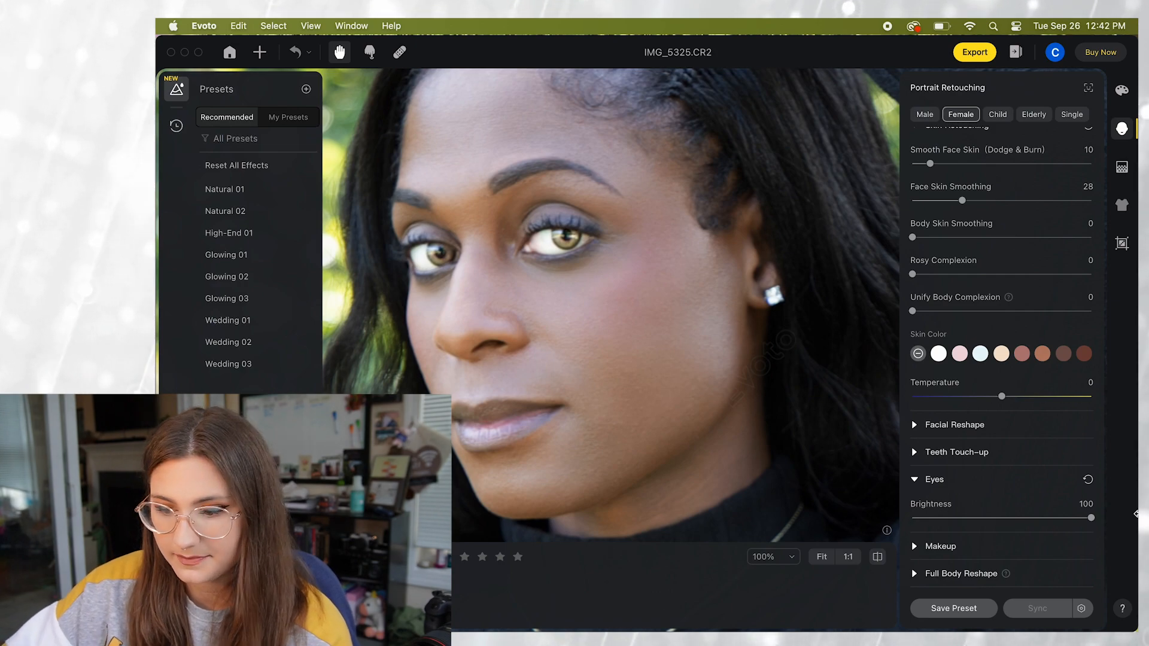
{"action": "left_click_drag", "start_coordinate": [1090, 518], "coordinate": [966, 518]}
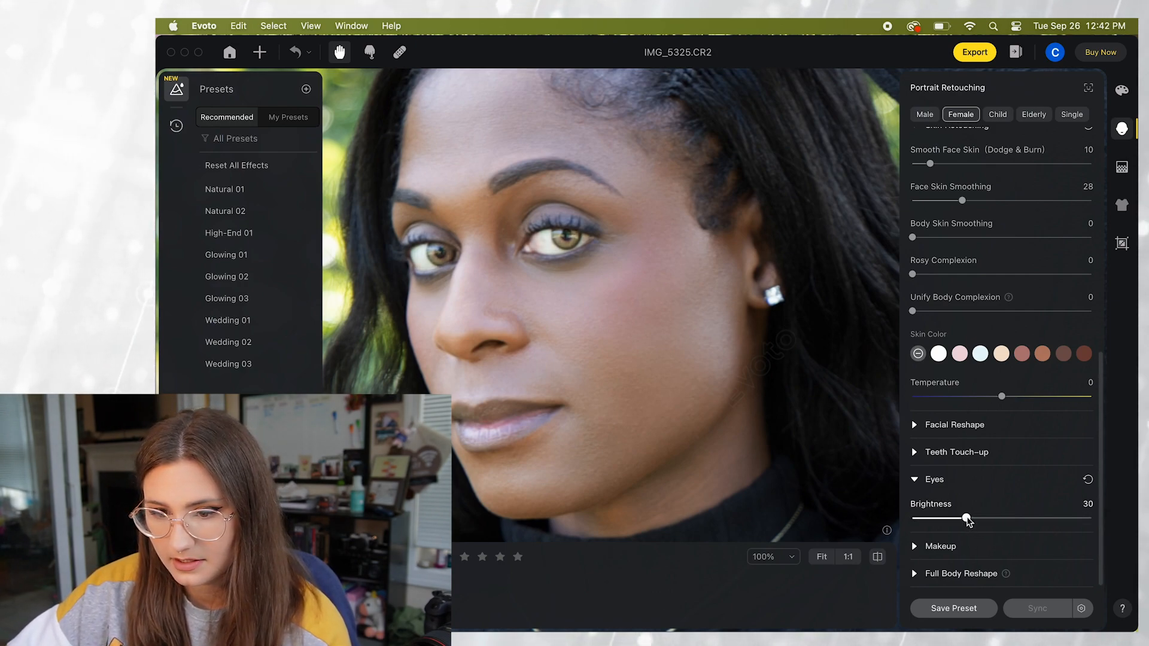
{"action": "left_click_drag", "start_coordinate": [966, 518], "coordinate": [920, 519]}
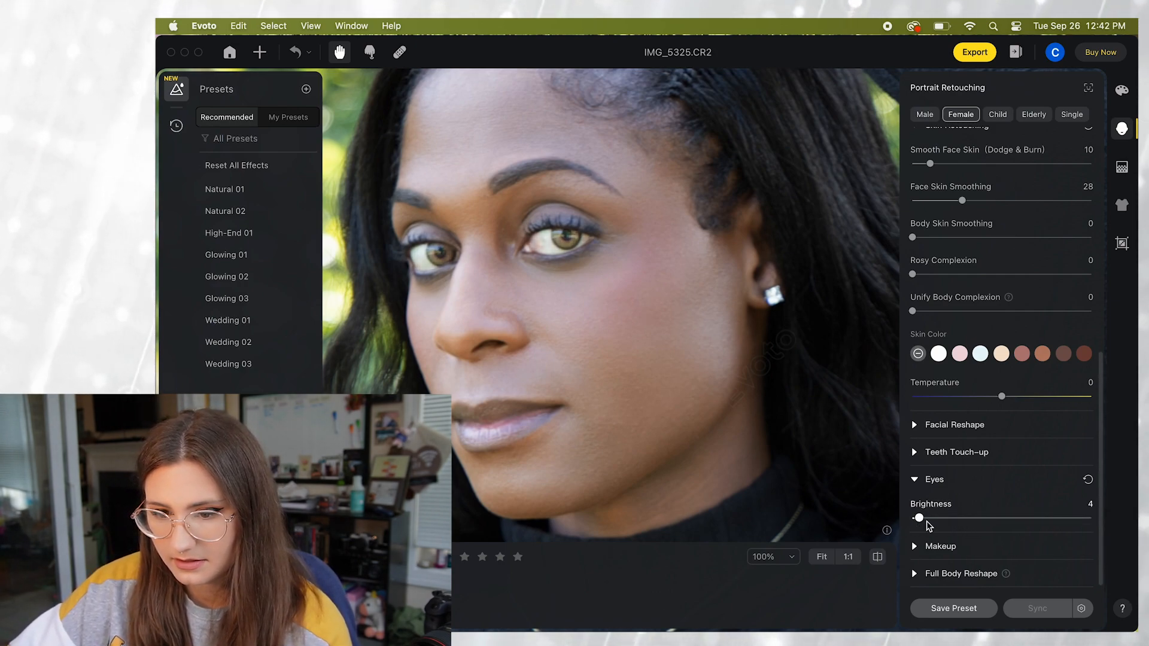
{"action": "left_click_drag", "start_coordinate": [920, 518], "coordinate": [964, 518]}
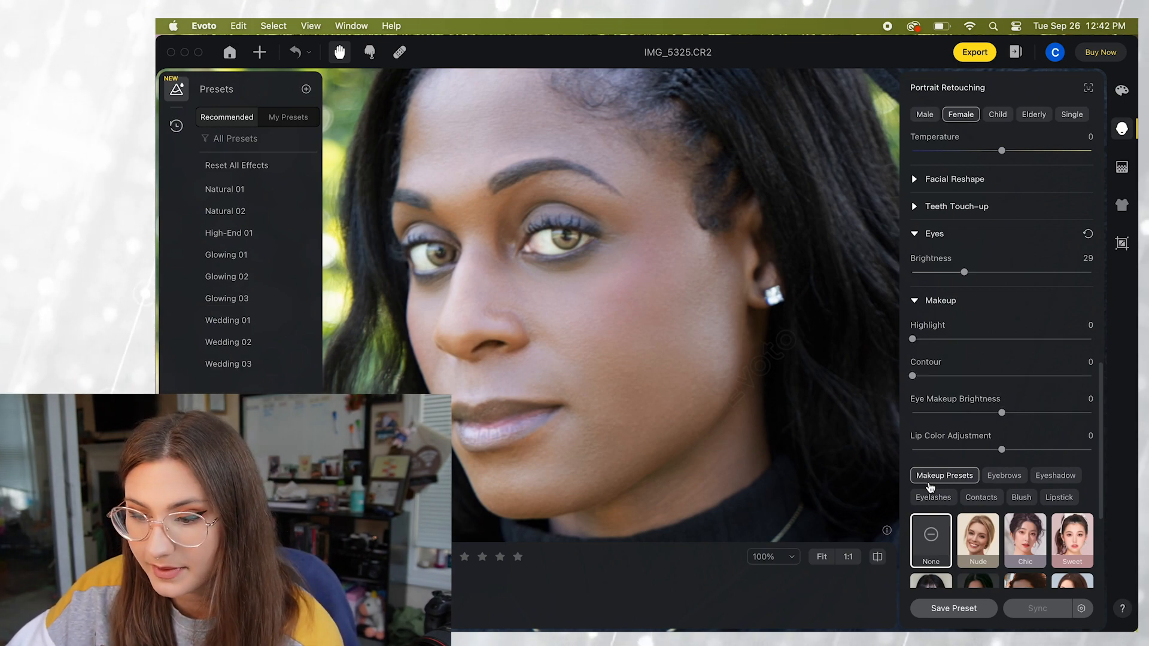
Browse the eyebrow shapes and raise lip colour adjustment to 100.
{"action": "scroll", "scroll_direction": "down", "scroll_amount": 3}
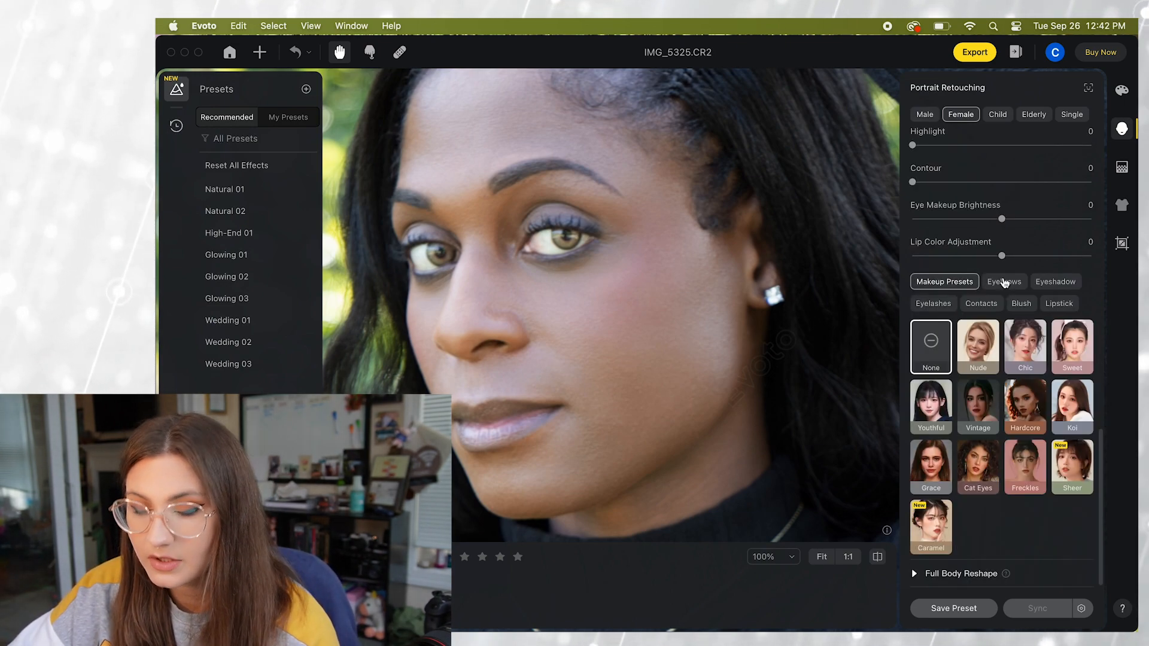
{"action": "left_click", "coordinate": [1004, 281]}
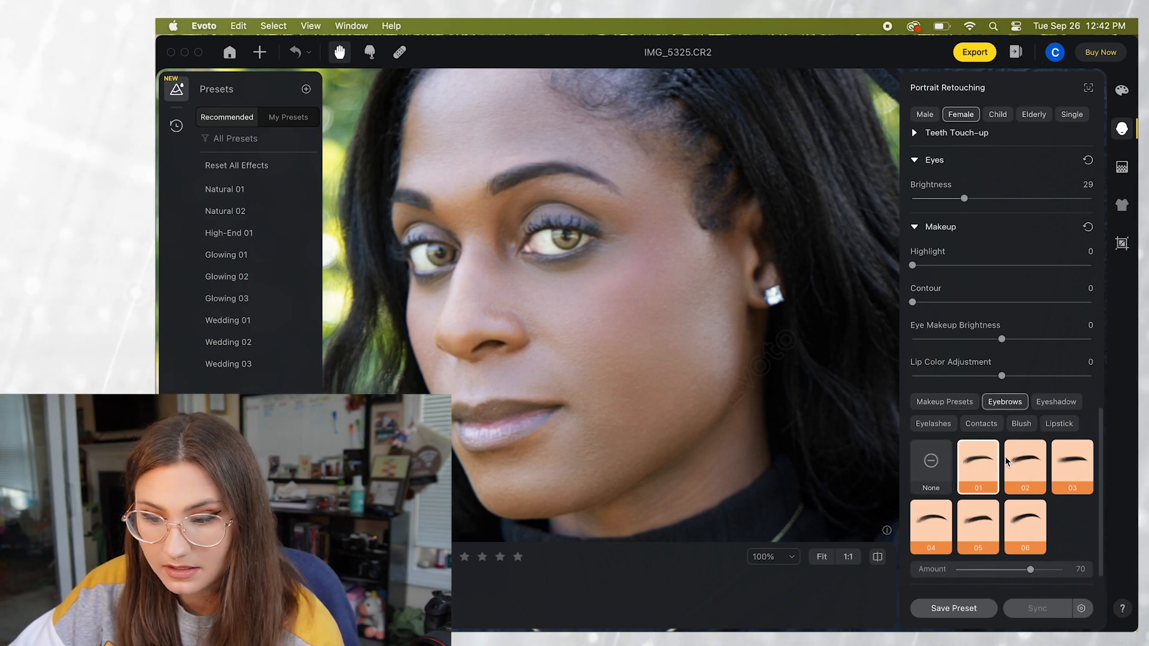
{"action": "scroll", "scroll_direction": "down", "scroll_amount": 3}
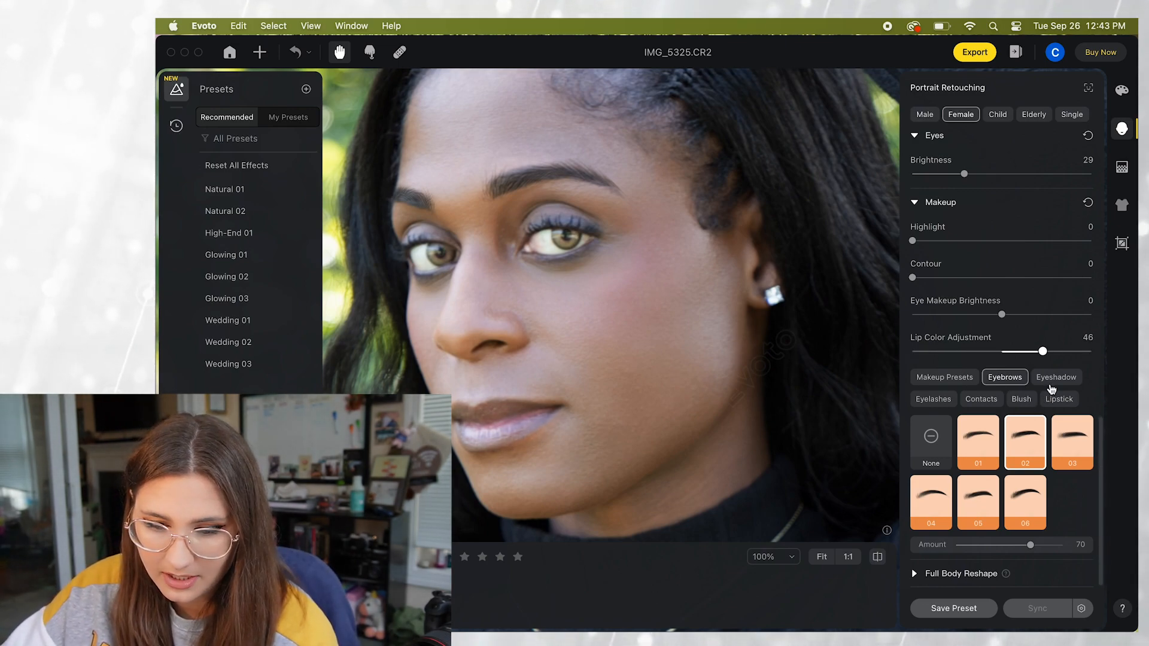
{"action": "left_click_drag", "start_coordinate": [1042, 351], "coordinate": [1091, 351]}
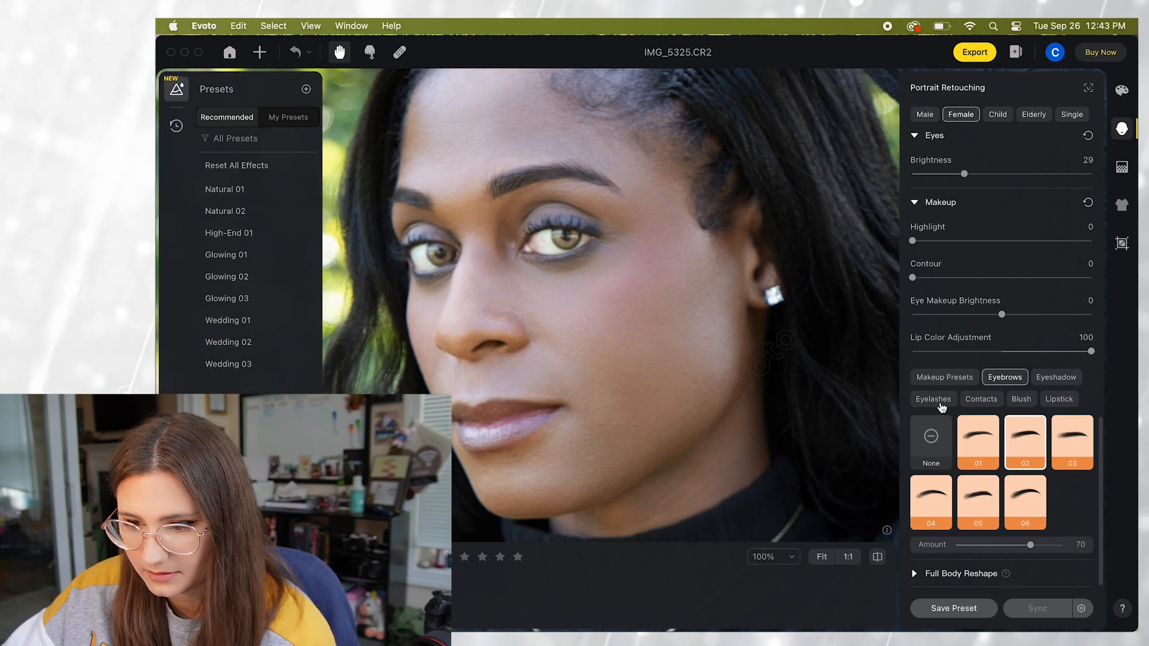
Apply lipstick shade 02 with Shimmer texture at strength 56.
{"action": "left_click", "coordinate": [1058, 398]}
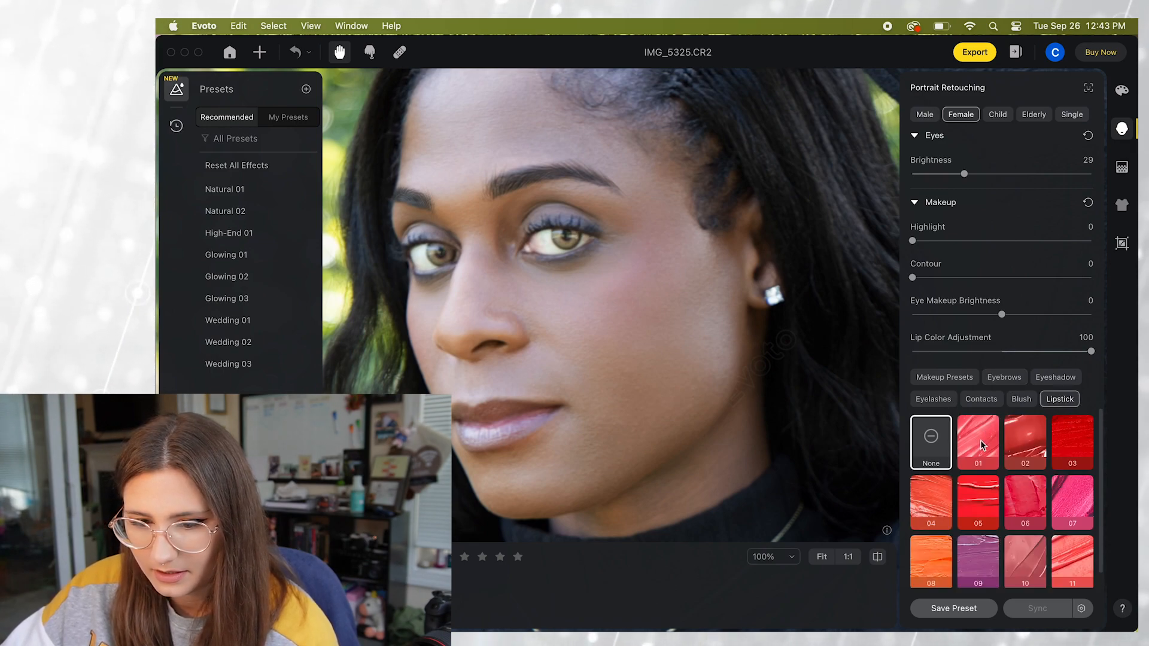
{"action": "left_click", "coordinate": [1025, 441]}
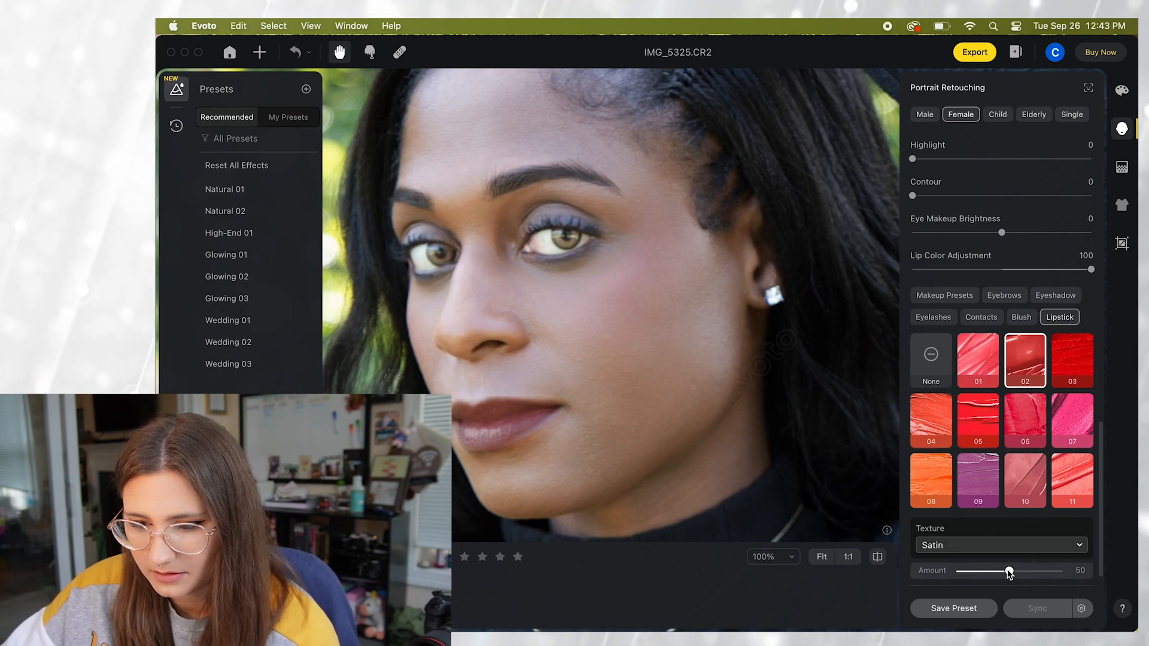
{"action": "left_click_drag", "start_coordinate": [1008, 570], "coordinate": [970, 571]}
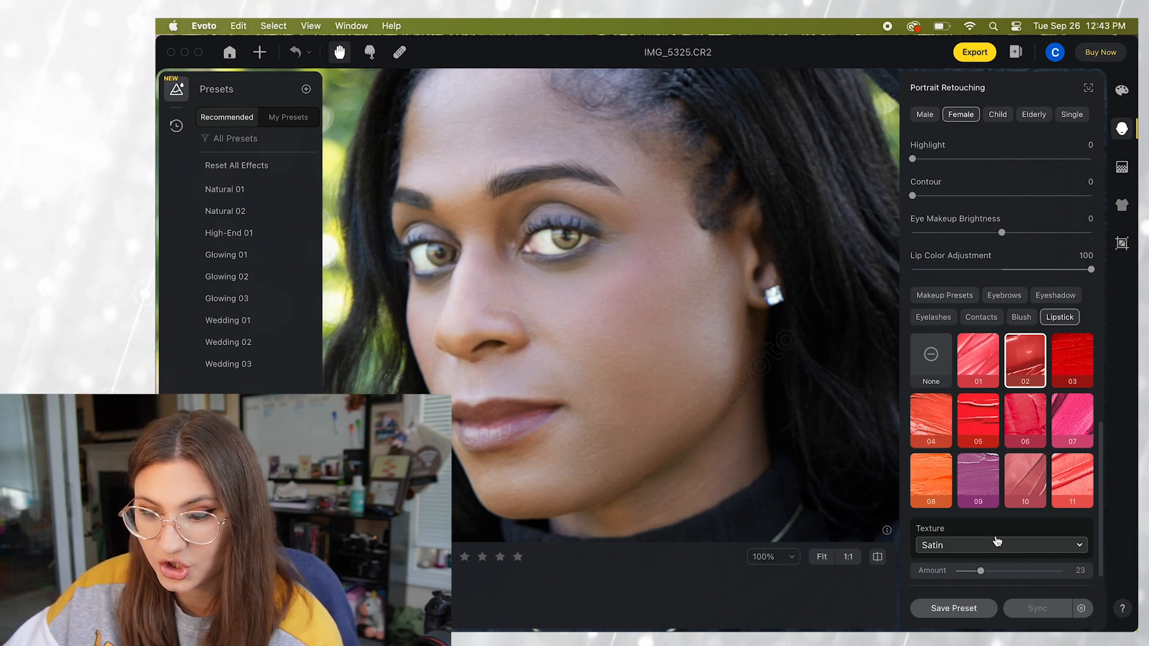
{"action": "left_click", "coordinate": [1000, 545]}
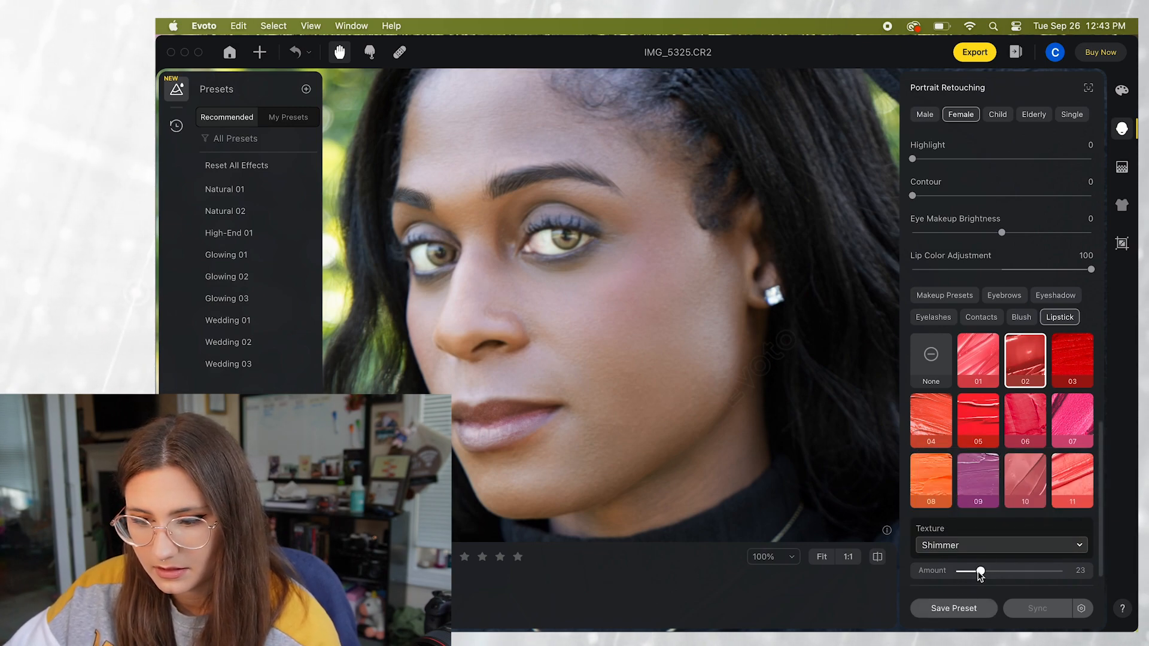
{"action": "left_click_drag", "start_coordinate": [982, 571], "coordinate": [1008, 571]}
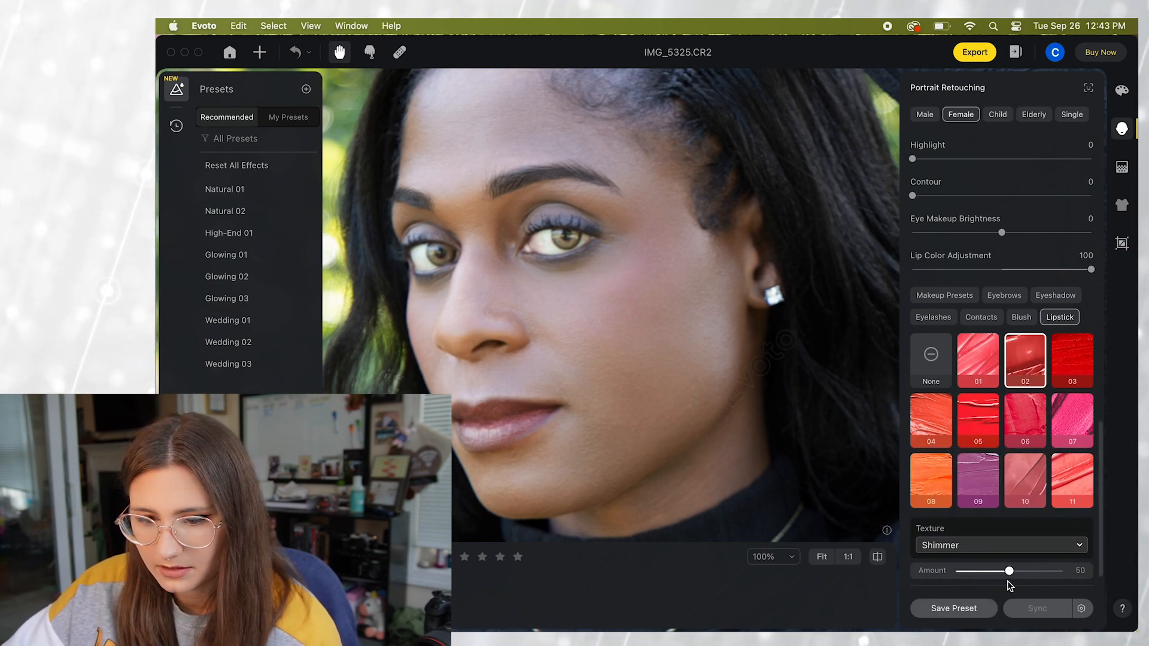
{"action": "left_click_drag", "start_coordinate": [1009, 571], "coordinate": [1015, 571]}
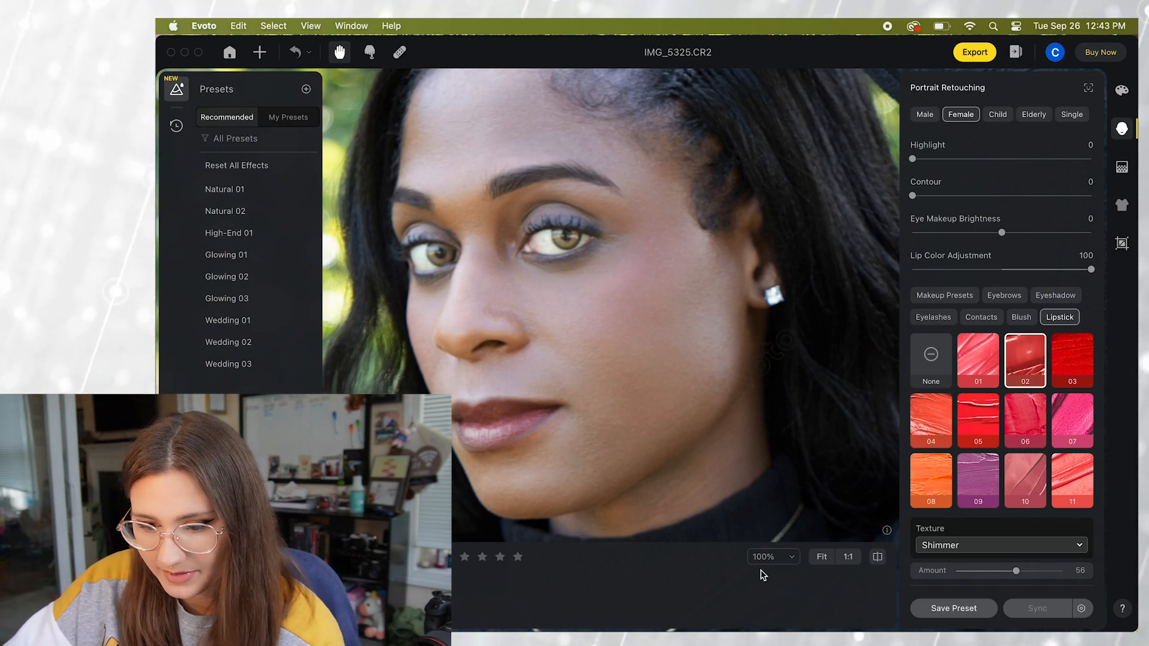
Choose a viewing zoom level from the zoom list.
{"action": "left_click", "coordinate": [767, 556]}
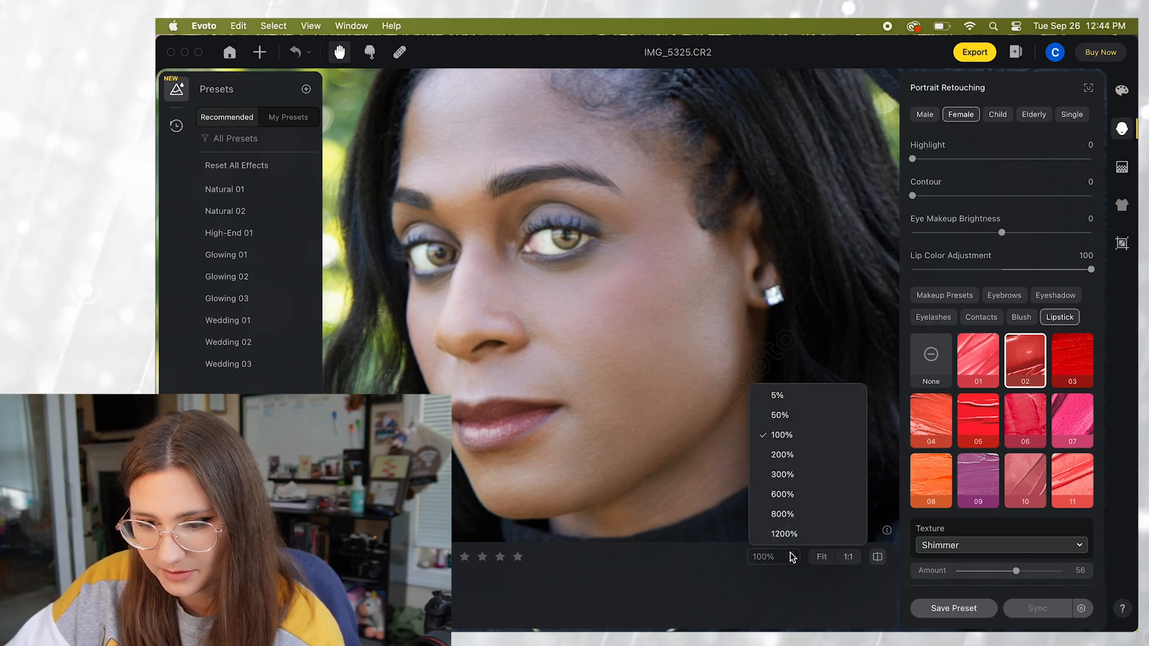
{"action": "left_click", "coordinate": [780, 415]}
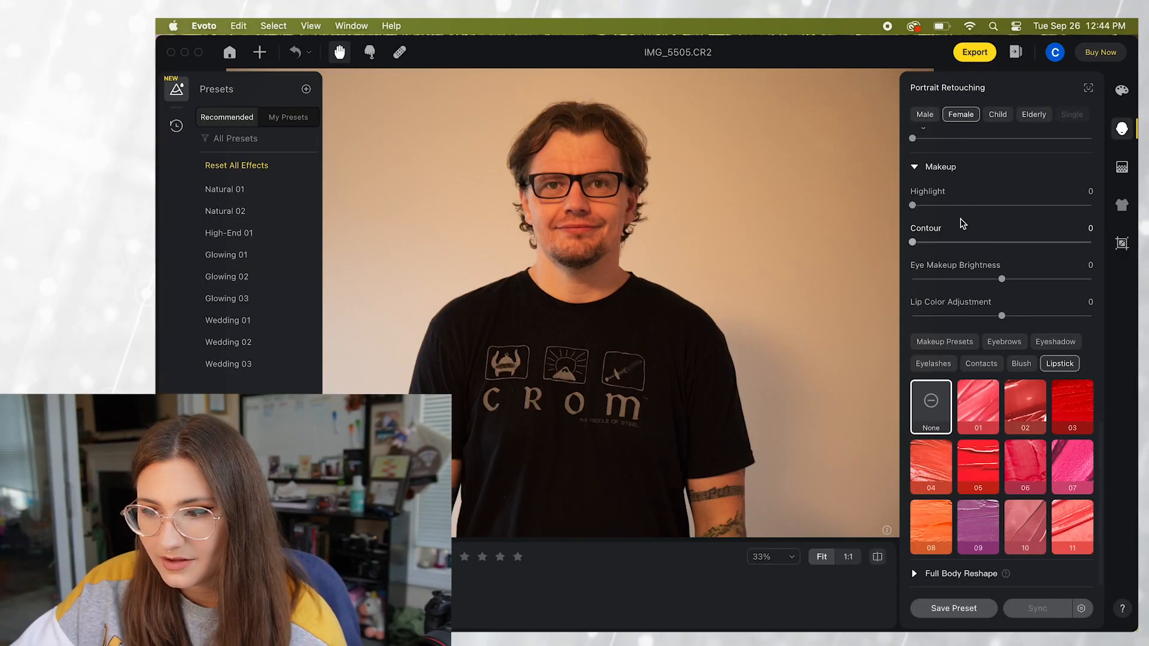
Scroll down the Portrait Retouching panel.
{"action": "scroll", "scroll_direction": "down", "scroll_amount": 3}
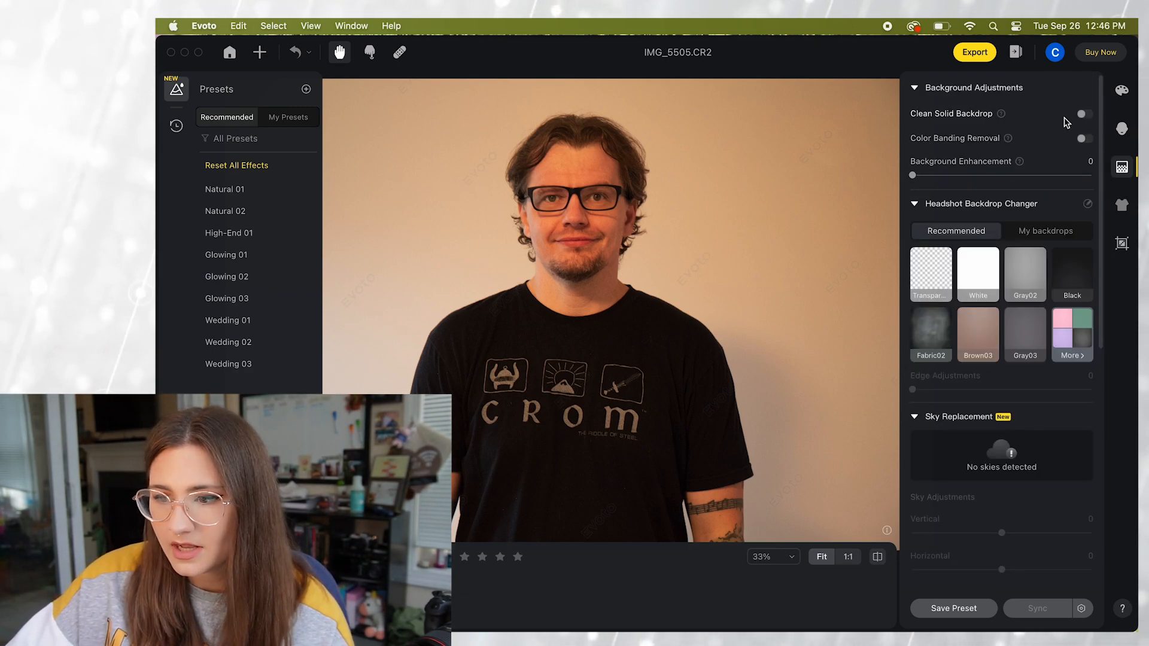
Browse the backdrop collection, try Fabric02, and apply the Fabric04 backdrop.
{"action": "left_click", "coordinate": [1084, 114]}
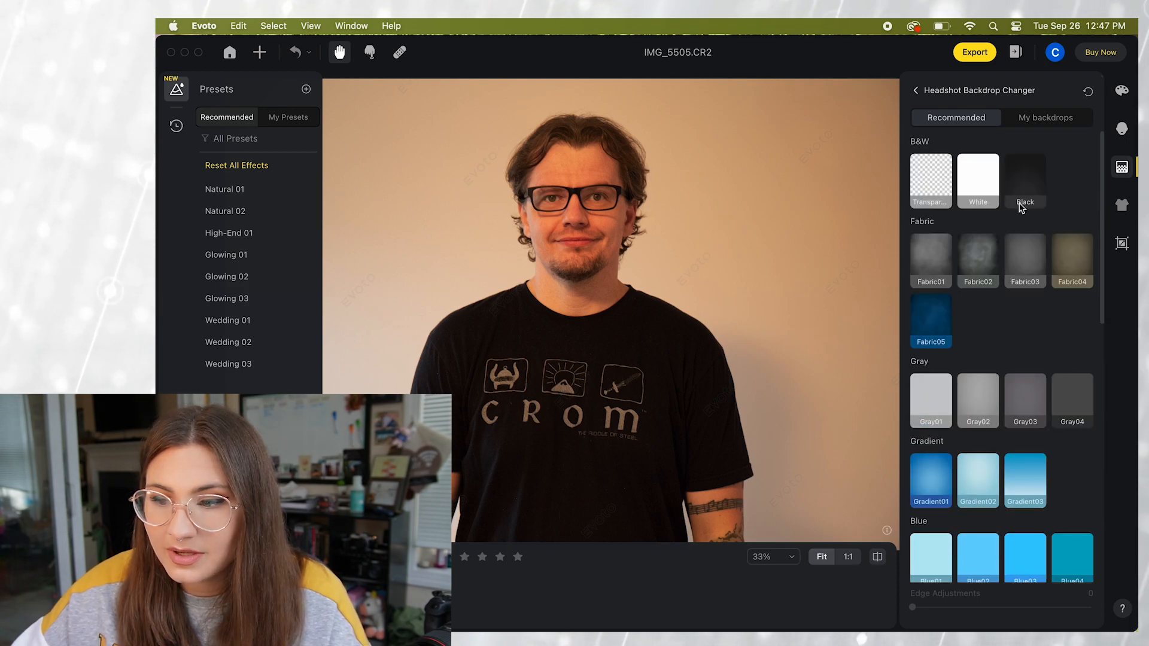
{"action": "left_click", "coordinate": [1045, 117]}
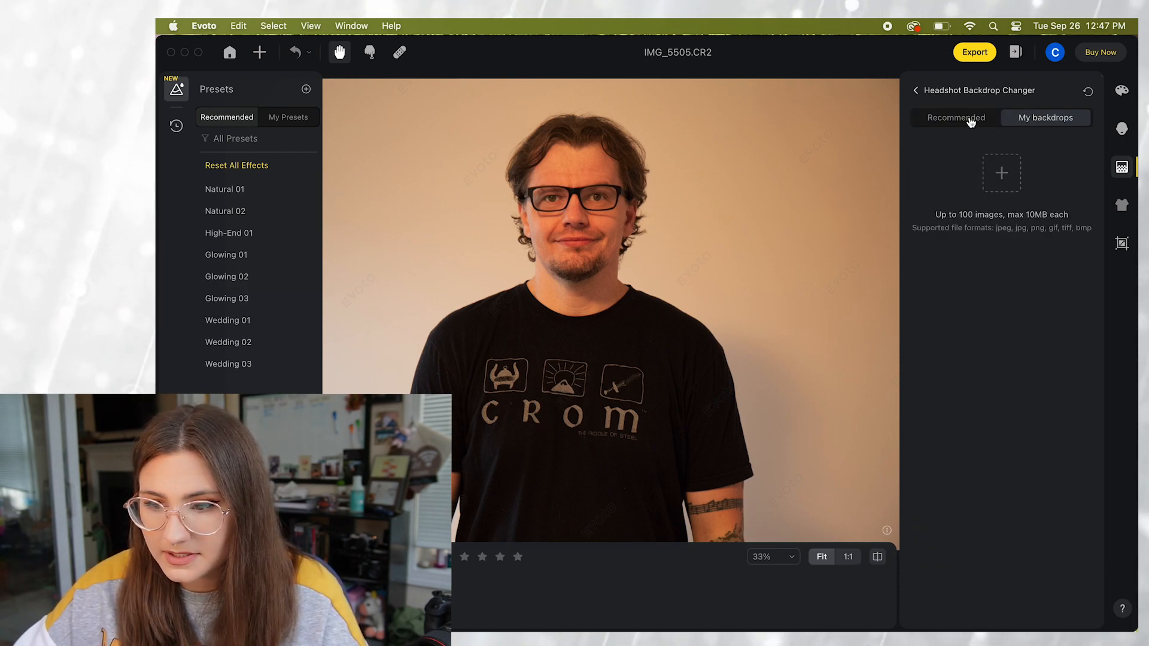
{"action": "left_click", "coordinate": [955, 117]}
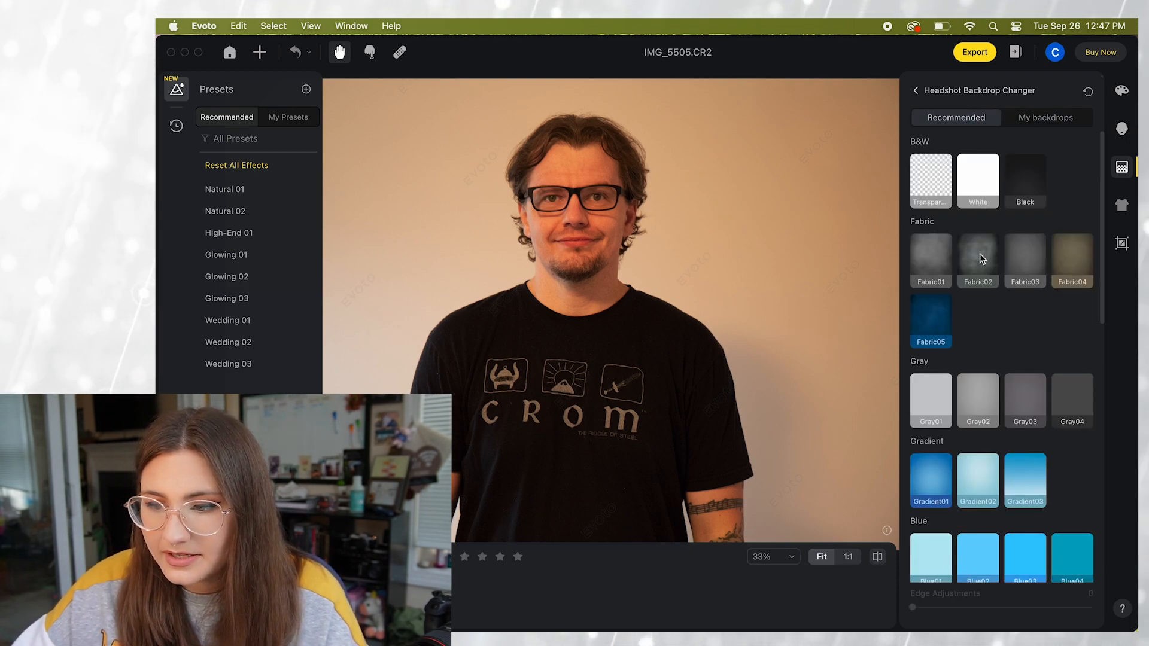
{"action": "left_click", "coordinate": [977, 256]}
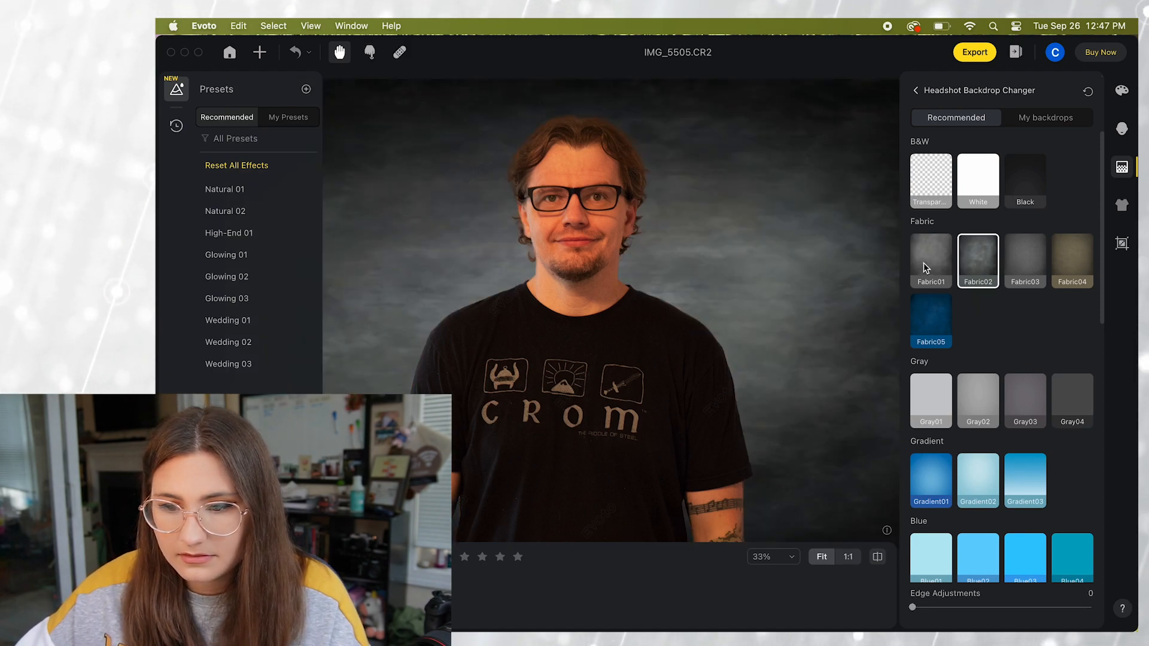
{"action": "left_click", "coordinate": [1072, 256]}
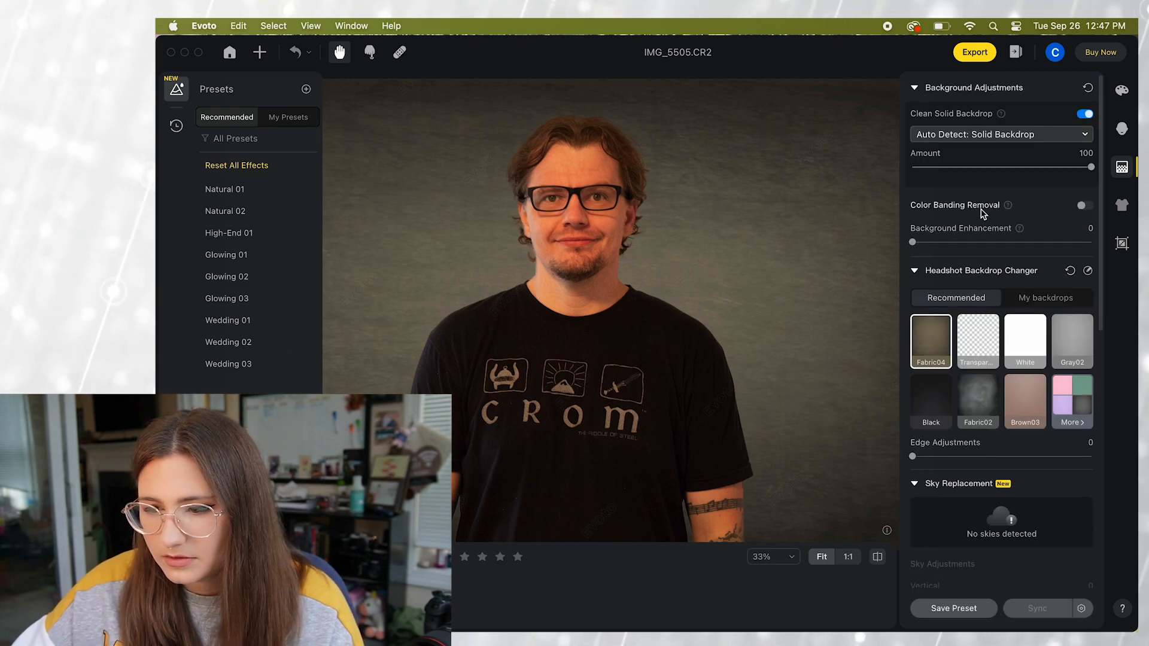
Try Edge Adjustments up to maximum and return it to 0.
{"action": "scroll", "scroll_direction": "down", "scroll_amount": 3}
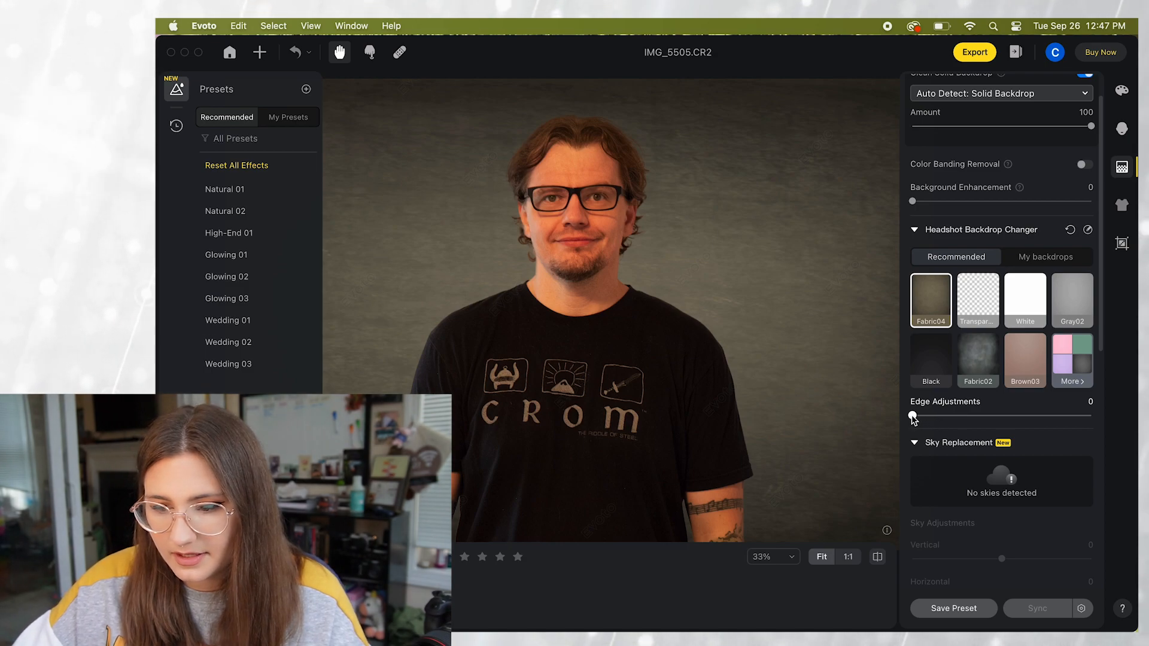
{"action": "left_click_drag", "start_coordinate": [912, 415], "coordinate": [1091, 415]}
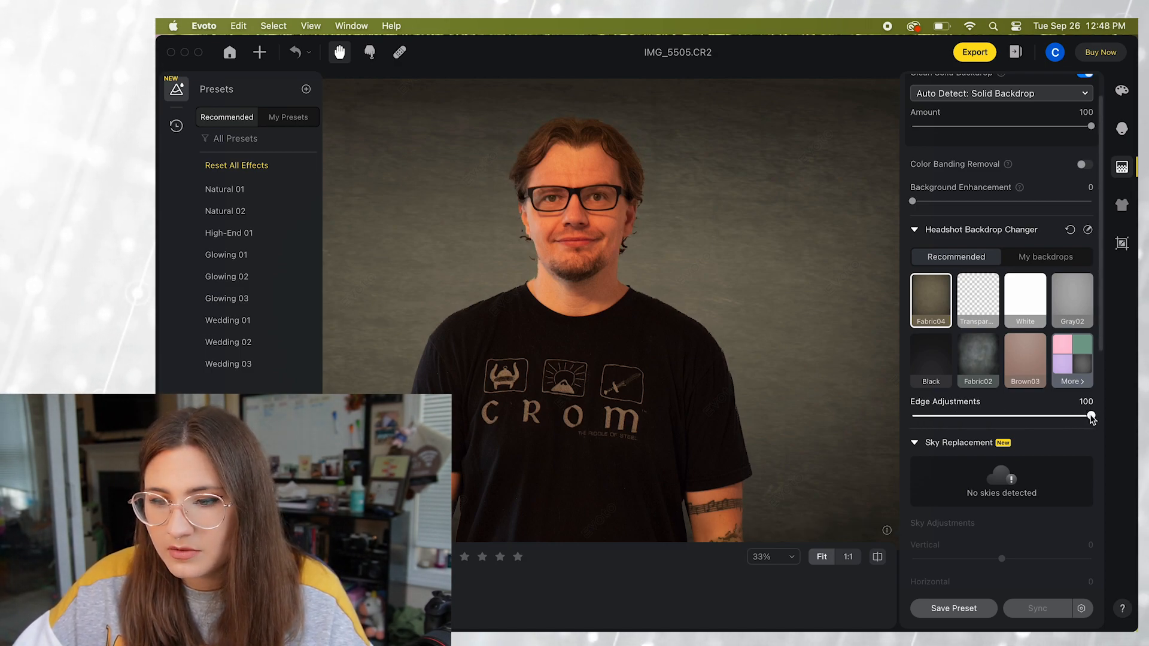
{"action": "left_click_drag", "start_coordinate": [1090, 415], "coordinate": [1006, 416]}
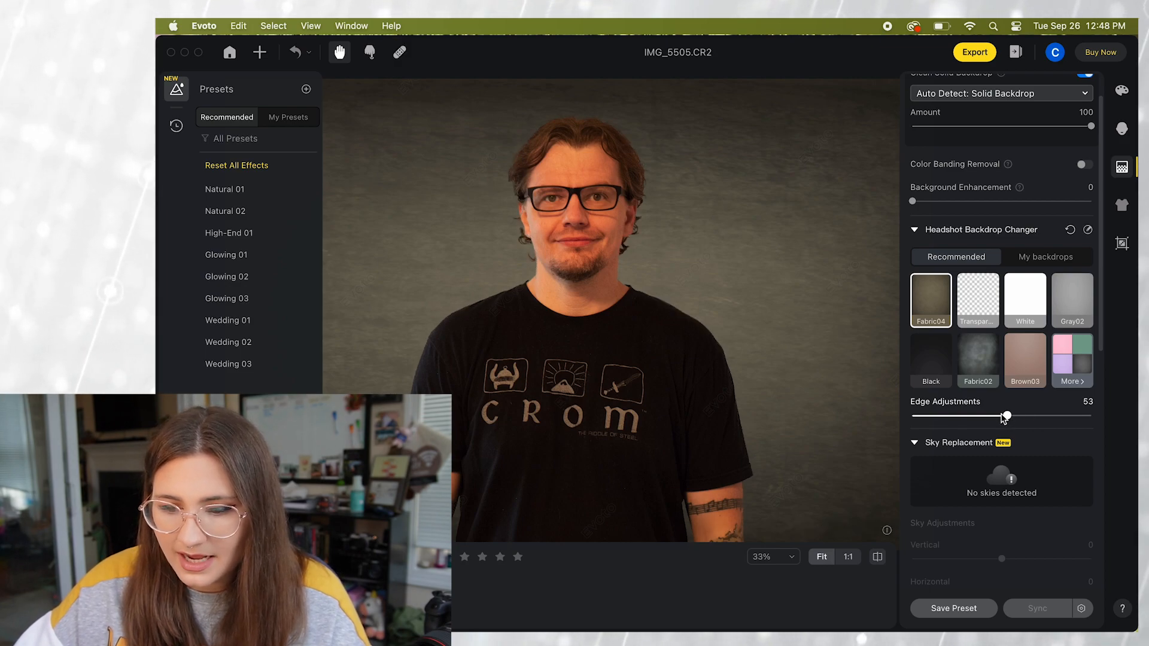
{"action": "left_click_drag", "start_coordinate": [1007, 415], "coordinate": [950, 416]}
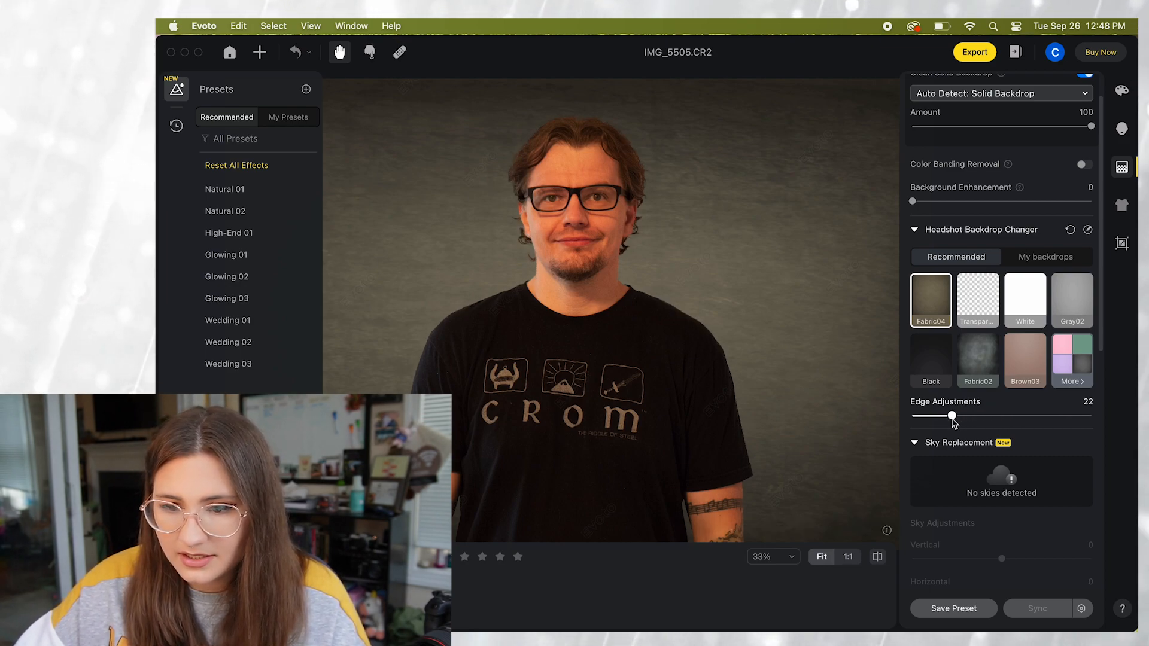
{"action": "left_click_drag", "start_coordinate": [952, 417], "coordinate": [913, 416]}
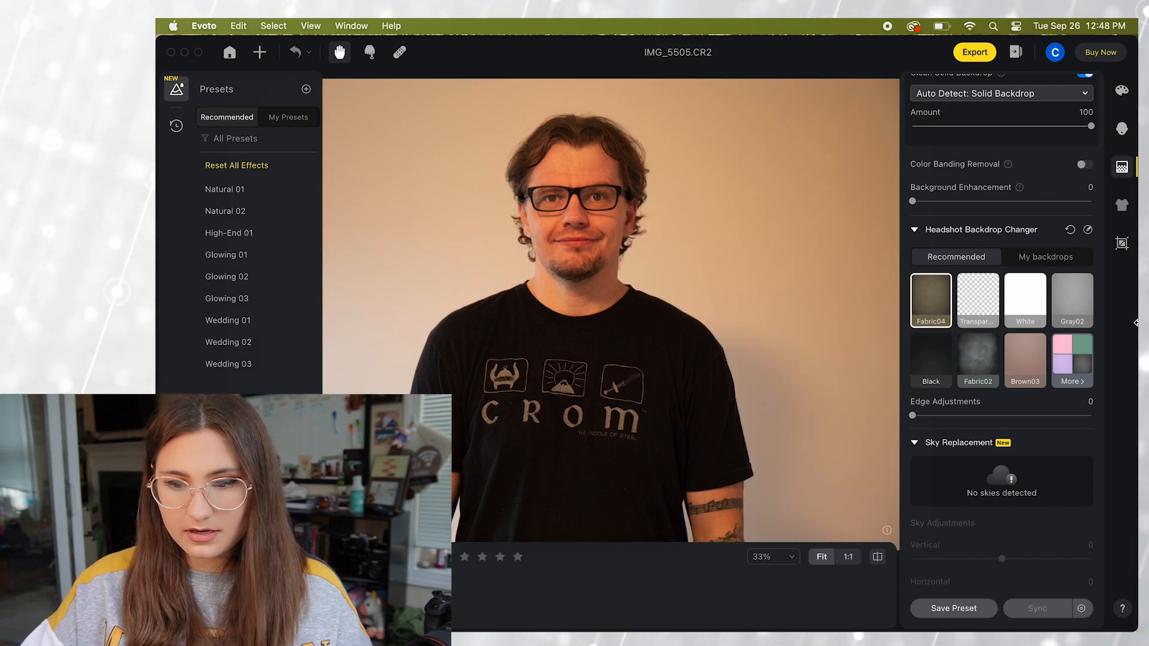
{"action": "left_click", "coordinate": [931, 299]}
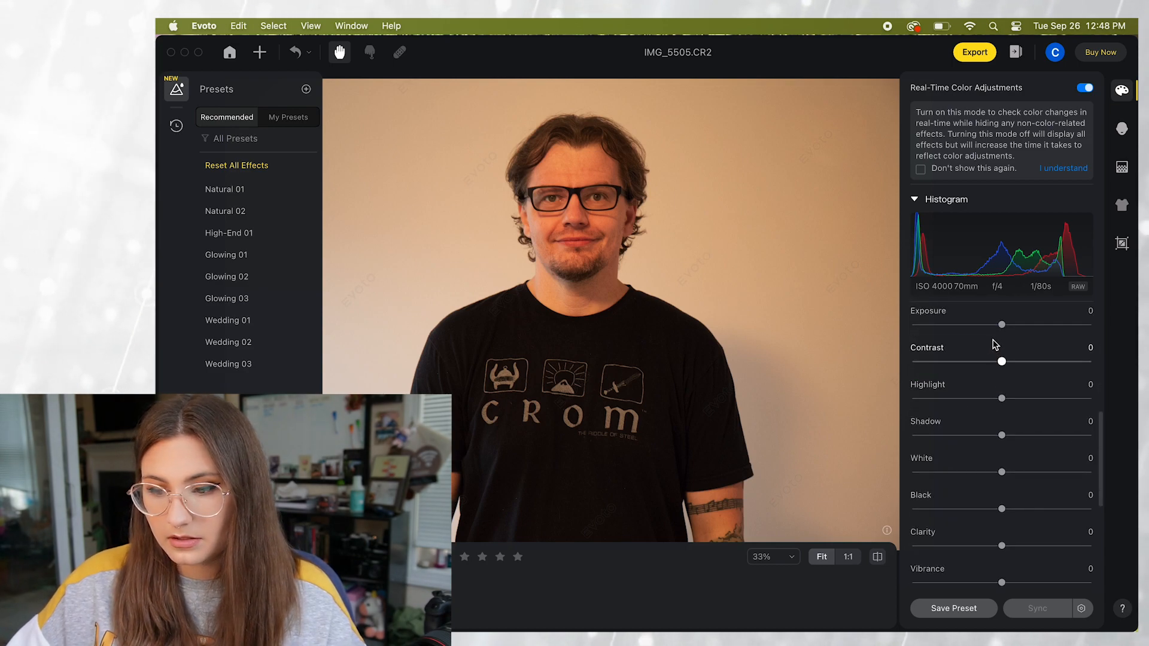
Raise the man's Exposure to 0.55 and move on to the woman in blue, IMG_6083.
{"action": "left_click_drag", "start_coordinate": [1002, 325], "coordinate": [1009, 324]}
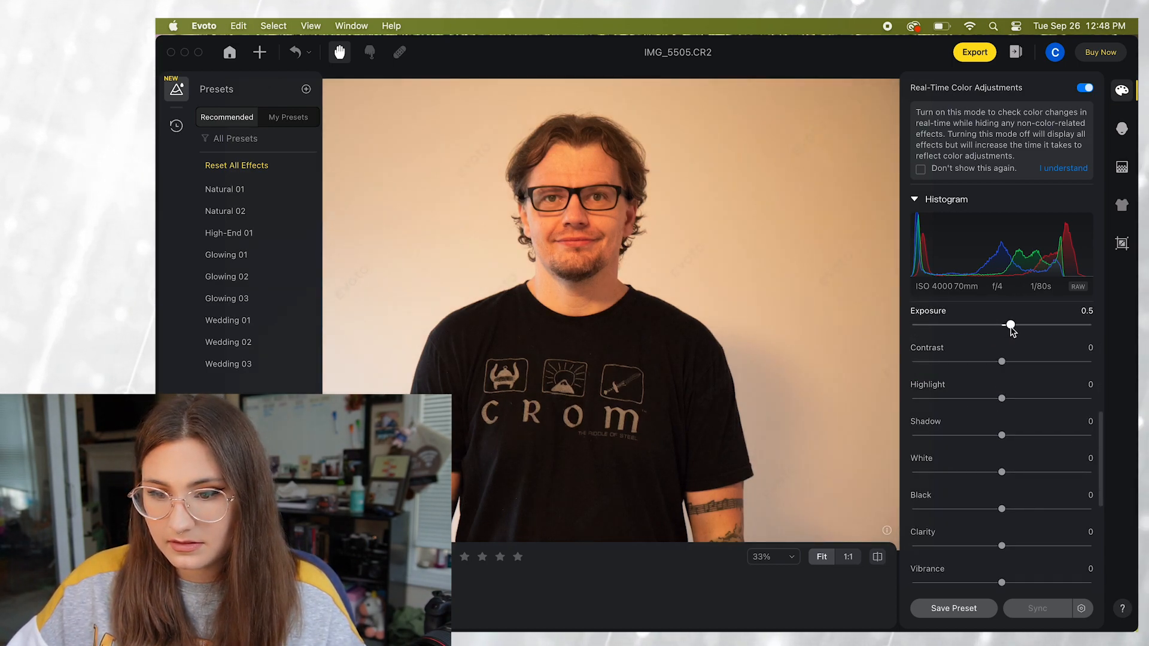
{"action": "left_click_drag", "start_coordinate": [1010, 326], "coordinate": [1011, 324]}
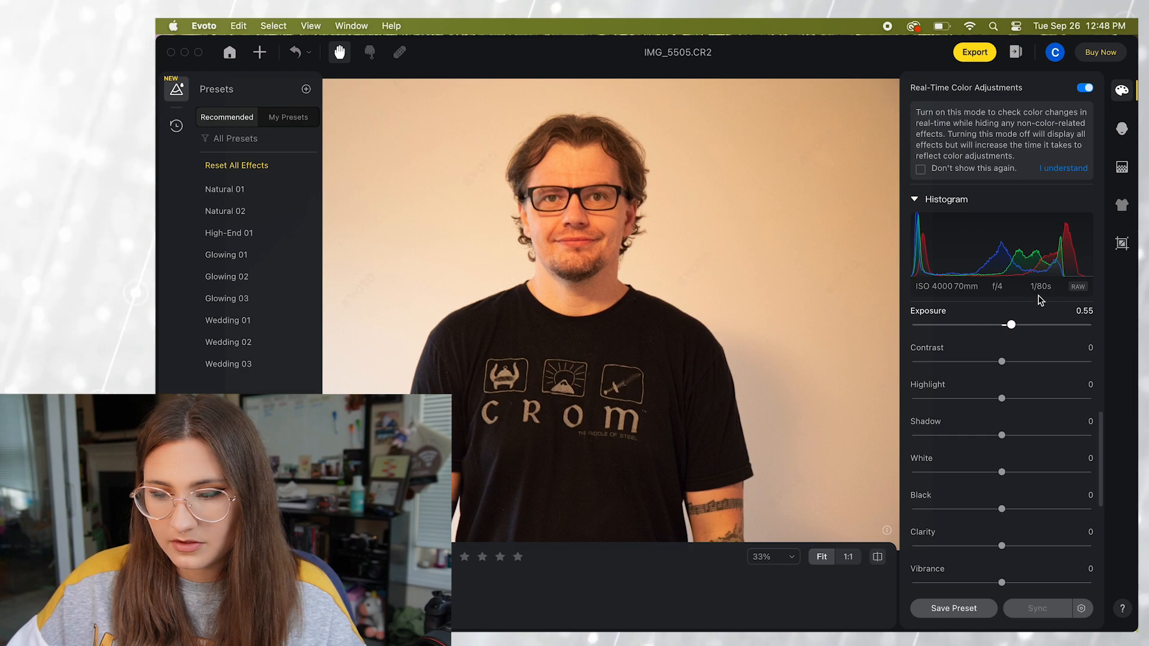
{"action": "left_click", "coordinate": [1121, 167]}
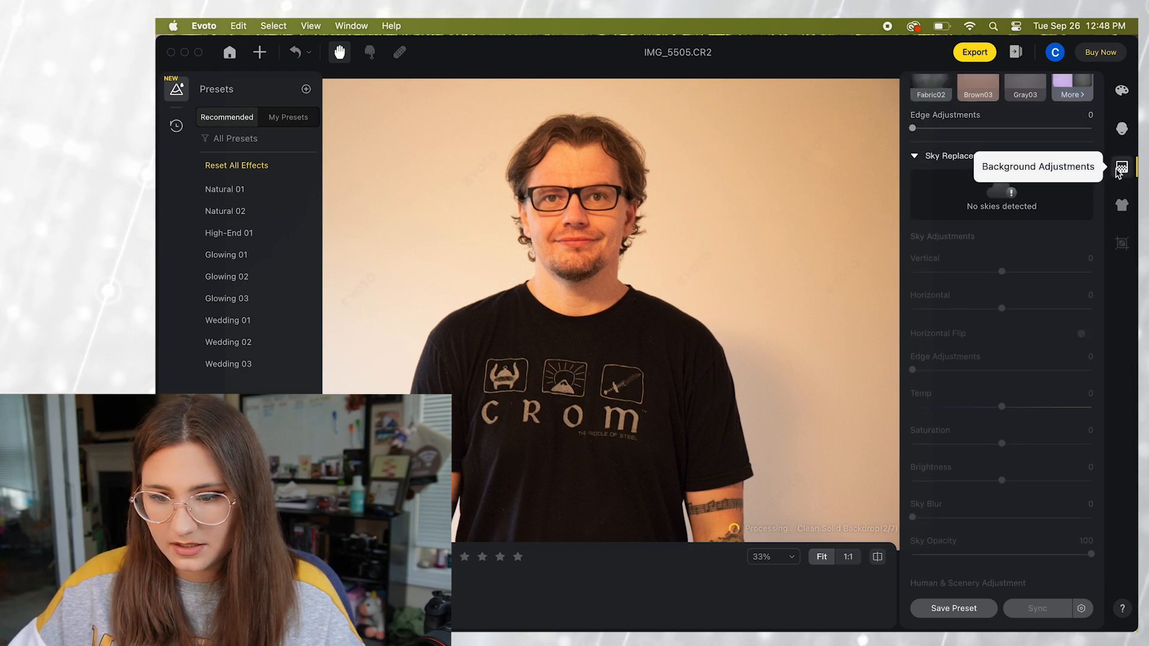
{"action": "left_click", "coordinate": [1120, 167]}
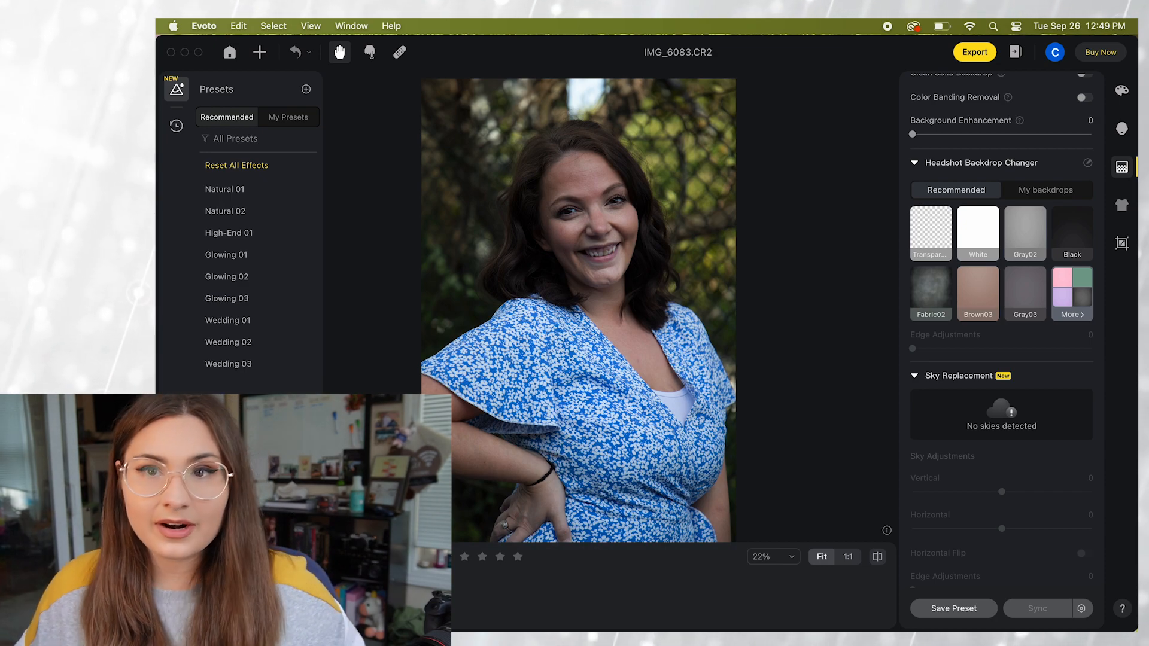
Zoom to 50%, set Forehead Wrinkle removal to 100 and Eye Wrinkle to 11.
{"action": "left_click", "coordinate": [1121, 130]}
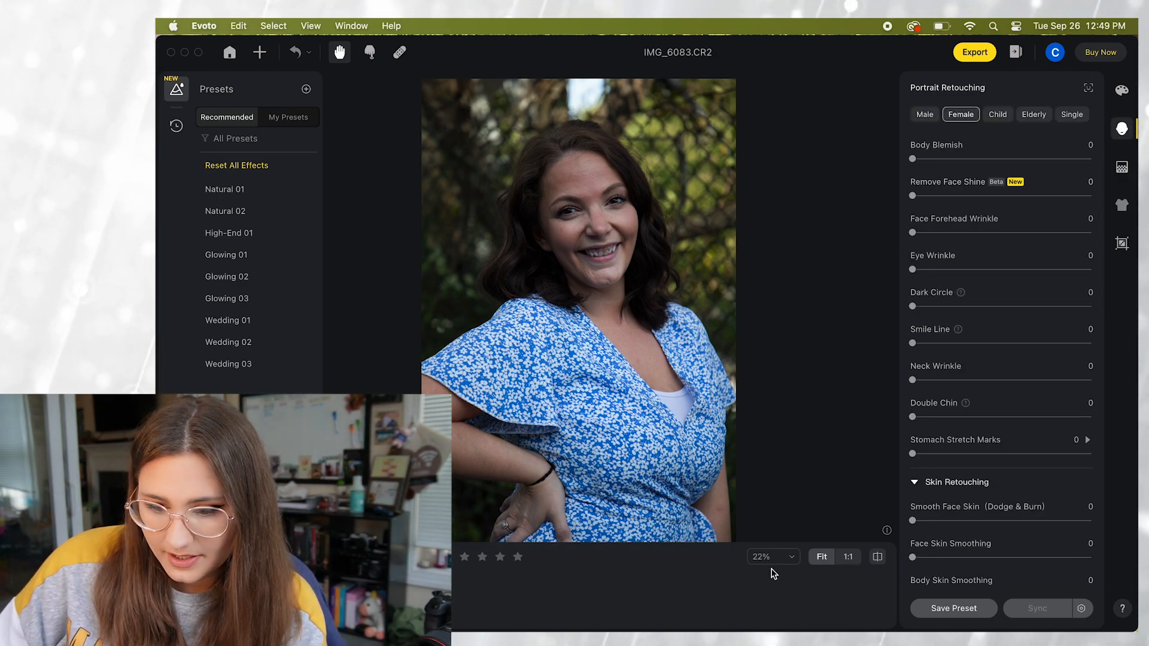
{"action": "left_click", "coordinate": [771, 556]}
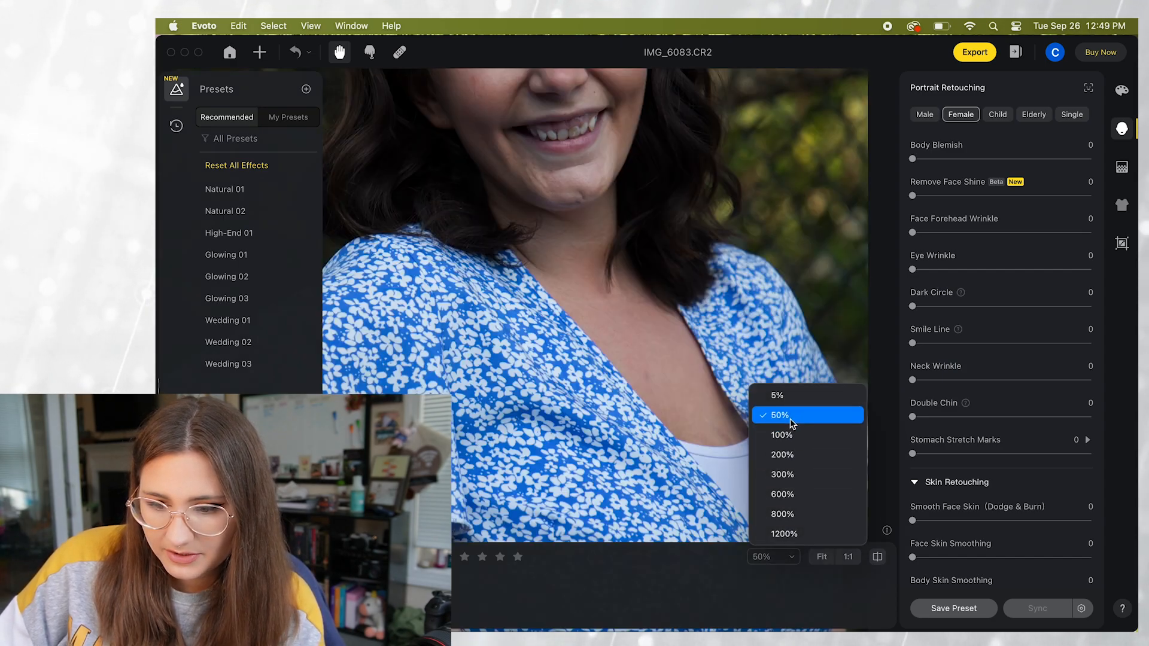
{"action": "left_click", "coordinate": [776, 415]}
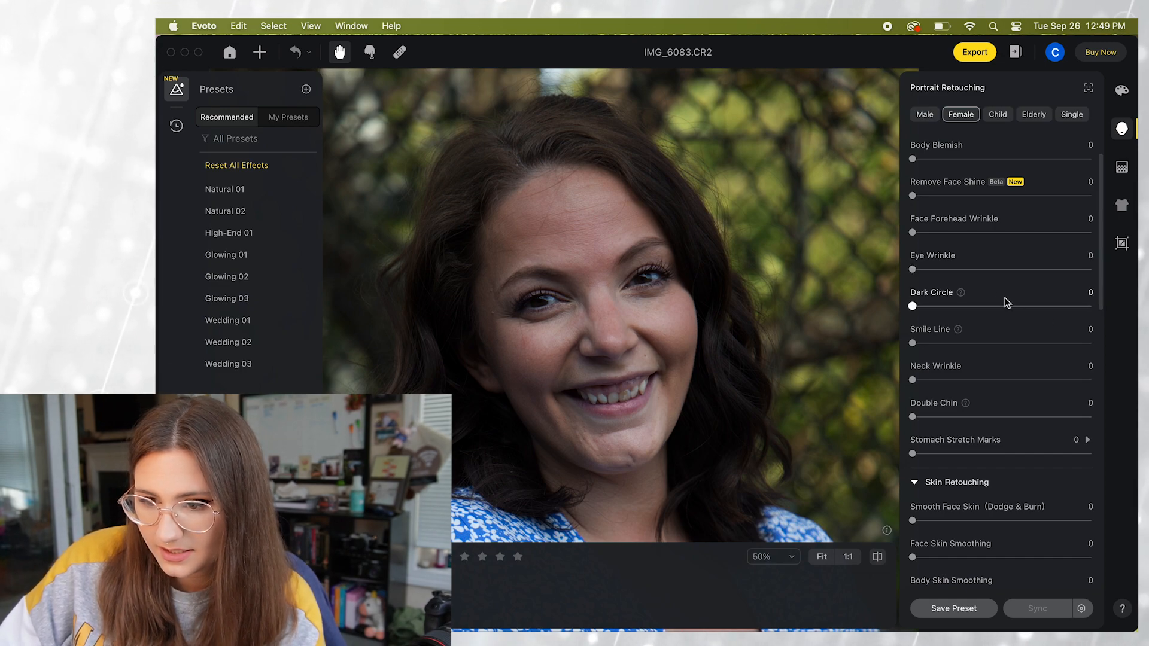
{"action": "left_click_drag", "start_coordinate": [912, 232], "coordinate": [921, 232]}
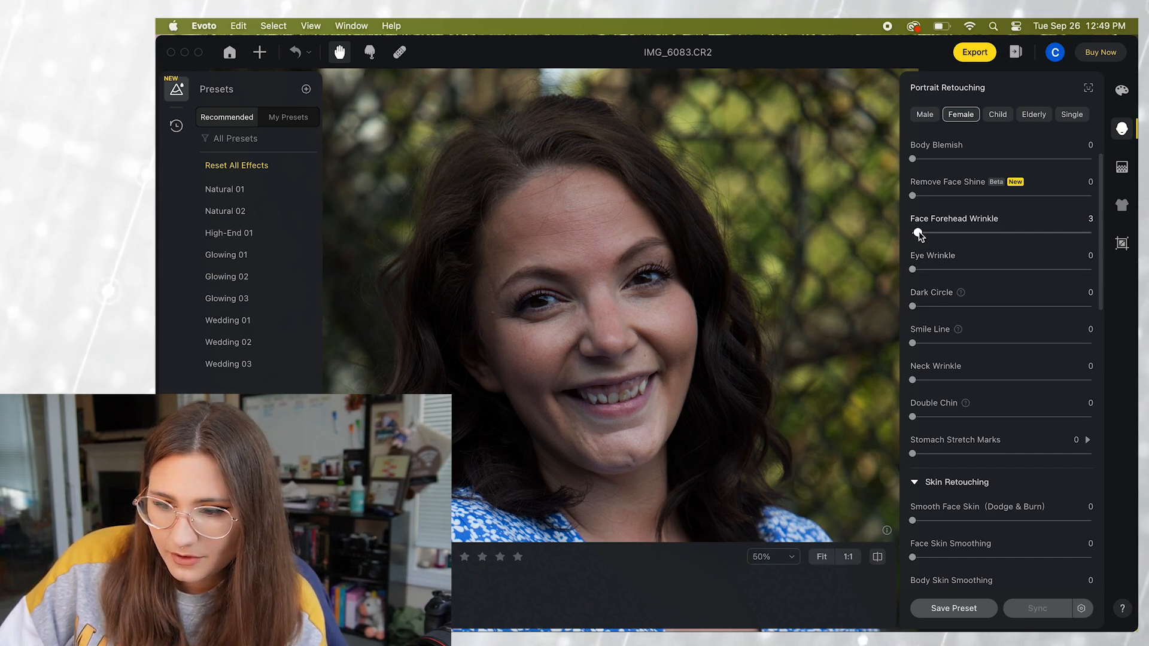
{"action": "left_click_drag", "start_coordinate": [920, 233], "coordinate": [1089, 233]}
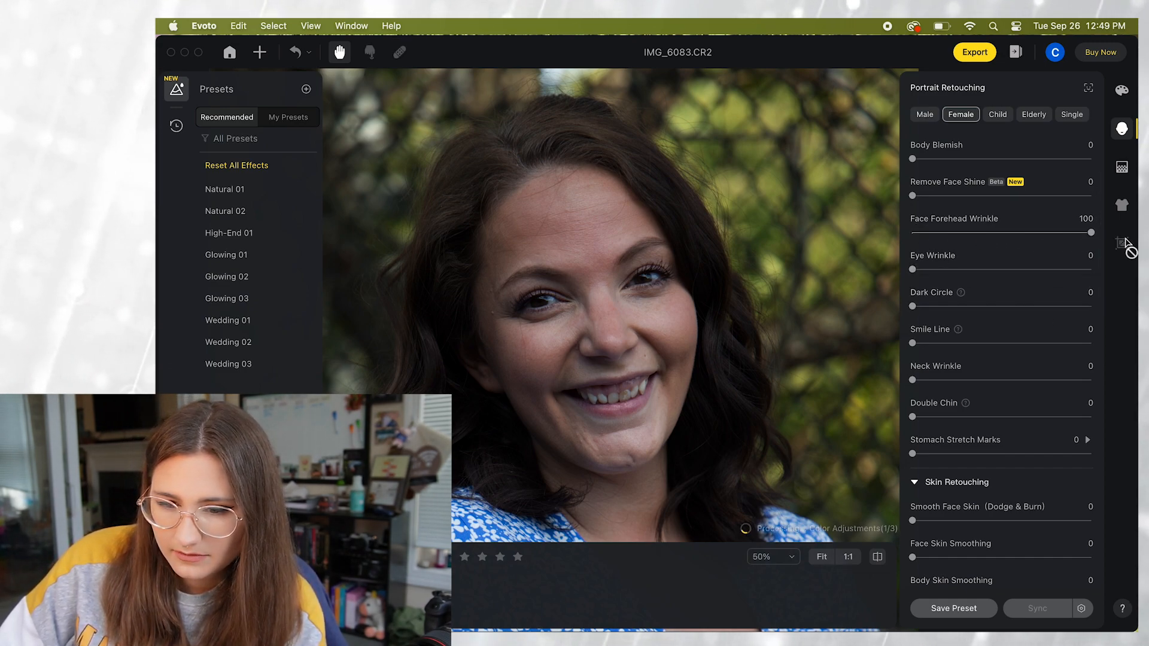
{"action": "mouse_move", "coordinate": [1122, 243]}
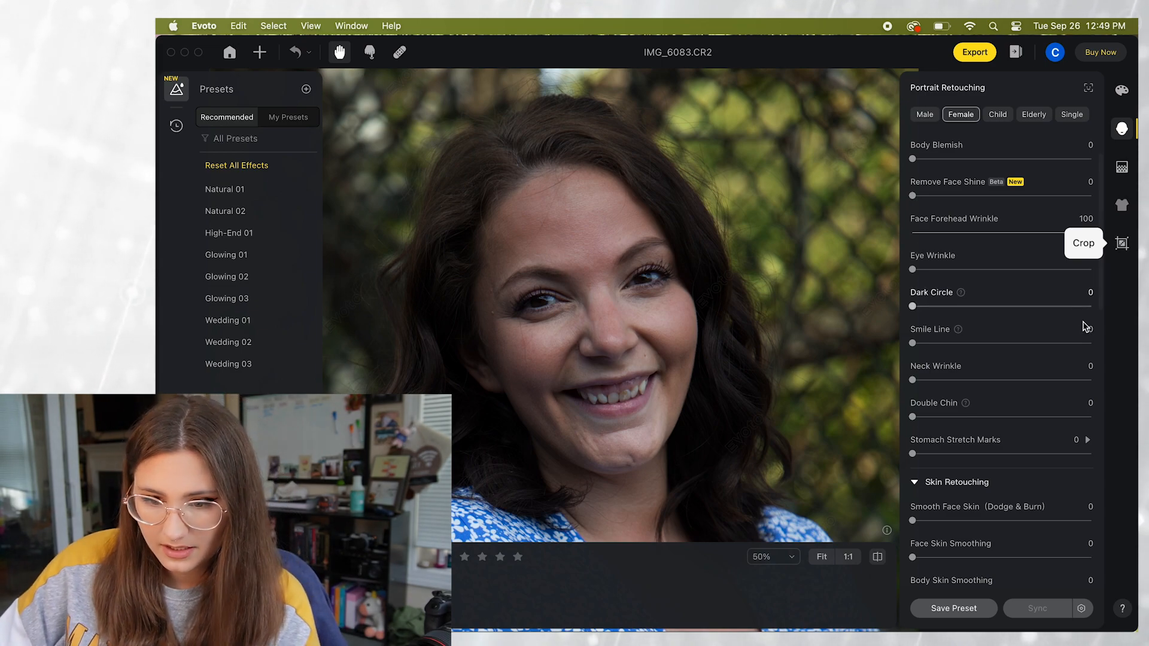
{"action": "left_click_drag", "start_coordinate": [912, 271], "coordinate": [921, 270]}
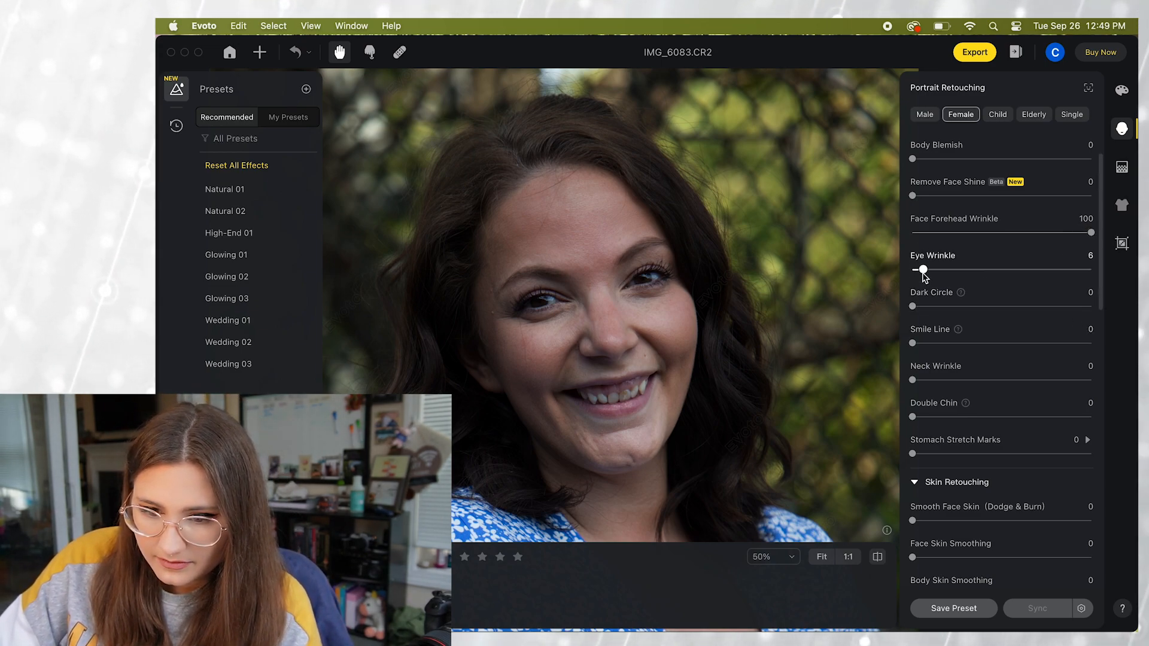
{"action": "left_click_drag", "start_coordinate": [923, 270], "coordinate": [933, 271]}
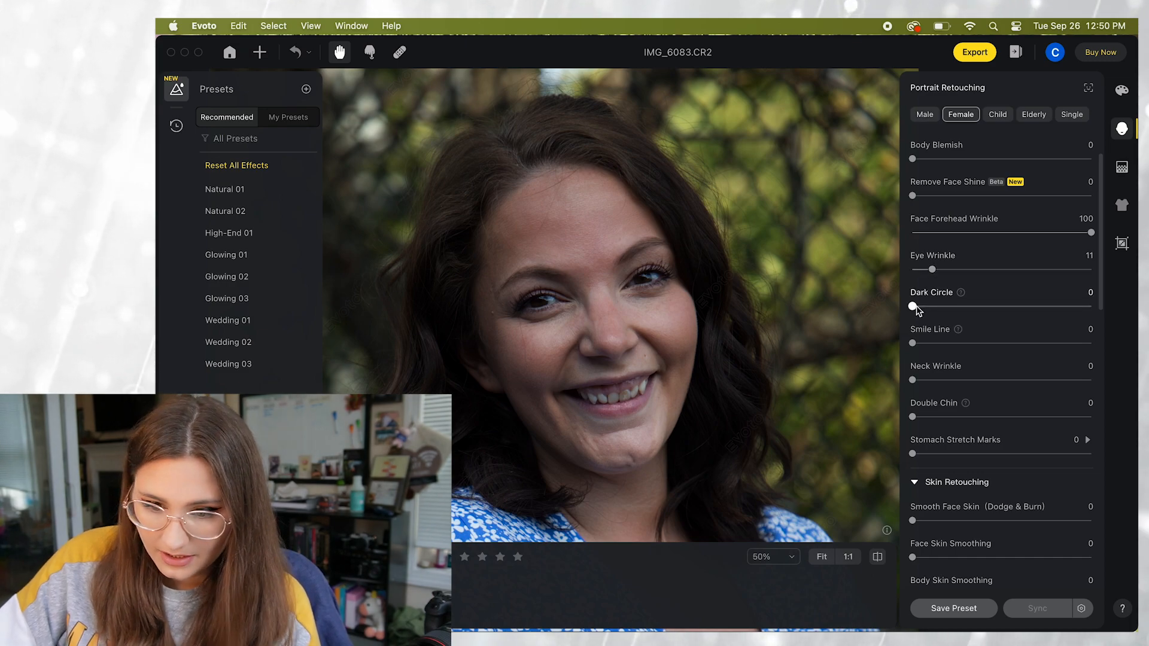
Set Dark Circle to 96, Smile Line to 40 and Freckle & Acne removal to 15.
{"action": "left_click_drag", "start_coordinate": [912, 307], "coordinate": [971, 307]}
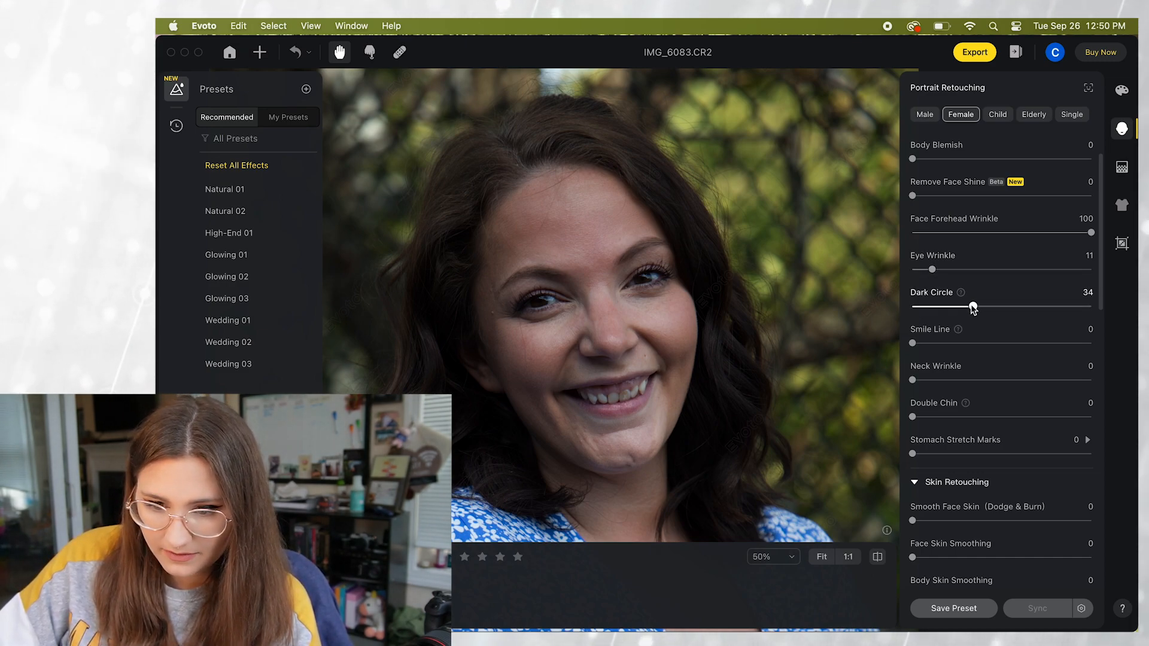
{"action": "left_click_drag", "start_coordinate": [971, 307], "coordinate": [1085, 307]}
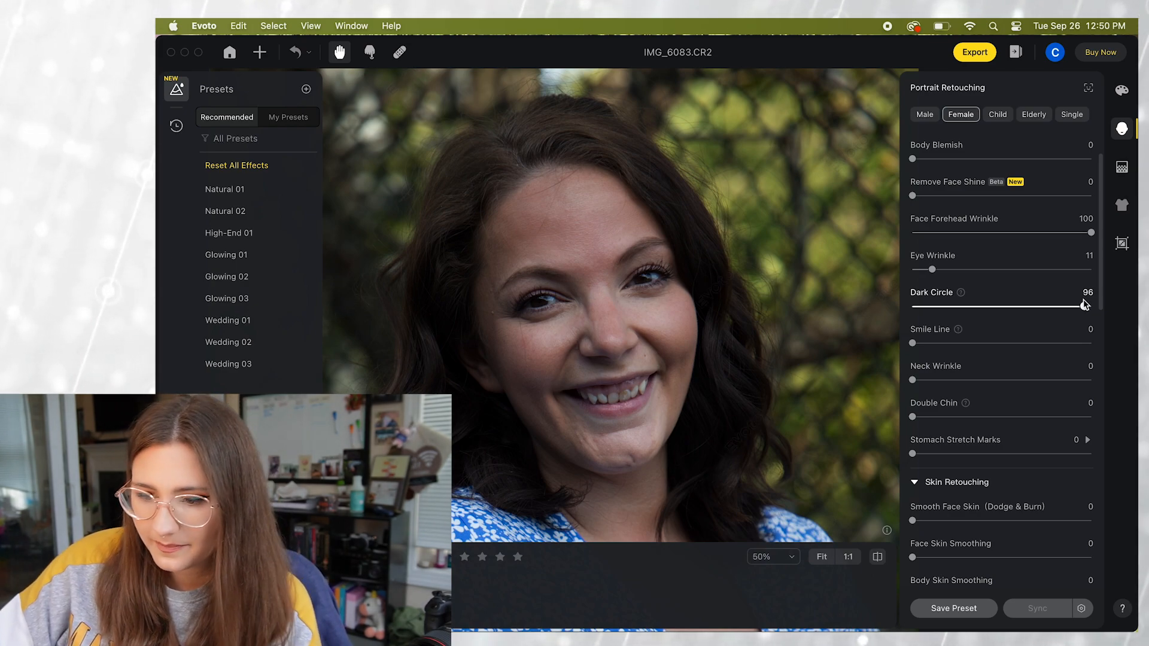
{"action": "scroll", "scroll_direction": "down", "scroll_amount": 3}
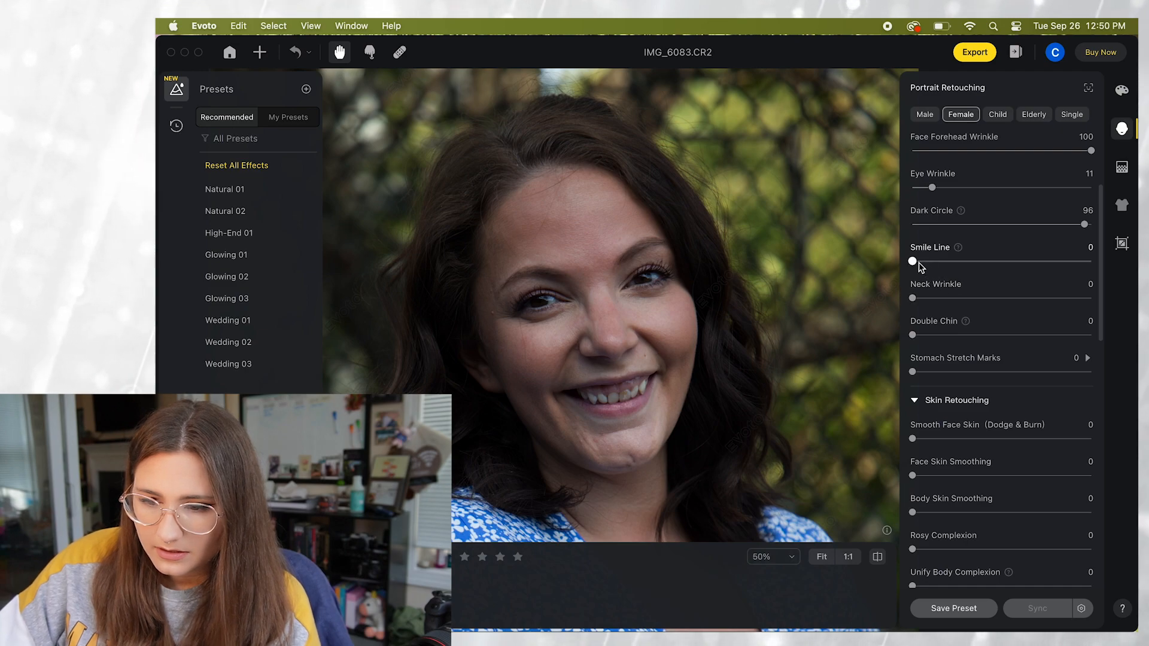
{"action": "left_click_drag", "start_coordinate": [912, 261], "coordinate": [976, 261]}
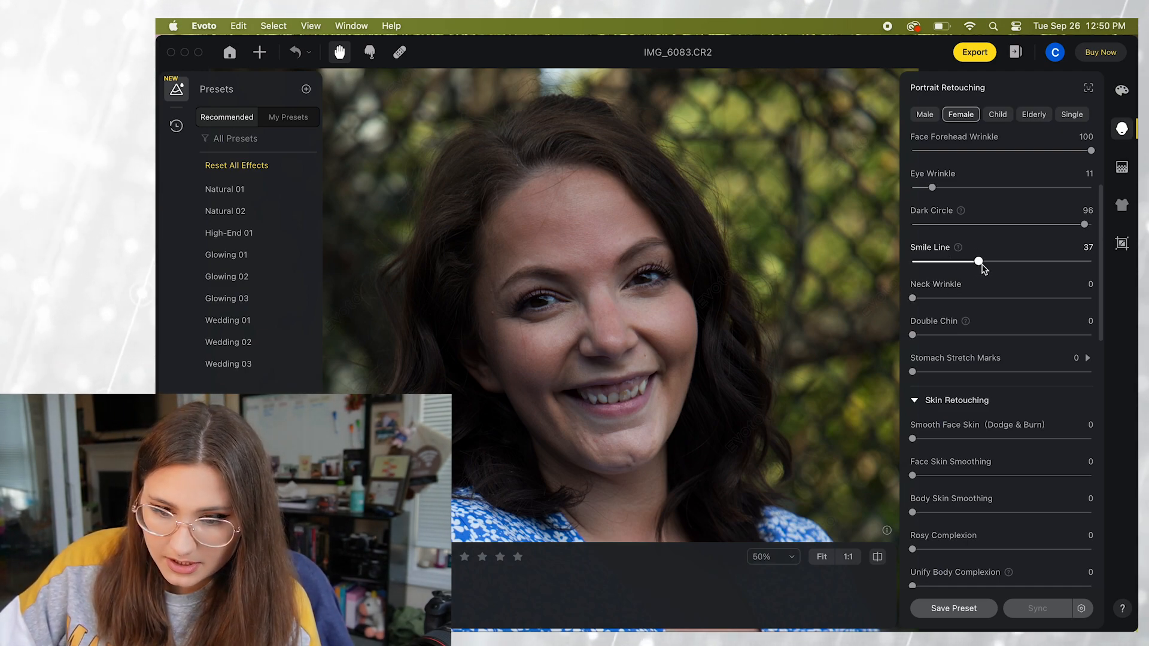
{"action": "left_click_drag", "start_coordinate": [976, 262], "coordinate": [984, 261]}
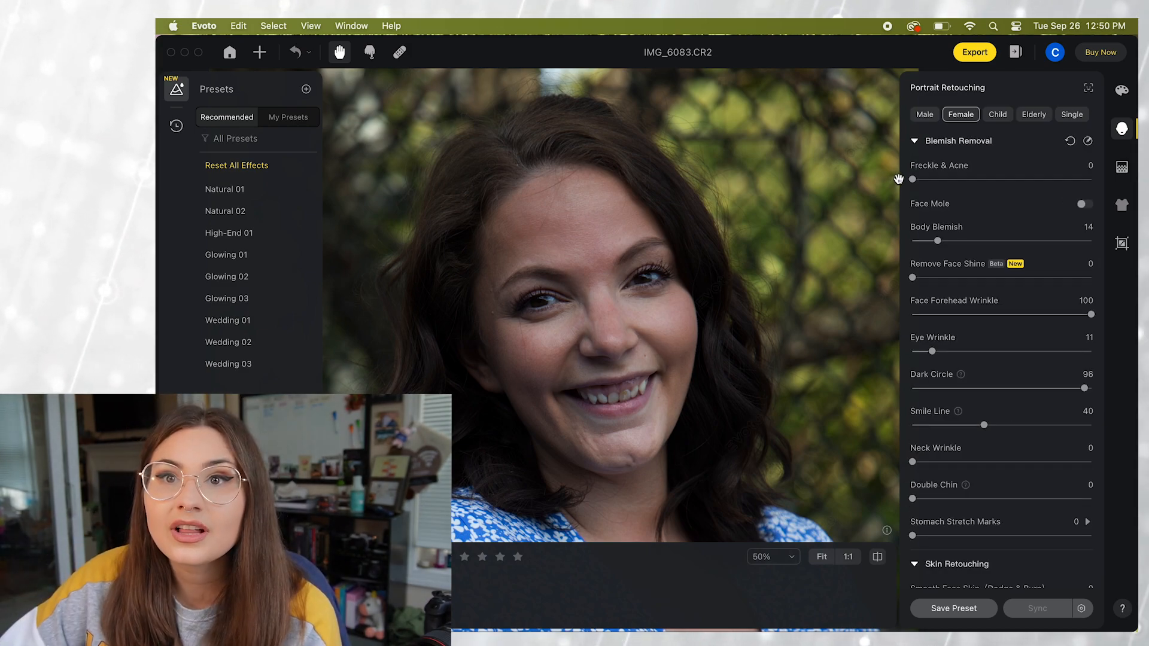
{"action": "left_click_drag", "start_coordinate": [912, 179], "coordinate": [921, 179]}
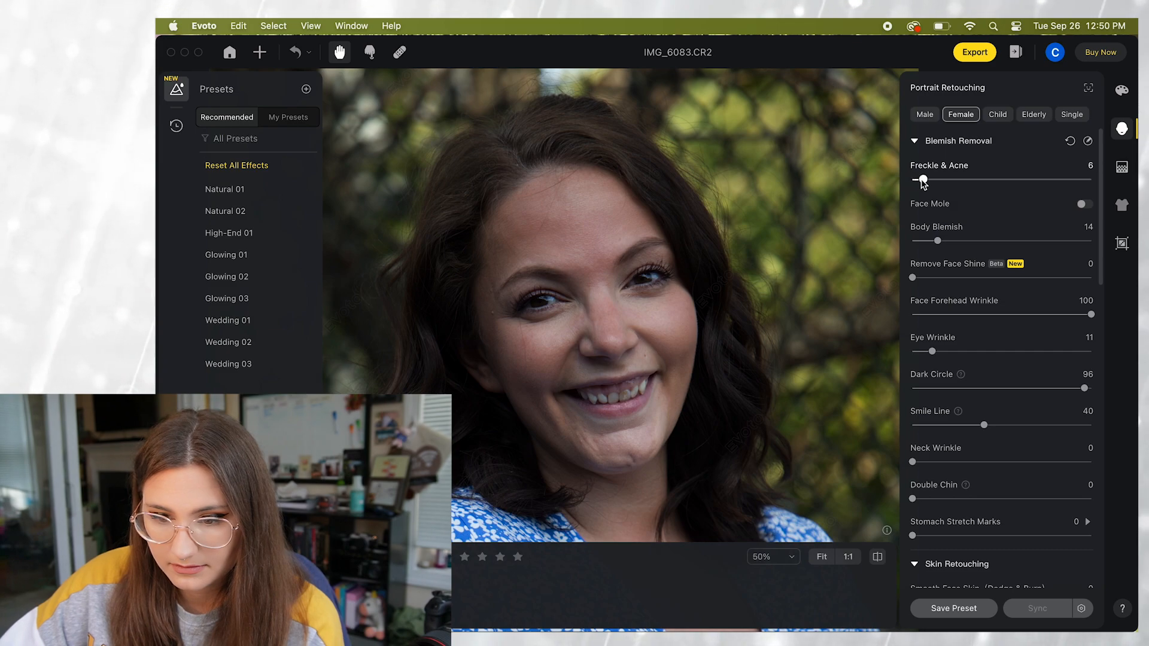
{"action": "left_click_drag", "start_coordinate": [921, 179], "coordinate": [940, 180]}
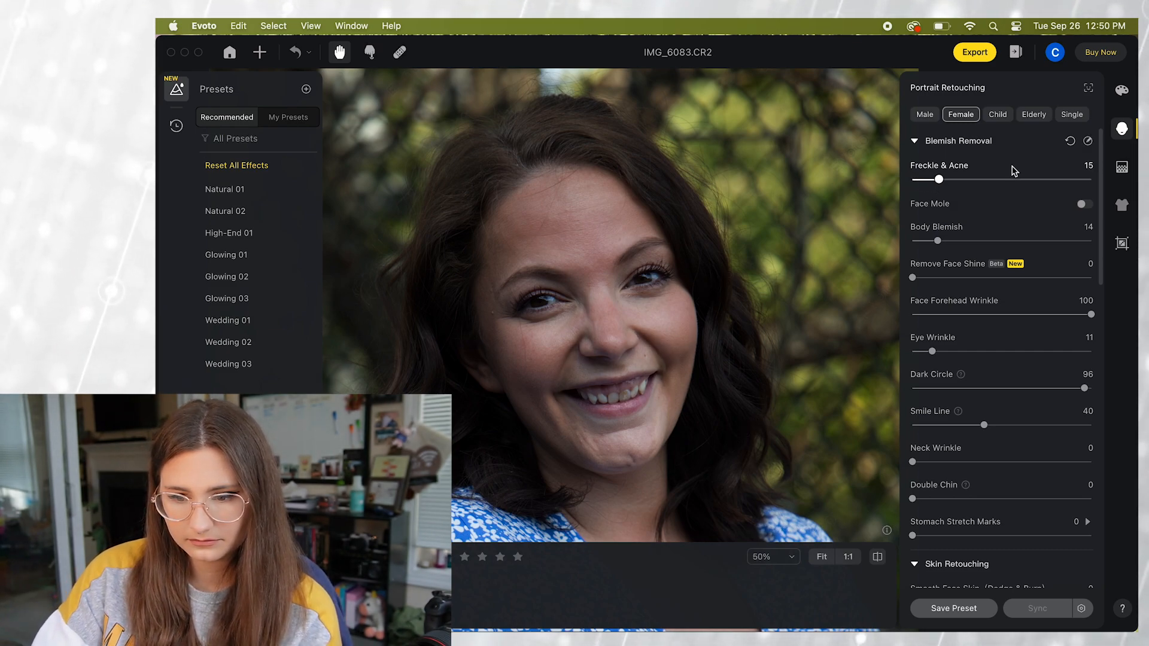
{"action": "scroll", "scroll_direction": "down", "scroll_amount": 3}
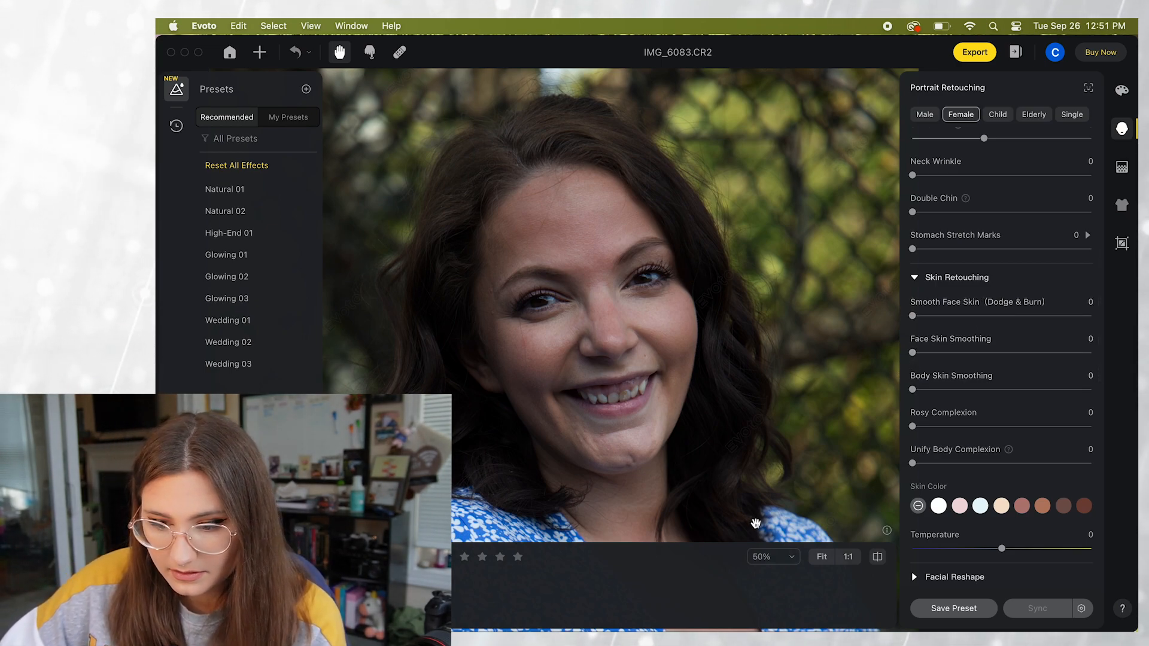
Inspect the mouth and chin area at 100% zoom.
{"action": "left_click", "coordinate": [770, 557]}
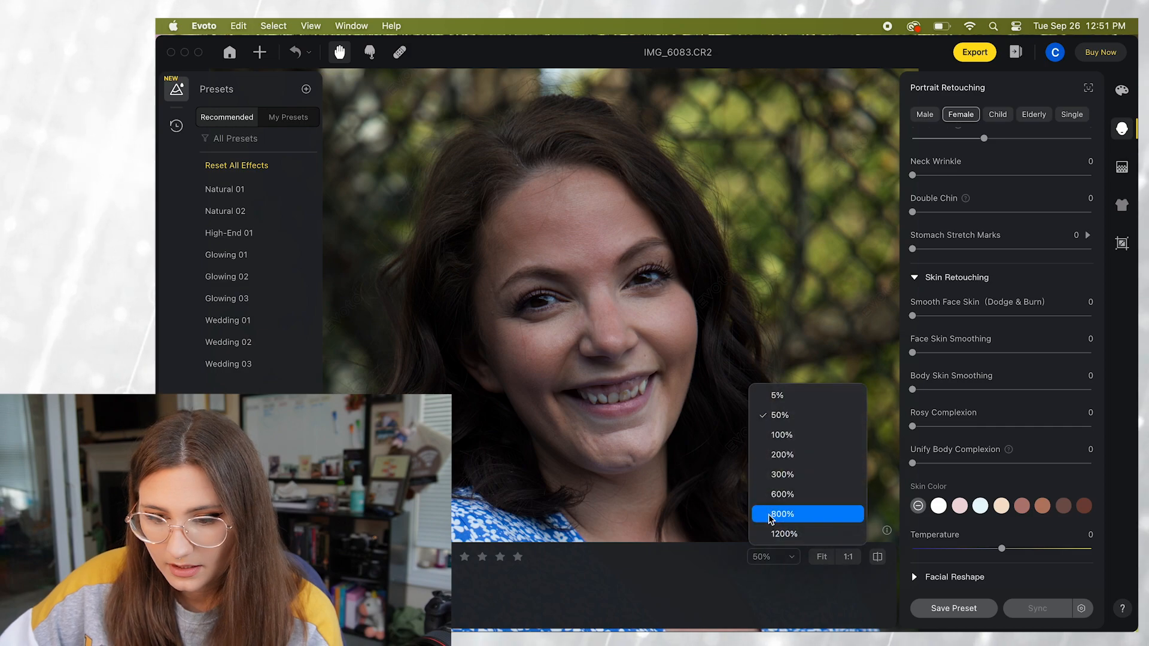
{"action": "left_click", "coordinate": [781, 435]}
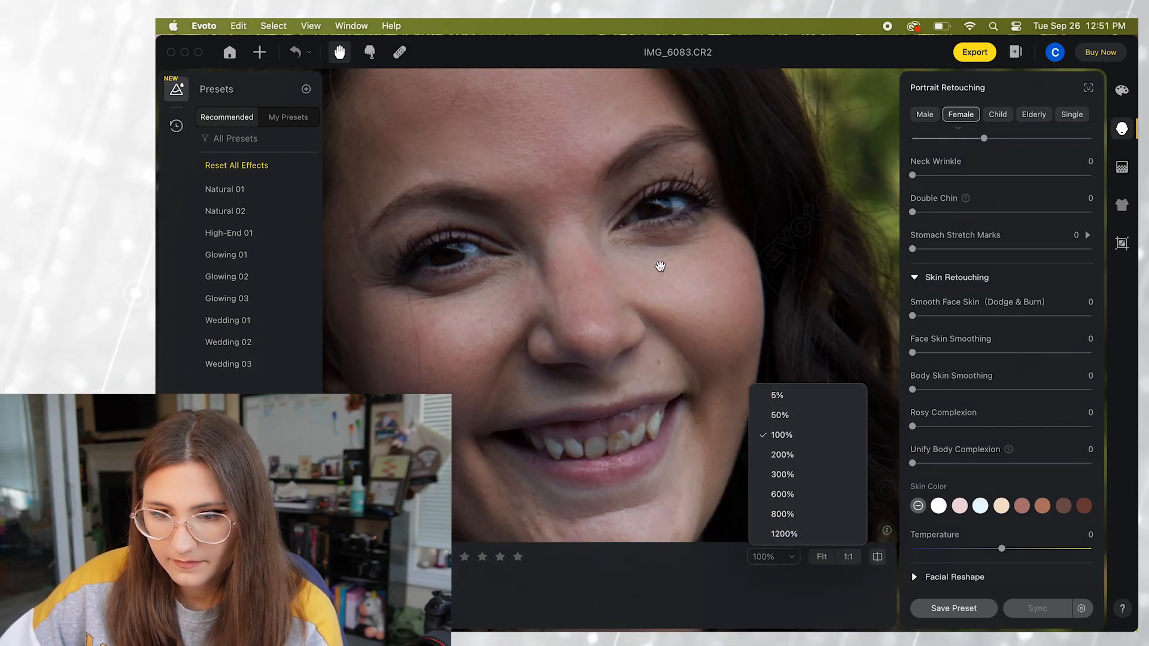
{"action": "left_click_drag", "start_coordinate": [912, 353], "coordinate": [930, 352]}
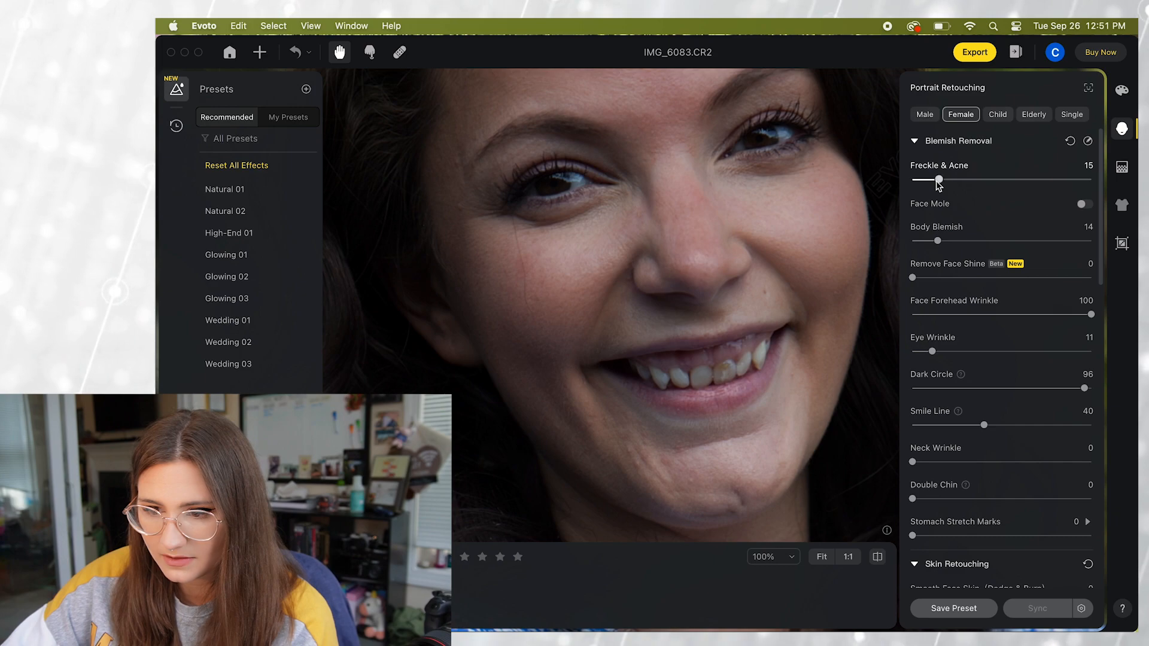
Raise Freckle & Acne removal to full strength (98-100).
{"action": "left_click_drag", "start_coordinate": [938, 180], "coordinate": [984, 180]}
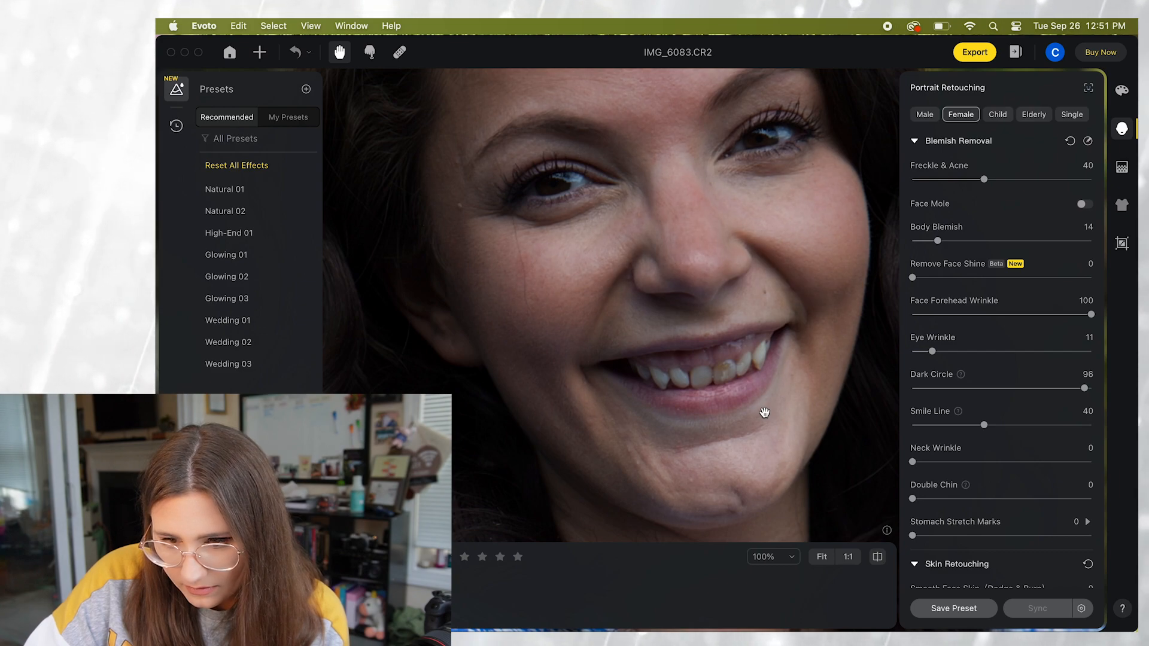
{"action": "left_click_drag", "start_coordinate": [985, 179], "coordinate": [1088, 179]}
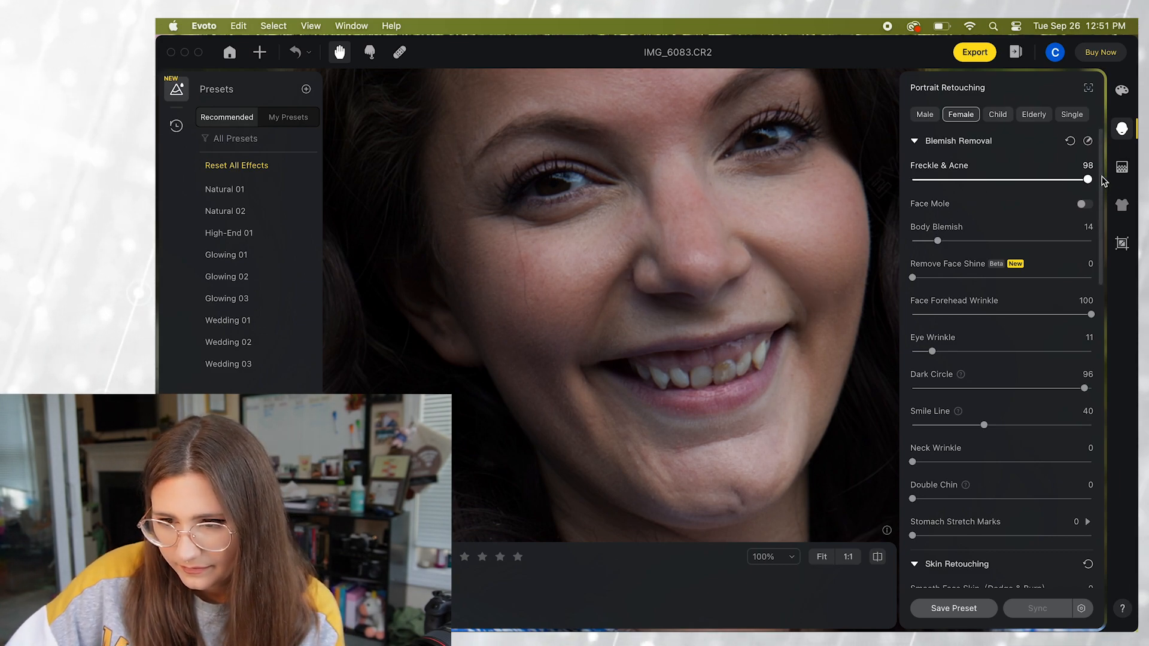
{"action": "left_click_drag", "start_coordinate": [1088, 180], "coordinate": [1091, 180]}
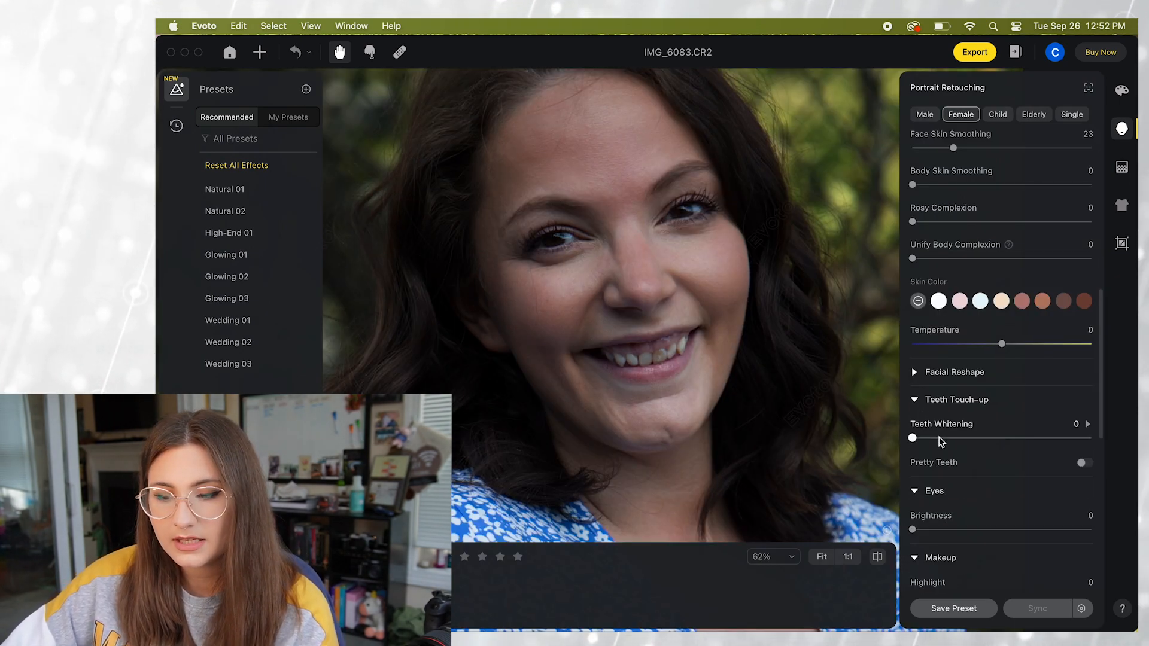
Try Teeth Whitening up to 100, then reset it back to 0.
{"action": "left_click_drag", "start_coordinate": [912, 437], "coordinate": [951, 437]}
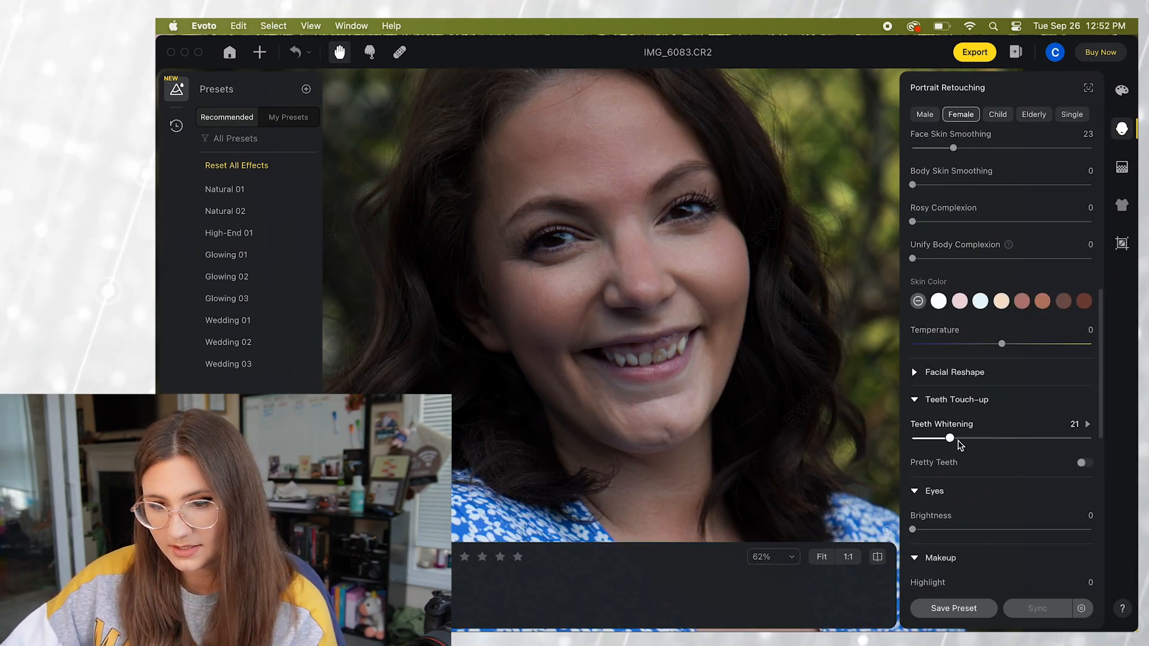
{"action": "left_click_drag", "start_coordinate": [949, 438], "coordinate": [1088, 438]}
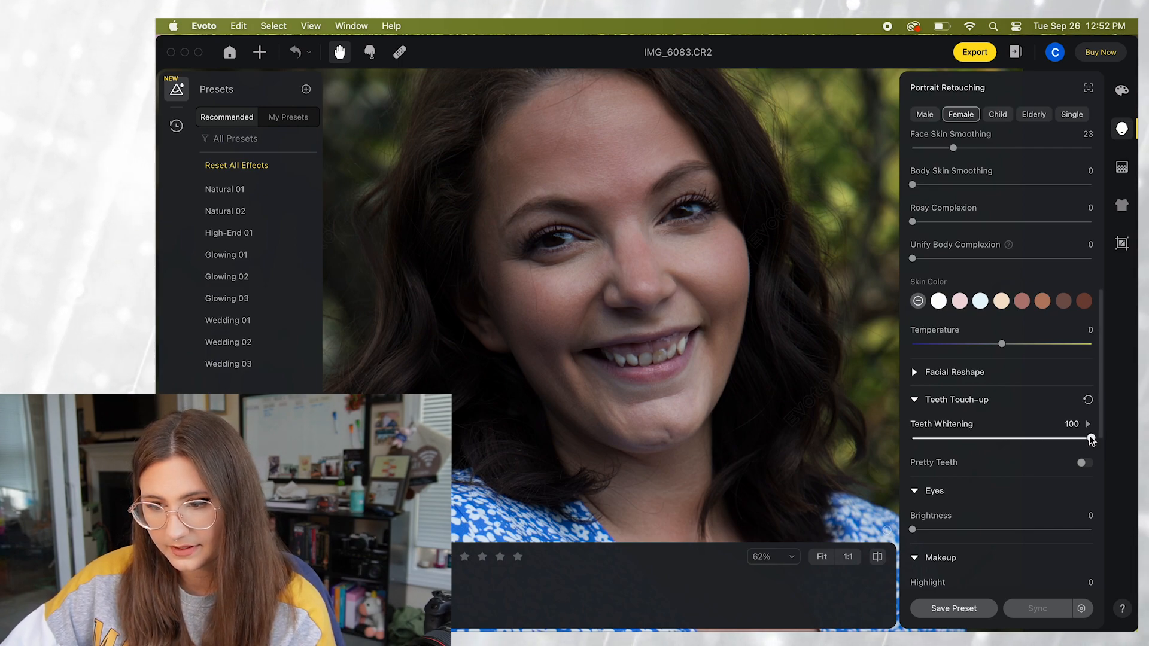
{"action": "left_click", "coordinate": [1088, 399]}
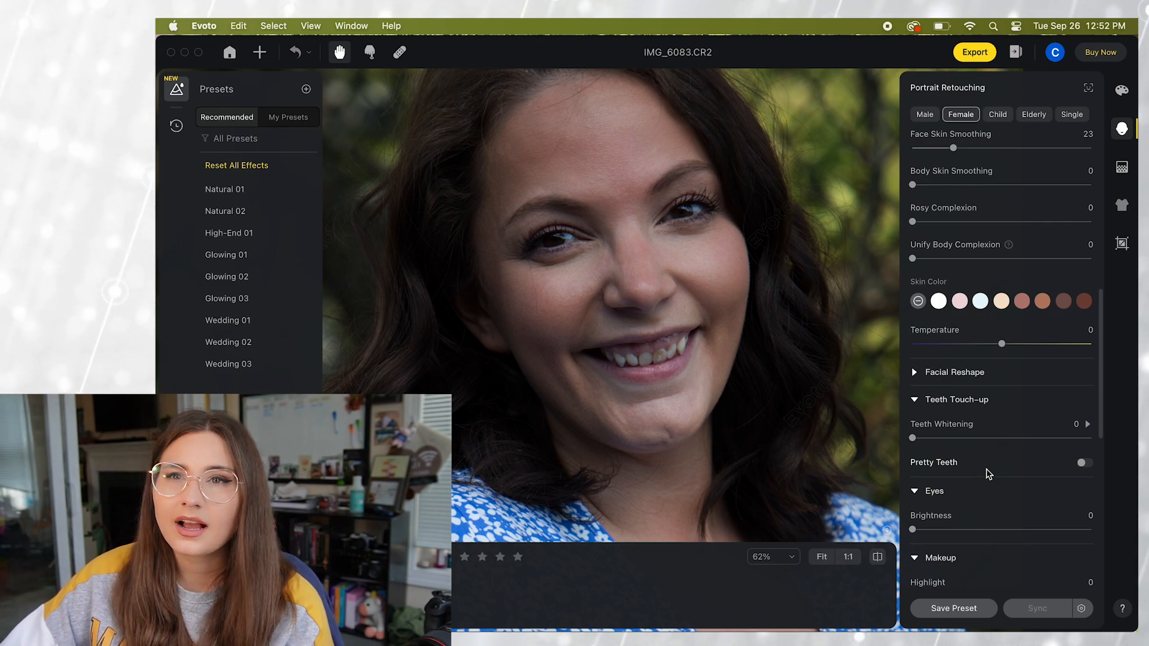
Switch on Pretty Teeth under Teeth Touch-up.
{"action": "left_click", "coordinate": [1084, 462]}
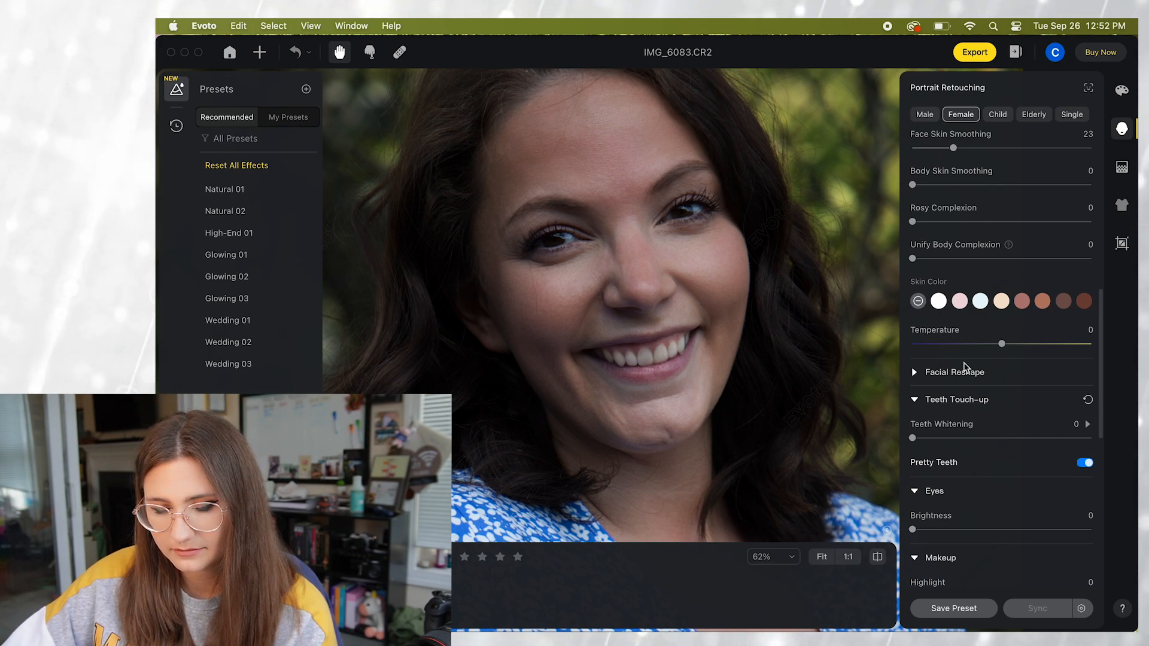
{"action": "mouse_move", "coordinate": [879, 337]}
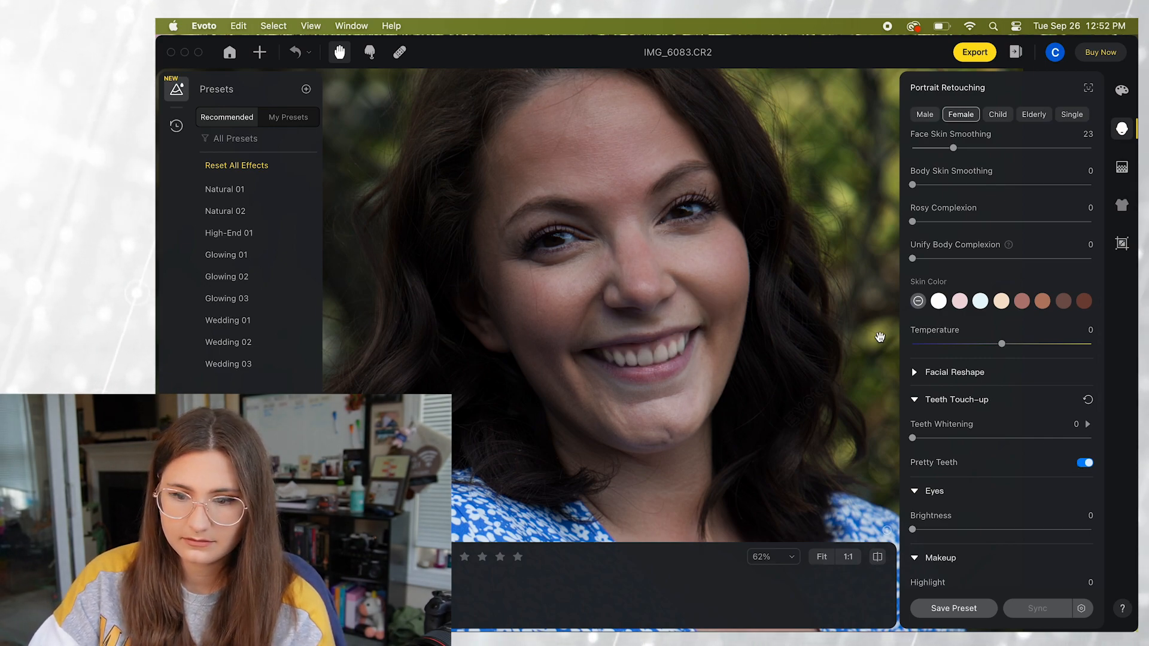
{"action": "scroll", "scroll_direction": "down", "scroll_amount": 3}
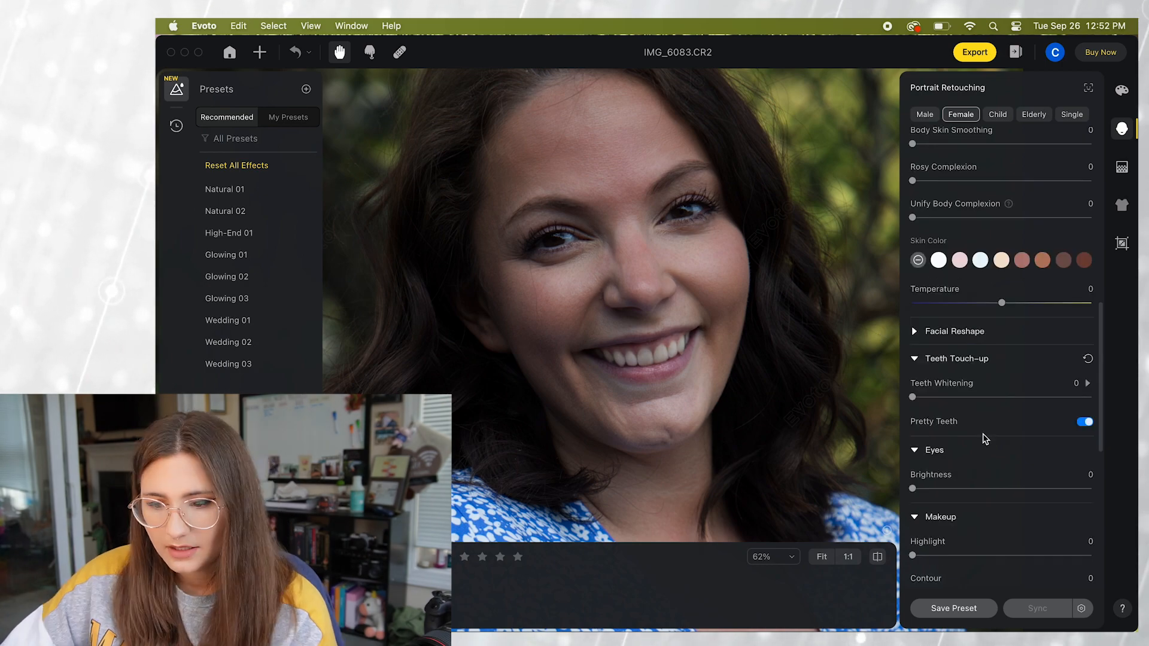
{"action": "left_click_drag", "start_coordinate": [912, 488], "coordinate": [917, 488]}
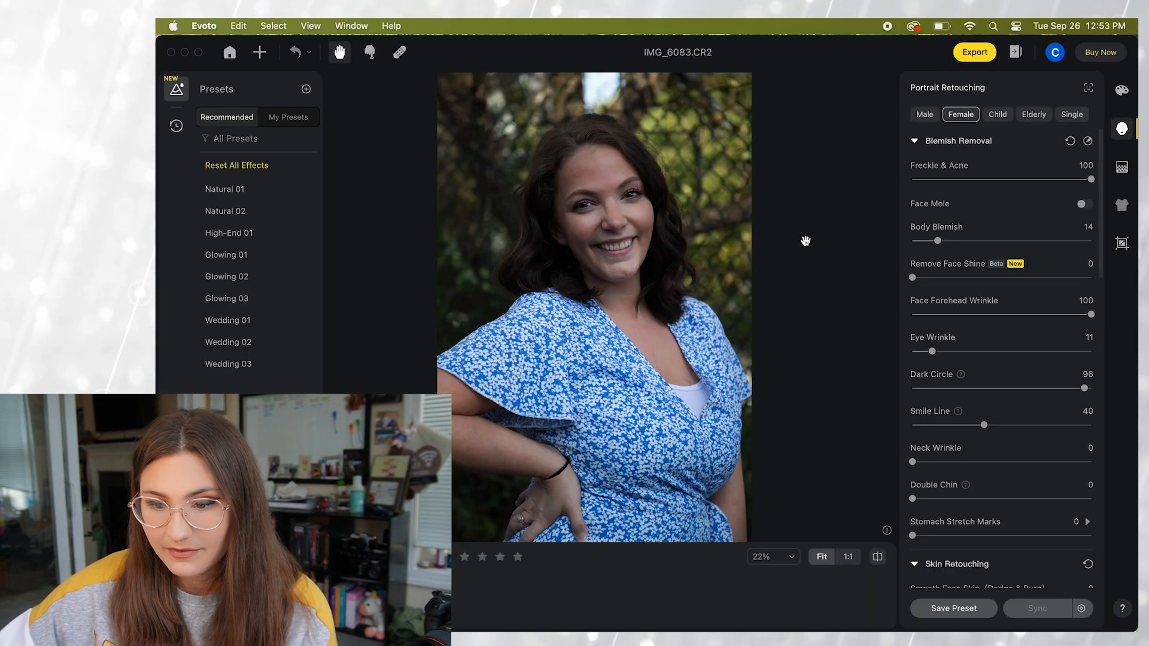
{"action": "mouse_move", "coordinate": [619, 227]}
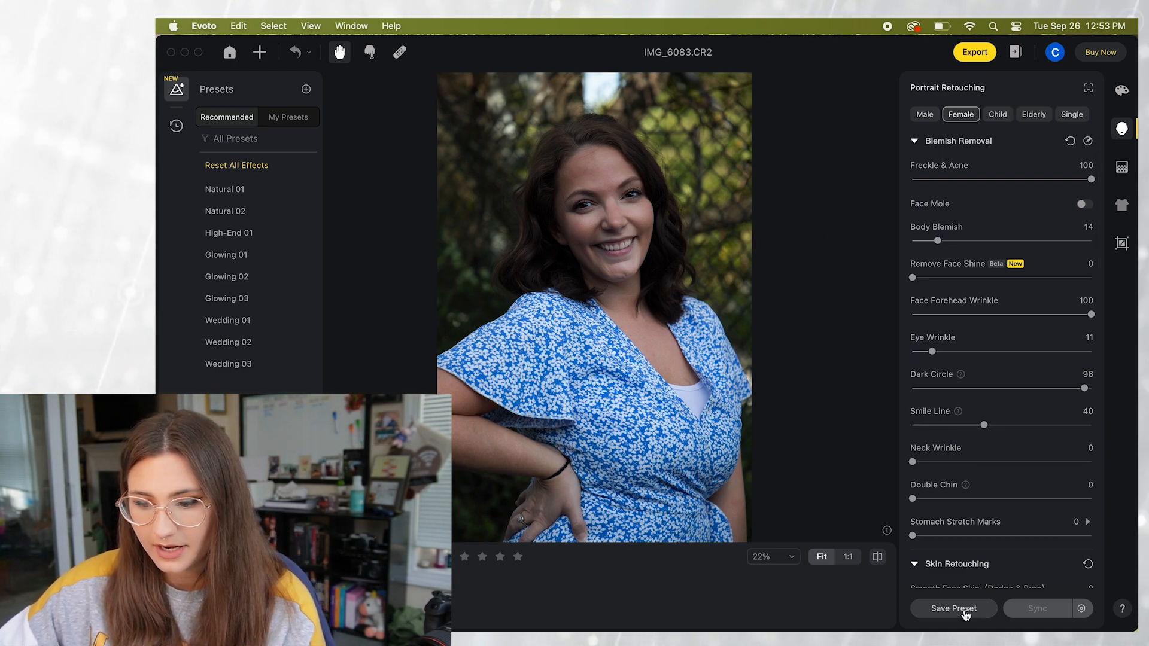
Start saving the current retouching settings as a new preset.
{"action": "left_click", "coordinate": [953, 608]}
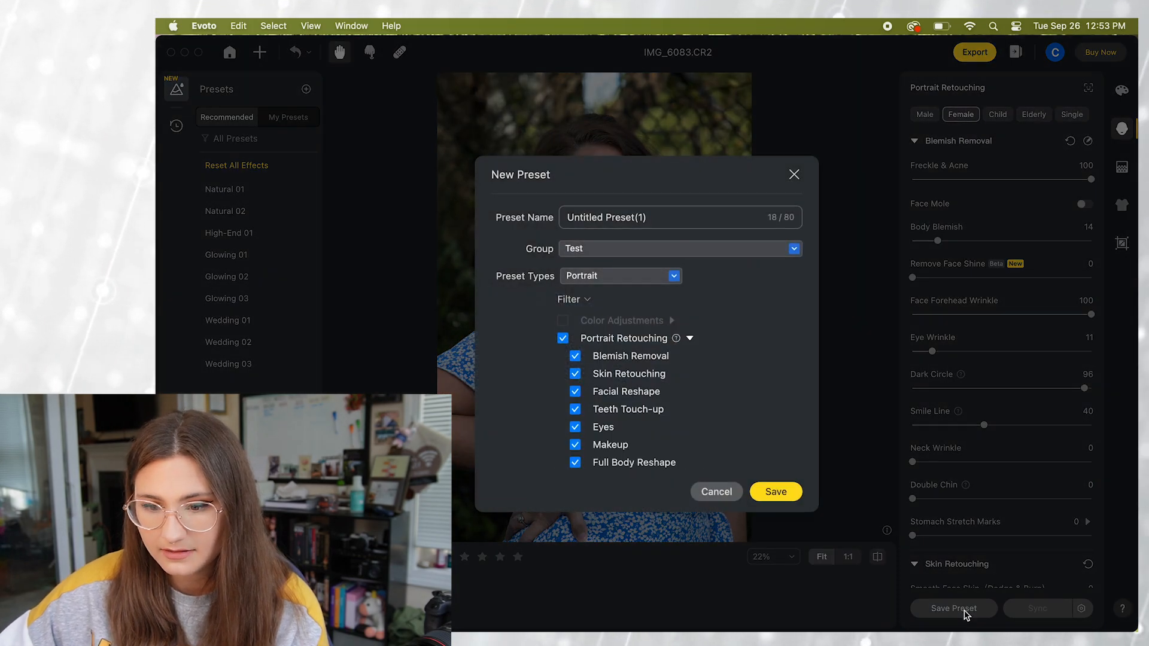
Save the preset as 'Jojo' in the Test group and show My Presets.
{"action": "left_click", "coordinate": [633, 217]}
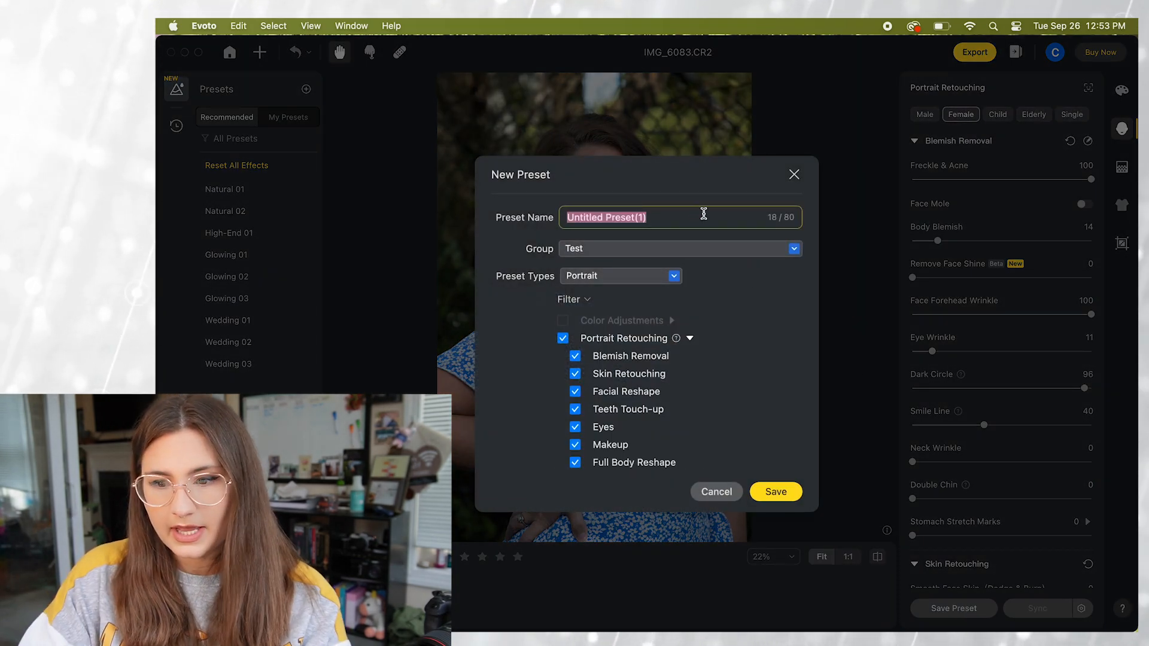
{"action": "type", "text": "Jojo"}
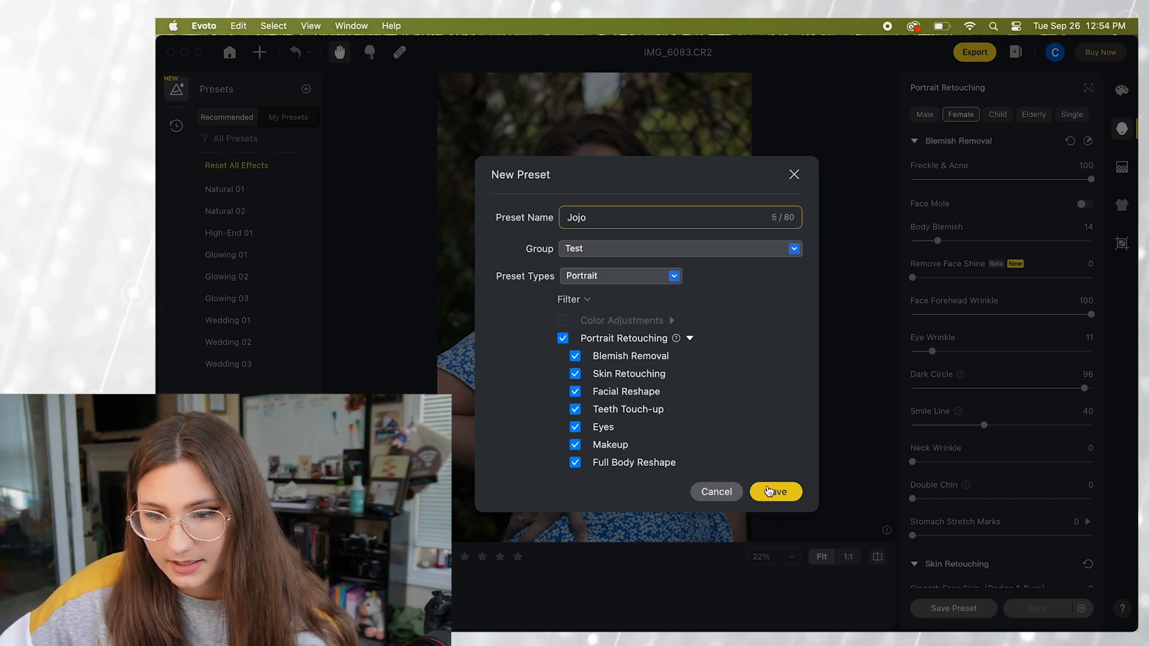
{"action": "left_click", "coordinate": [774, 492]}
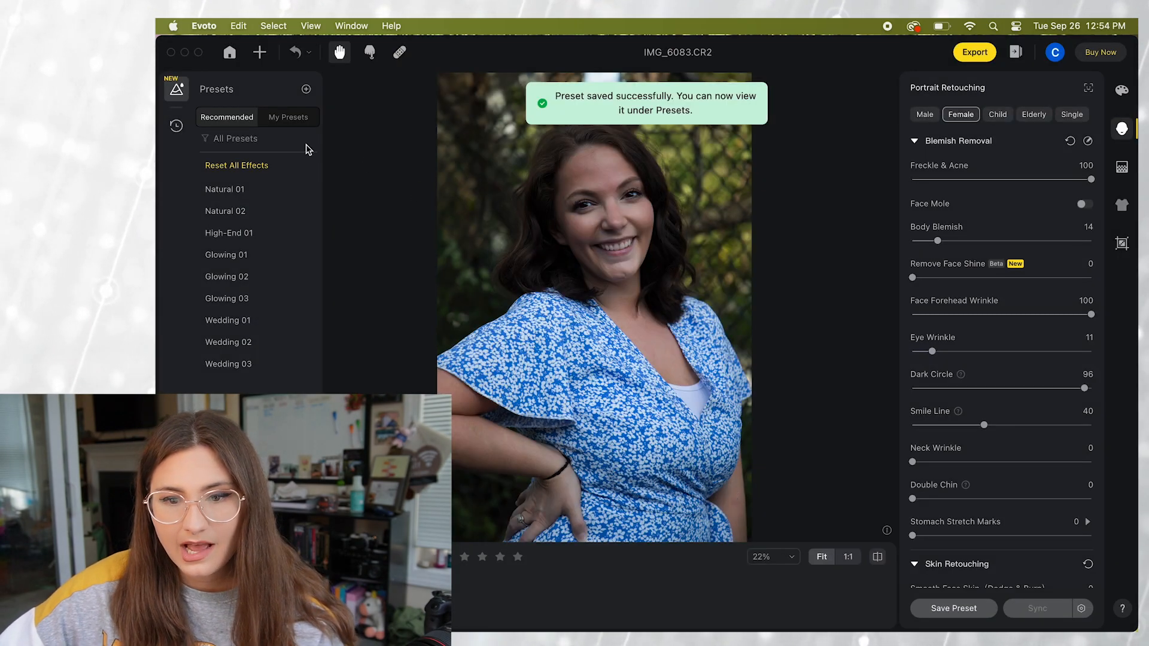
{"action": "left_click", "coordinate": [288, 117]}
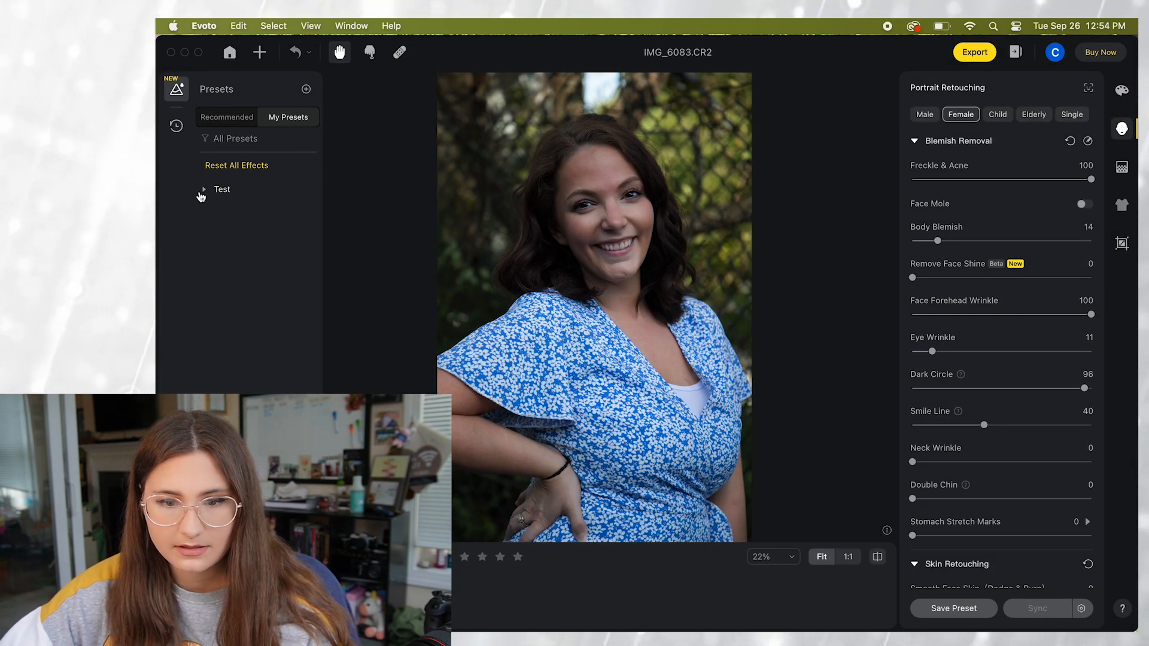
Expand the Test group, then import the batch of Jojo's photos and step to another one.
{"action": "left_click", "coordinate": [205, 189]}
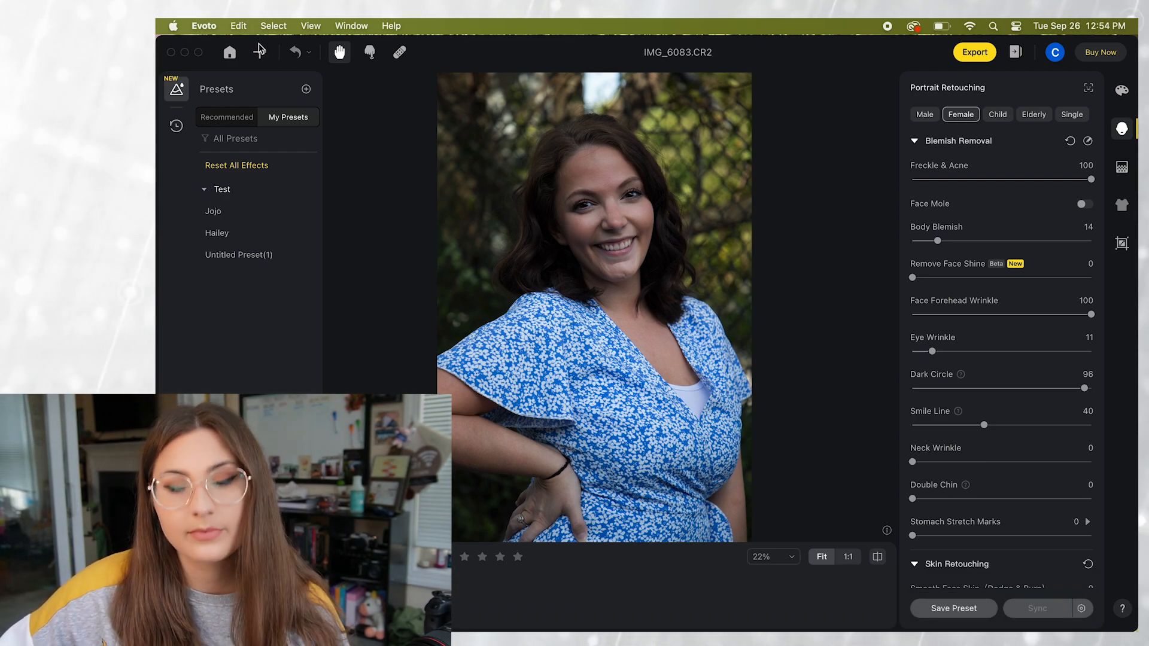
{"action": "left_click", "coordinate": [258, 52]}
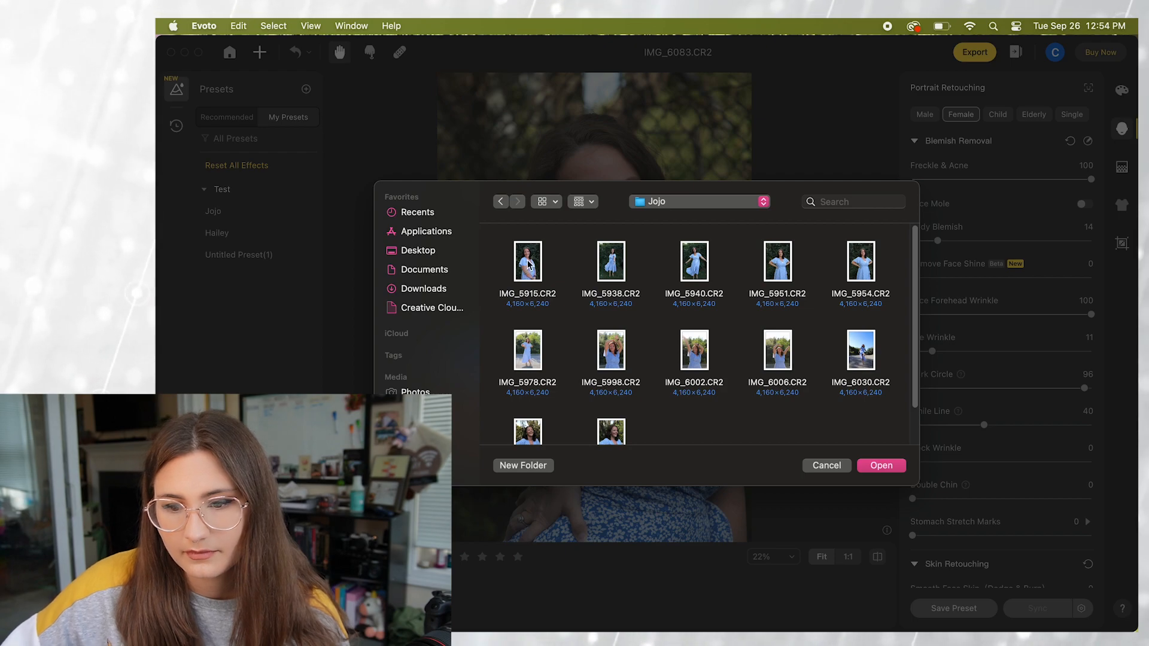
{"action": "left_click", "coordinate": [526, 262]}
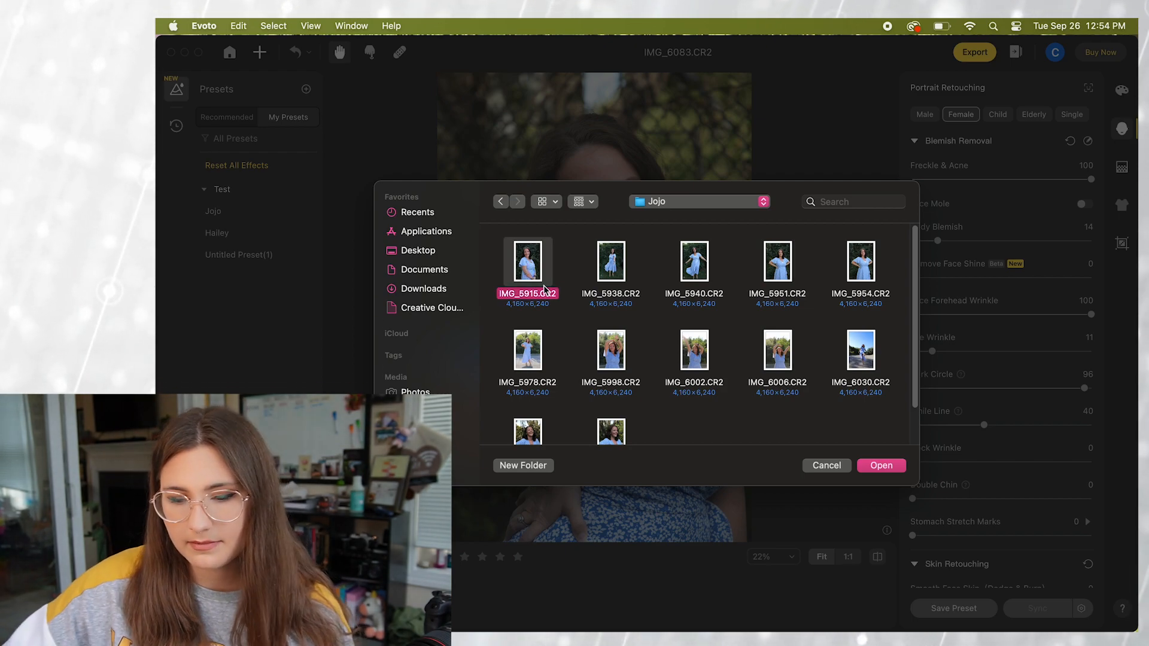
{"action": "left_click", "coordinate": [880, 465]}
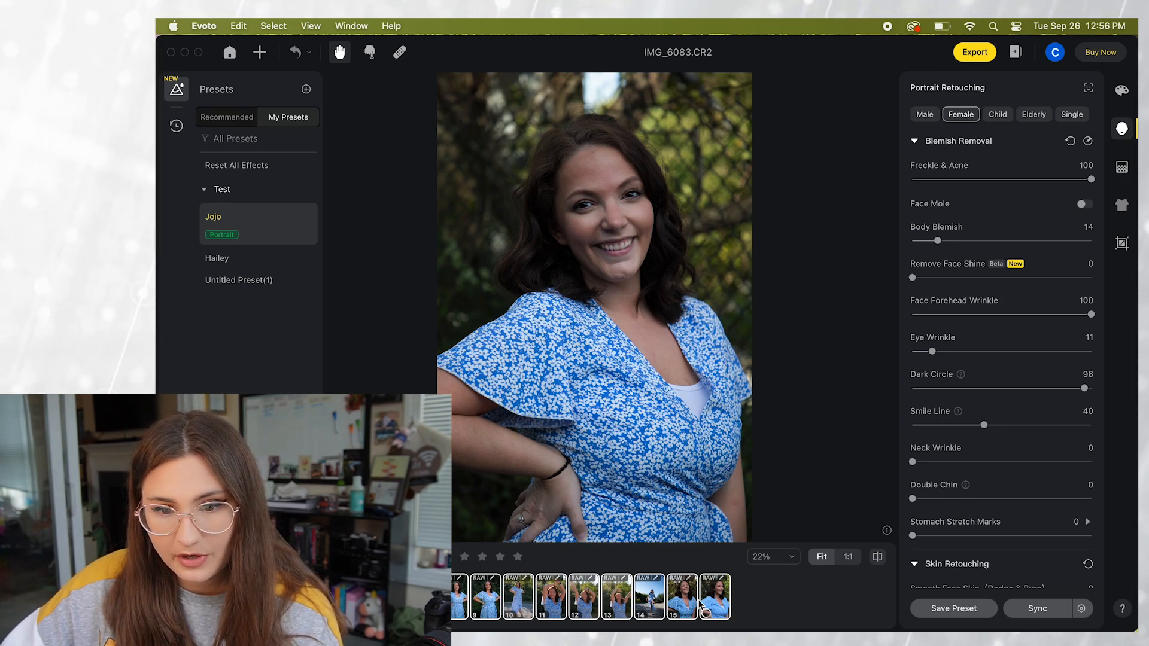
{"action": "left_click", "coordinate": [1036, 608]}
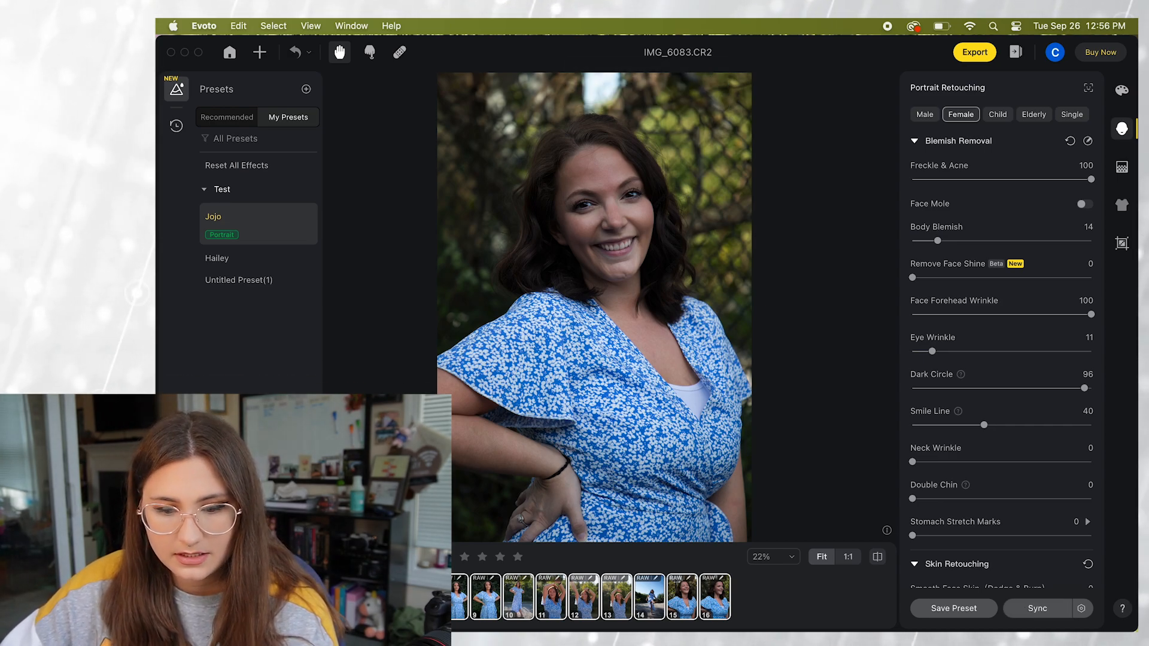
Review IMG_5915, IMG_5998, IMG_6002, IMG_6030 and IMG_6066, returning to IMG_6002.
{"action": "left_click", "coordinate": [467, 594]}
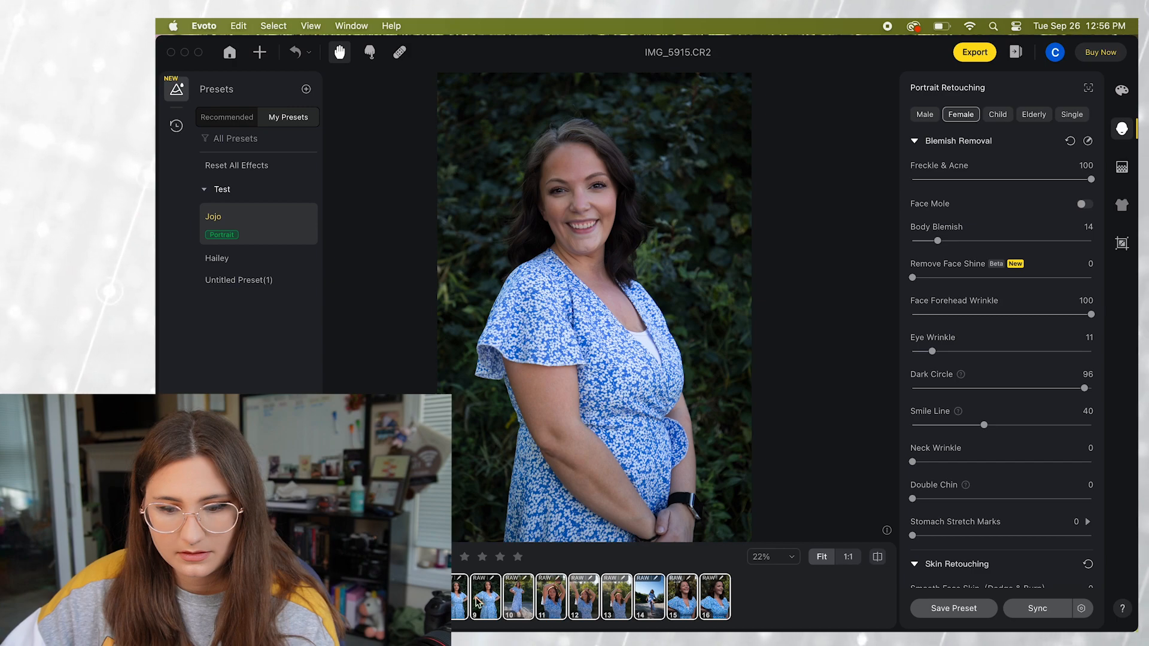
{"action": "left_click", "coordinate": [550, 596]}
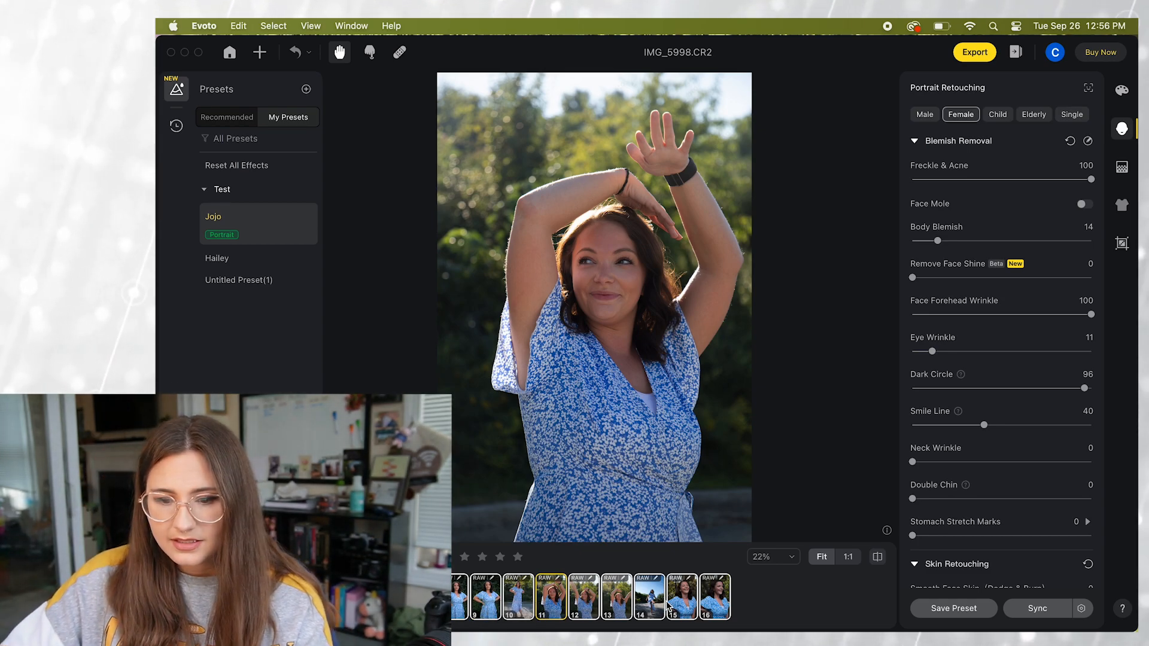
{"action": "left_click", "coordinate": [584, 596]}
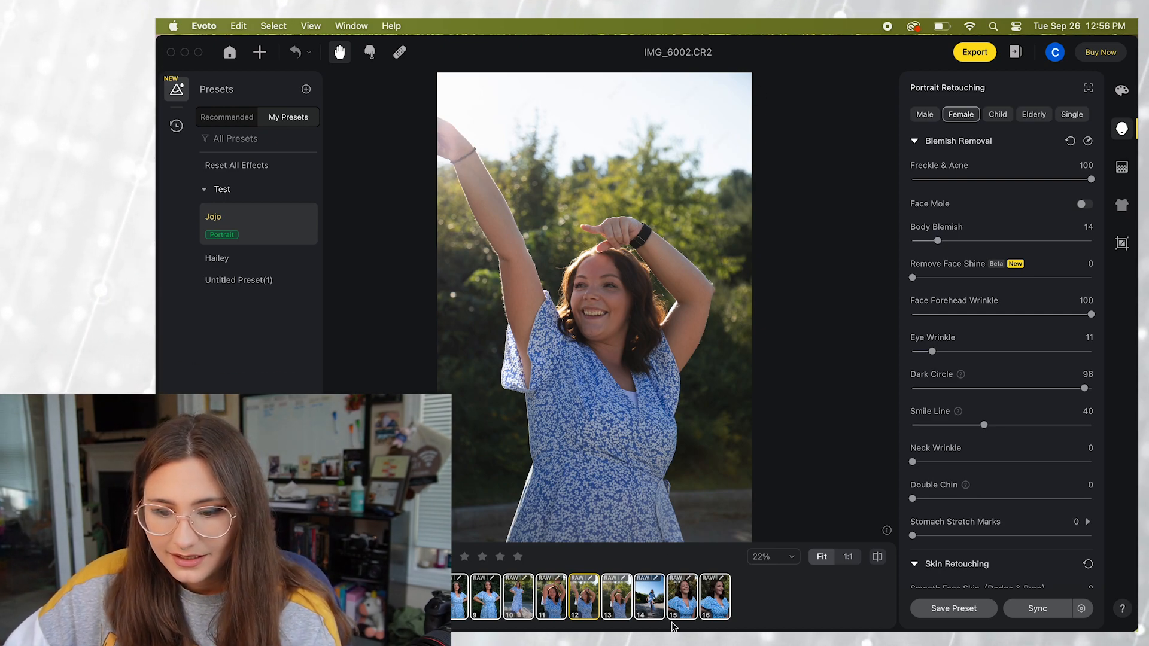
{"action": "left_click", "coordinate": [647, 596]}
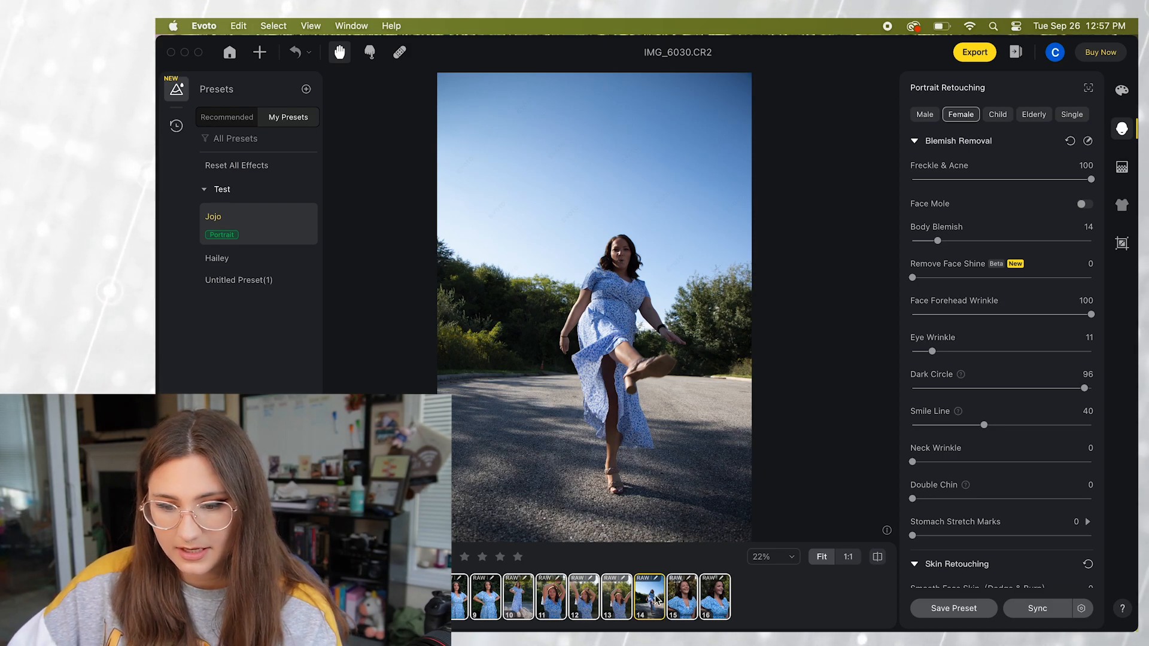
{"action": "left_click", "coordinate": [680, 596]}
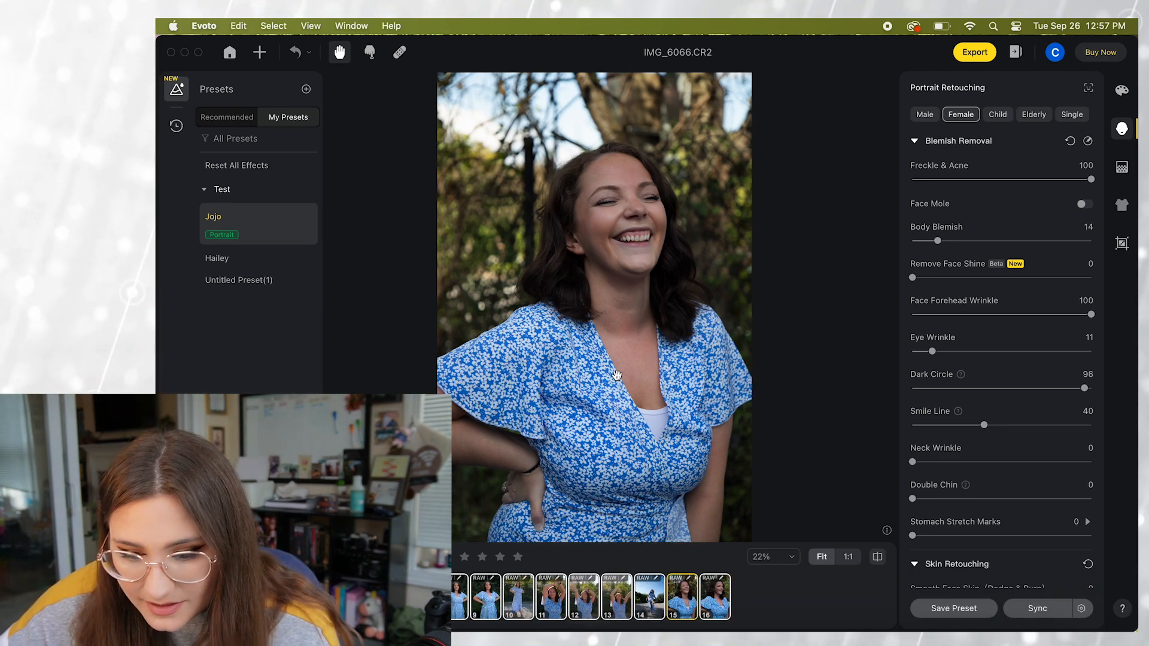
{"action": "left_click", "coordinate": [616, 596]}
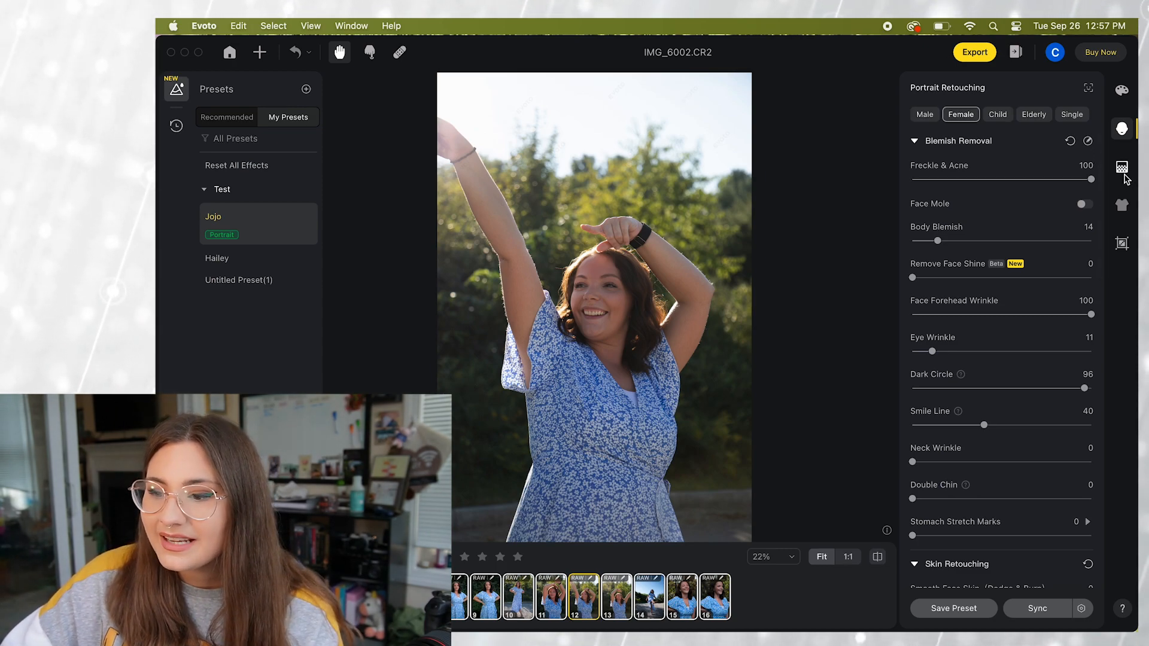
Apply the first blue sky in the Sky Replacement panel.
{"action": "left_click", "coordinate": [1122, 166]}
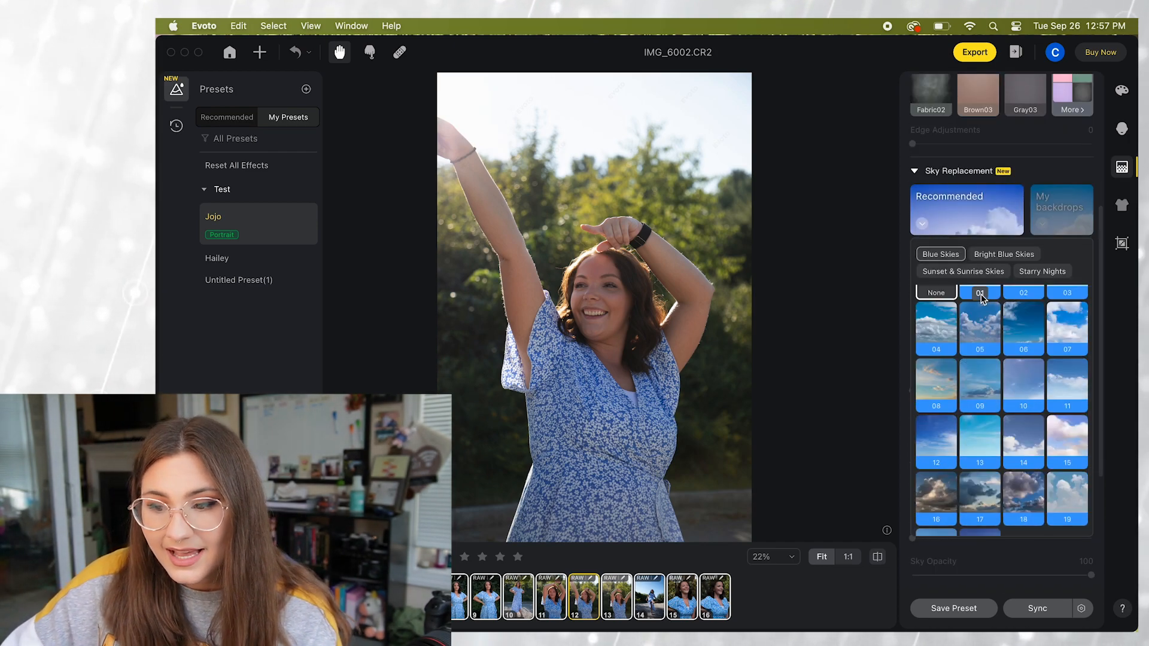
{"action": "left_click", "coordinate": [979, 292]}
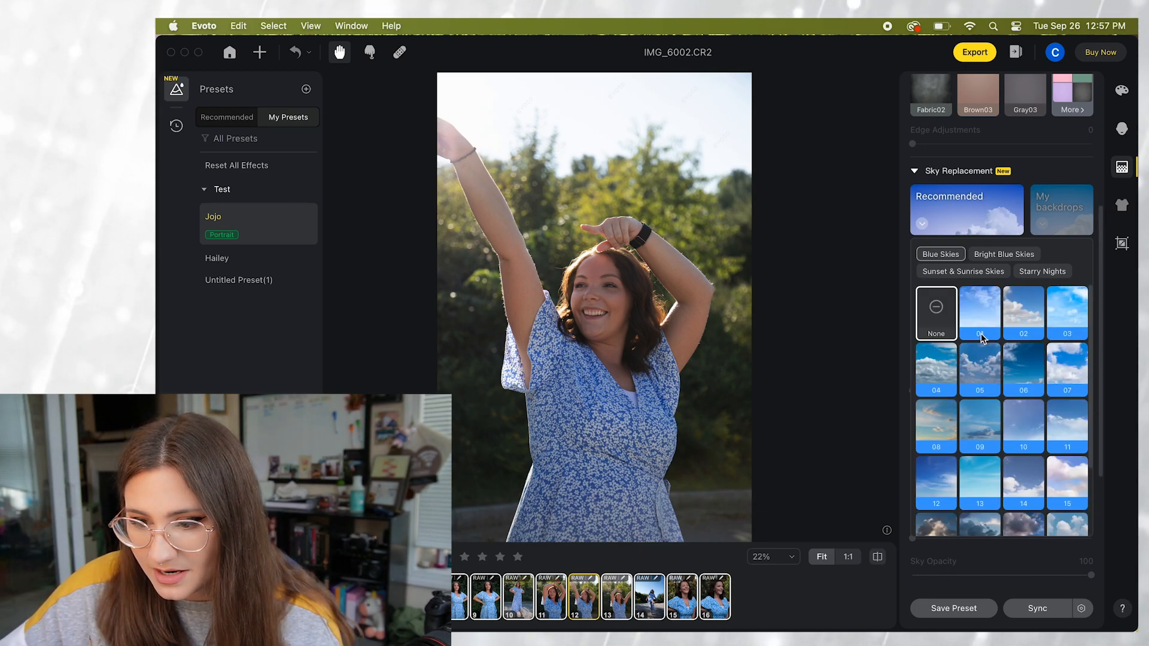
{"action": "left_click", "coordinate": [979, 311]}
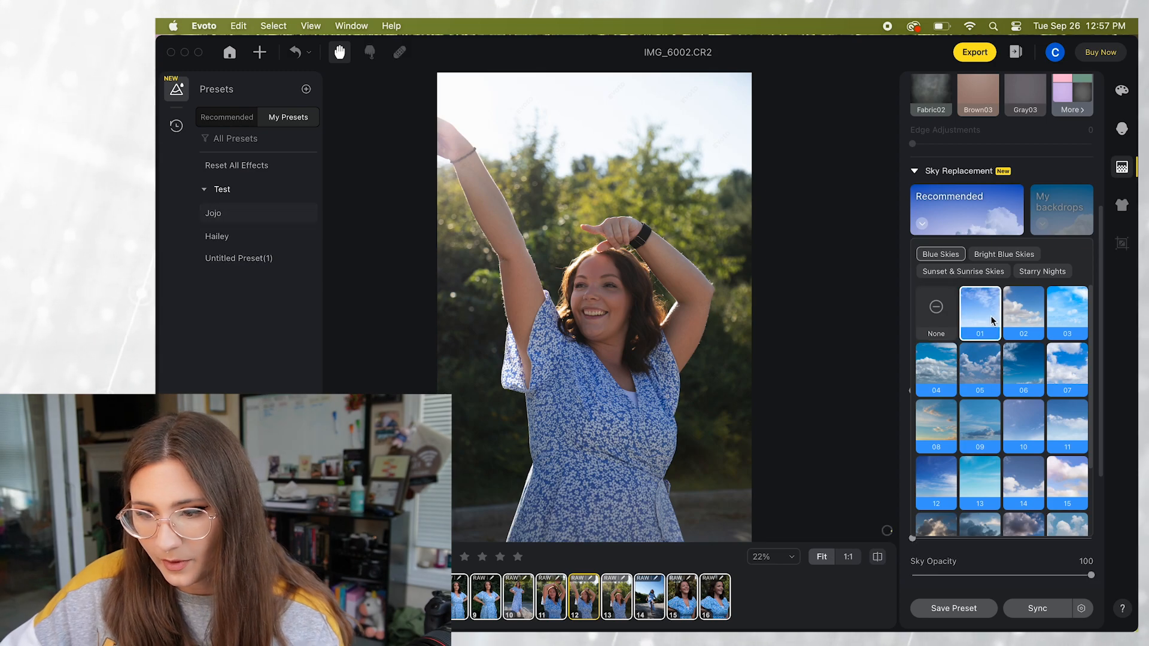
{"action": "left_click", "coordinate": [979, 307]}
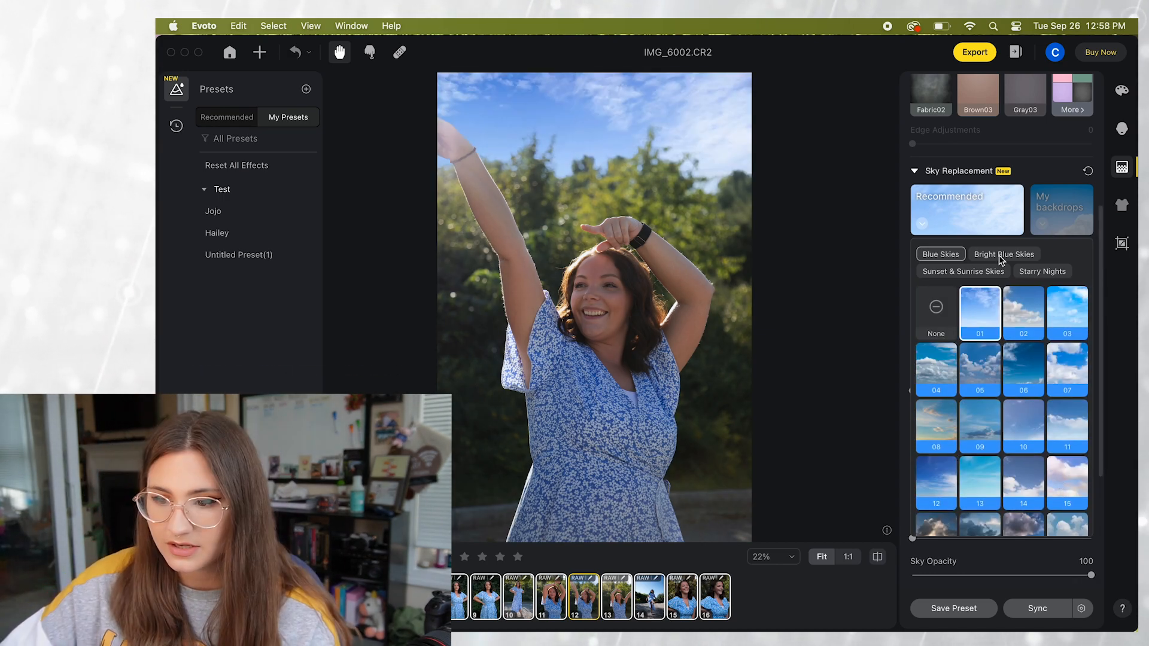
Try sunset, pink sunset, Milky Way and softer starry night skies.
{"action": "left_click", "coordinate": [963, 271]}
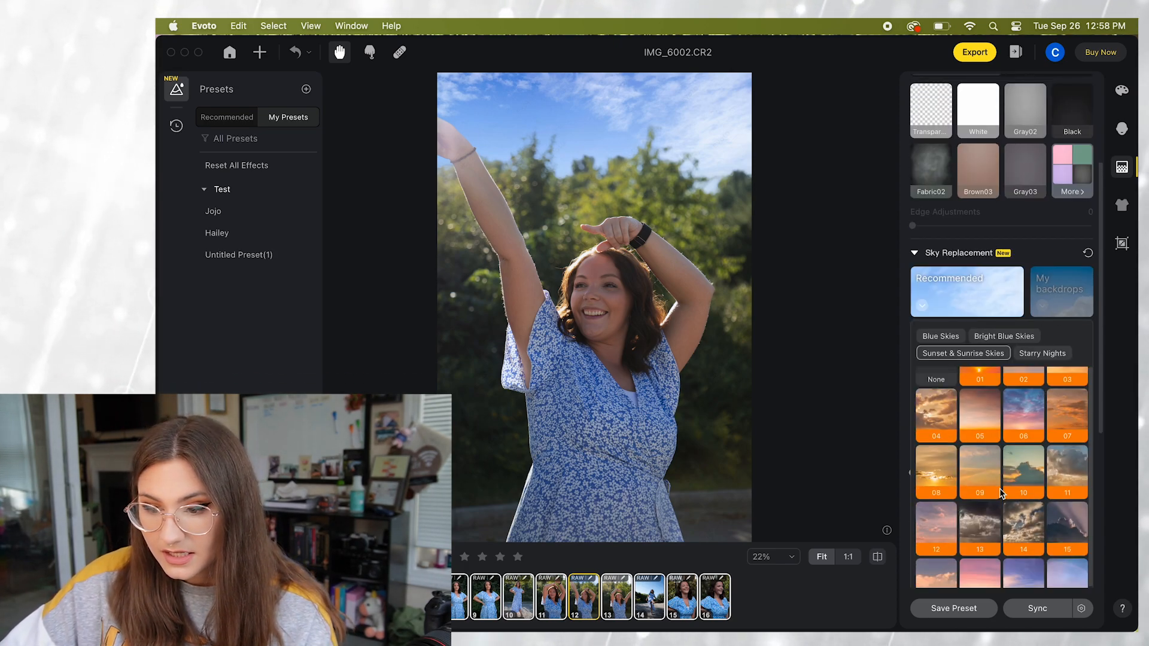
{"action": "left_click", "coordinate": [979, 414]}
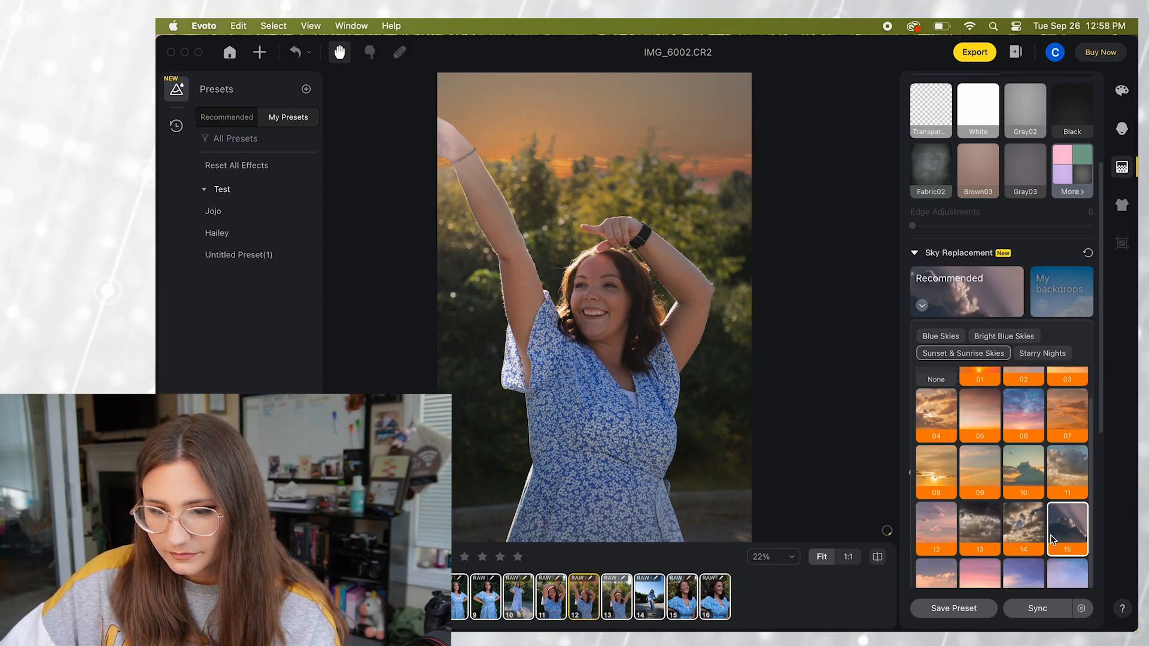
{"action": "left_click", "coordinate": [979, 503]}
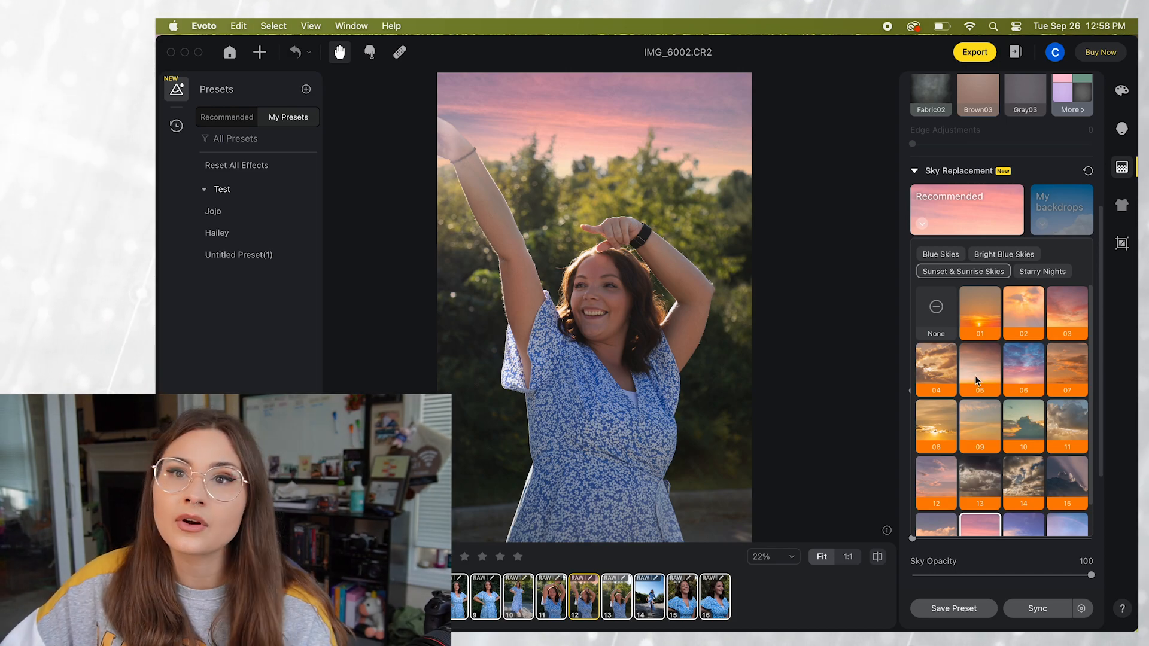
{"action": "left_click", "coordinate": [1041, 271]}
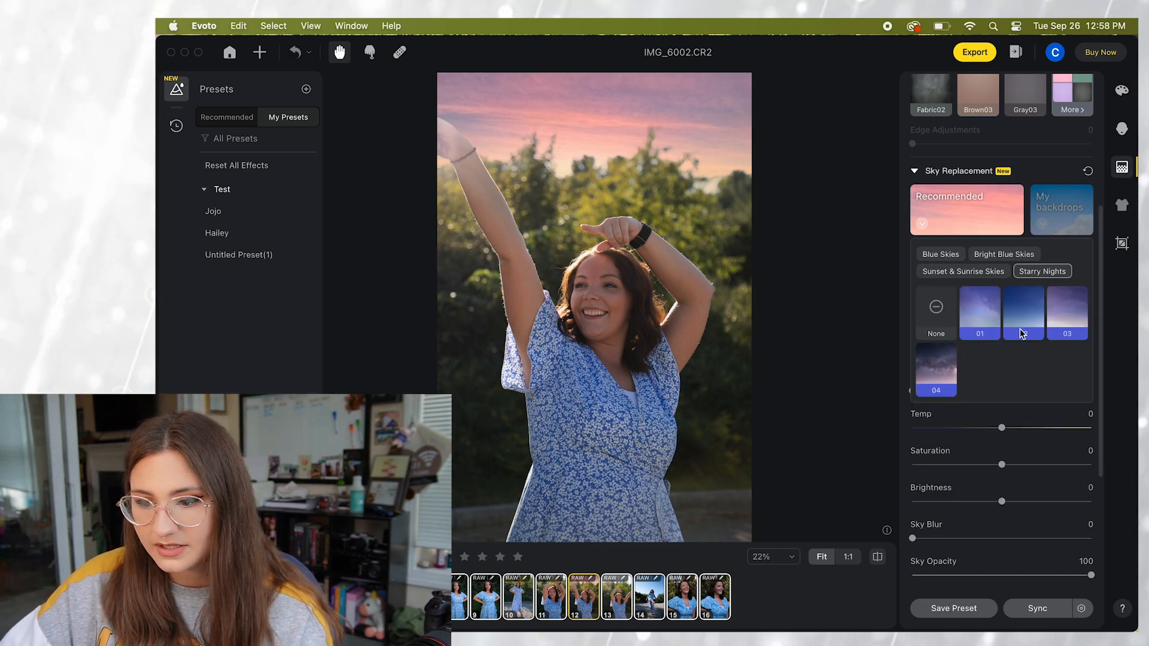
{"action": "left_click", "coordinate": [936, 369]}
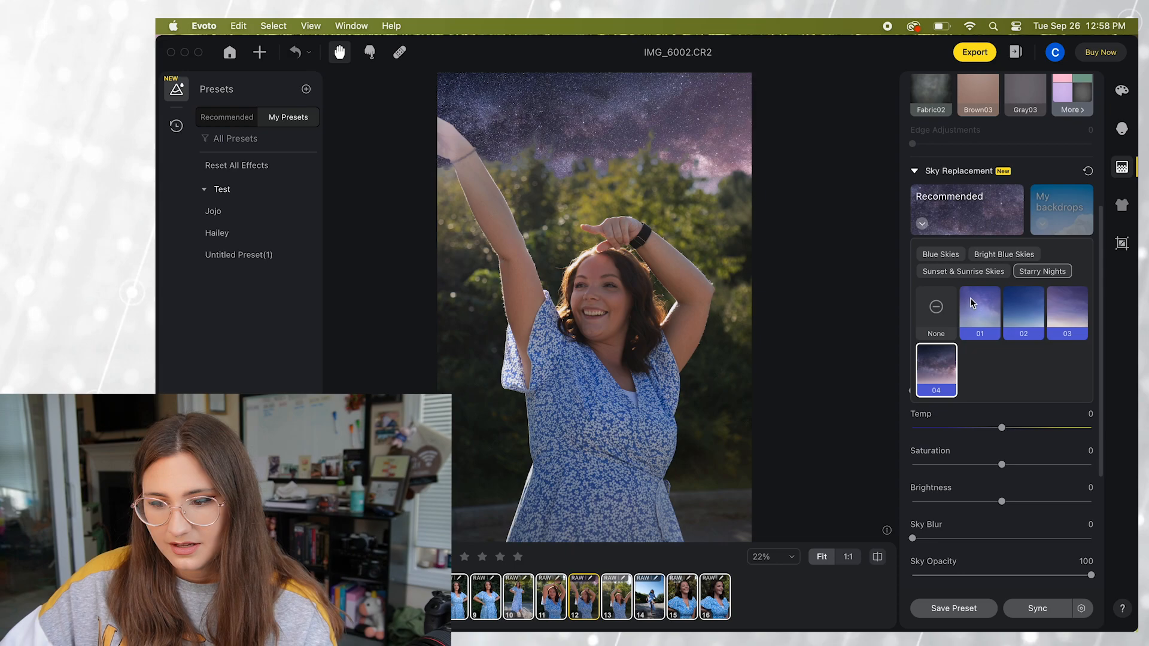
{"action": "left_click", "coordinate": [979, 309]}
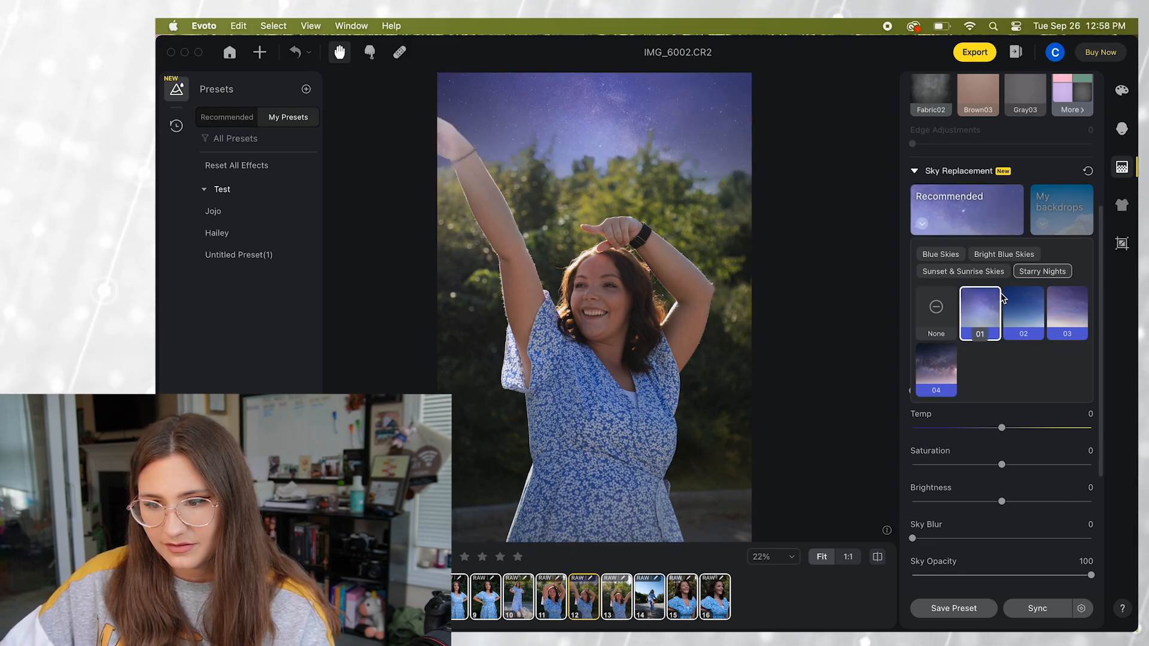
Return to the blue sky options and settle on the first blue sky with clouds.
{"action": "left_click", "coordinate": [1067, 313]}
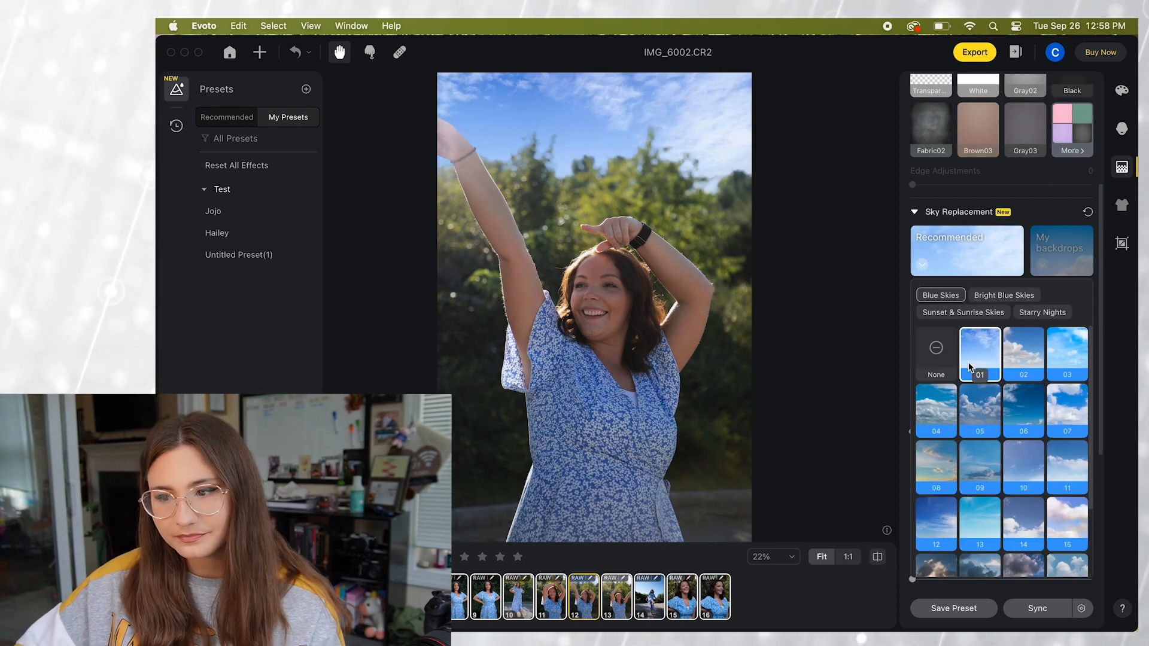
{"action": "left_click", "coordinate": [681, 596]}
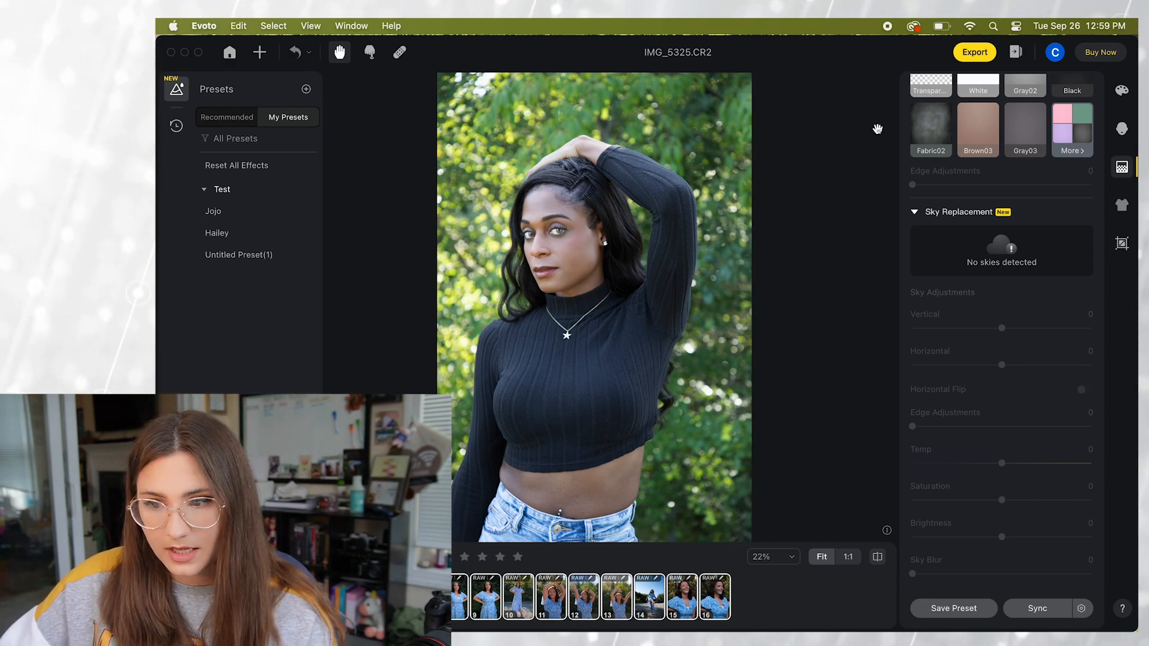
{"action": "mouse_move", "coordinate": [1016, 41]}
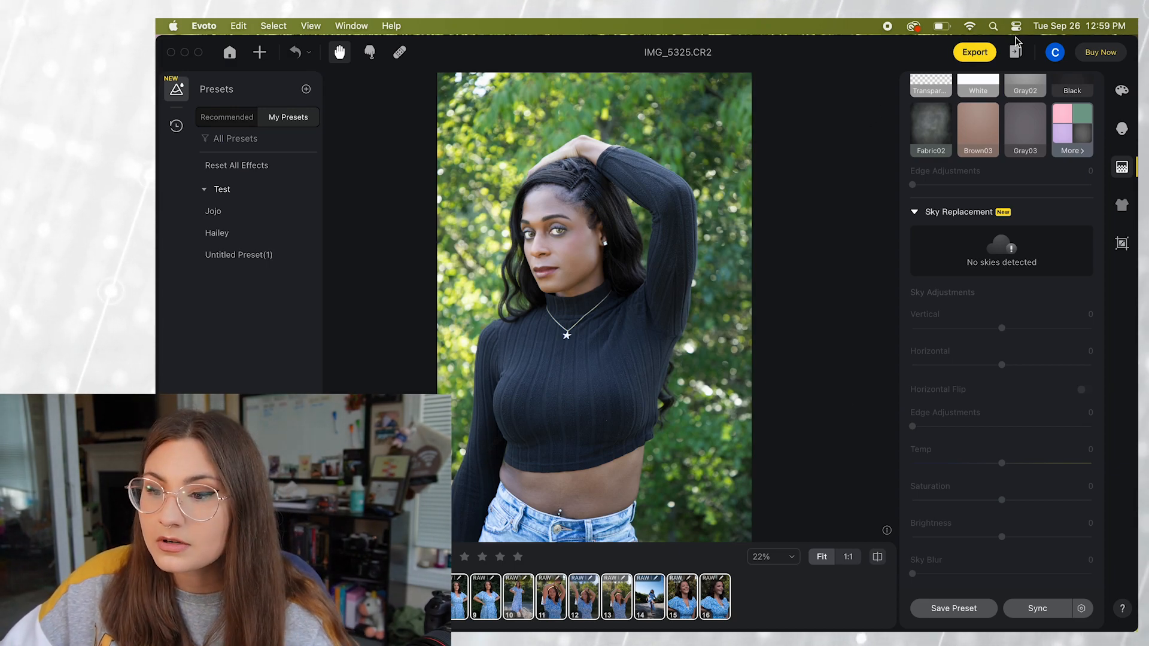
Open Quick Export, set to export 16 images to the Test_Evoto folder.
{"action": "left_click", "coordinate": [974, 52]}
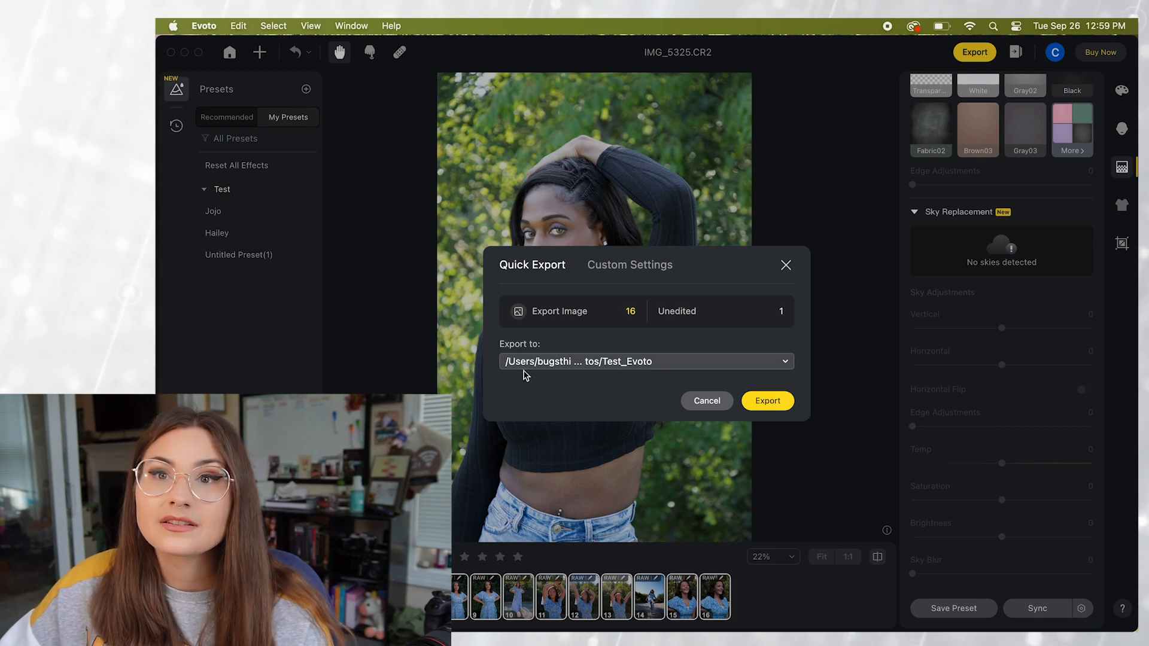
{"action": "mouse_move", "coordinate": [699, 158]}
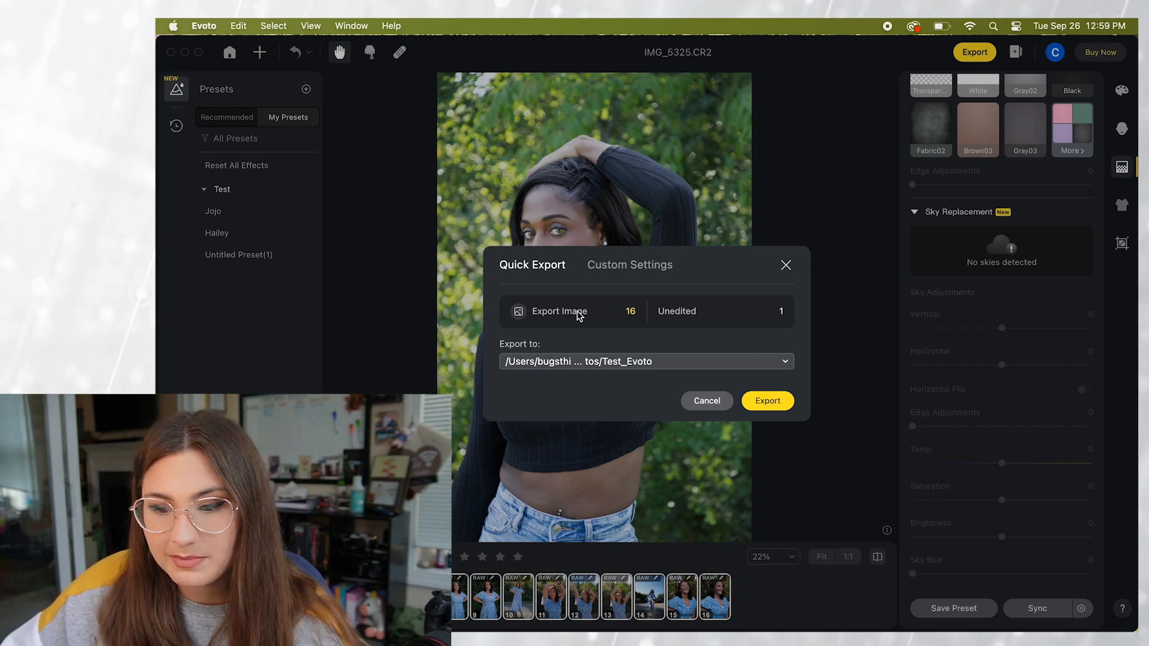
{"action": "mouse_move", "coordinate": [624, 359]}
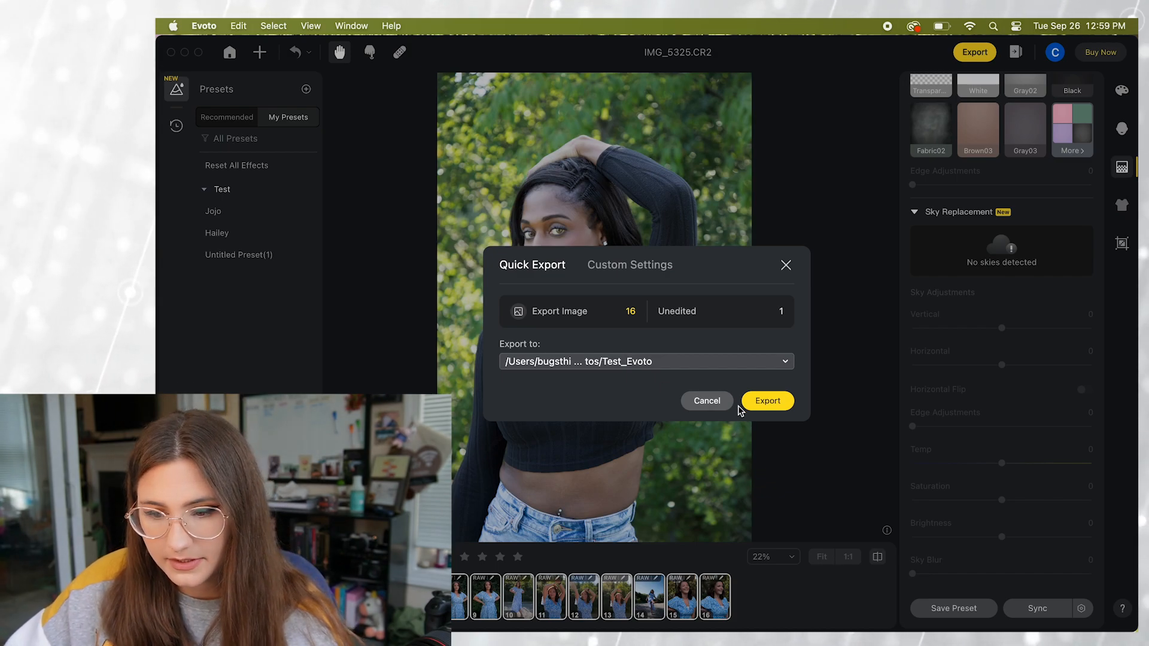
Start exporting the 16 photos and show the export progress list.
{"action": "left_click", "coordinate": [767, 400]}
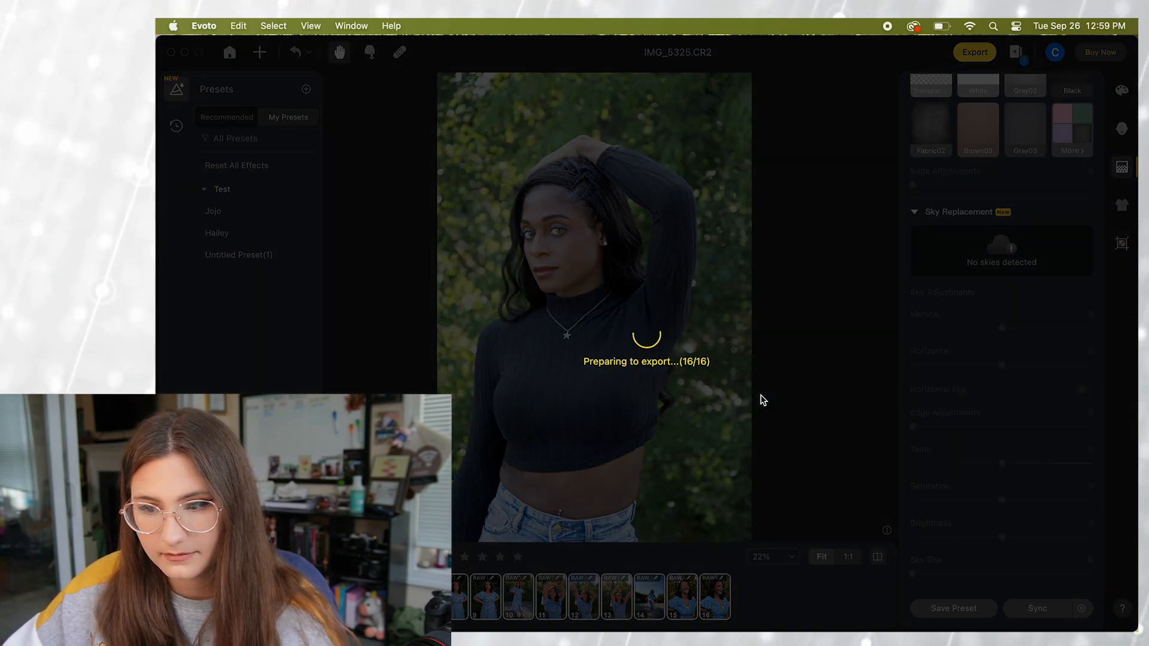
{"action": "left_click", "coordinate": [973, 52]}
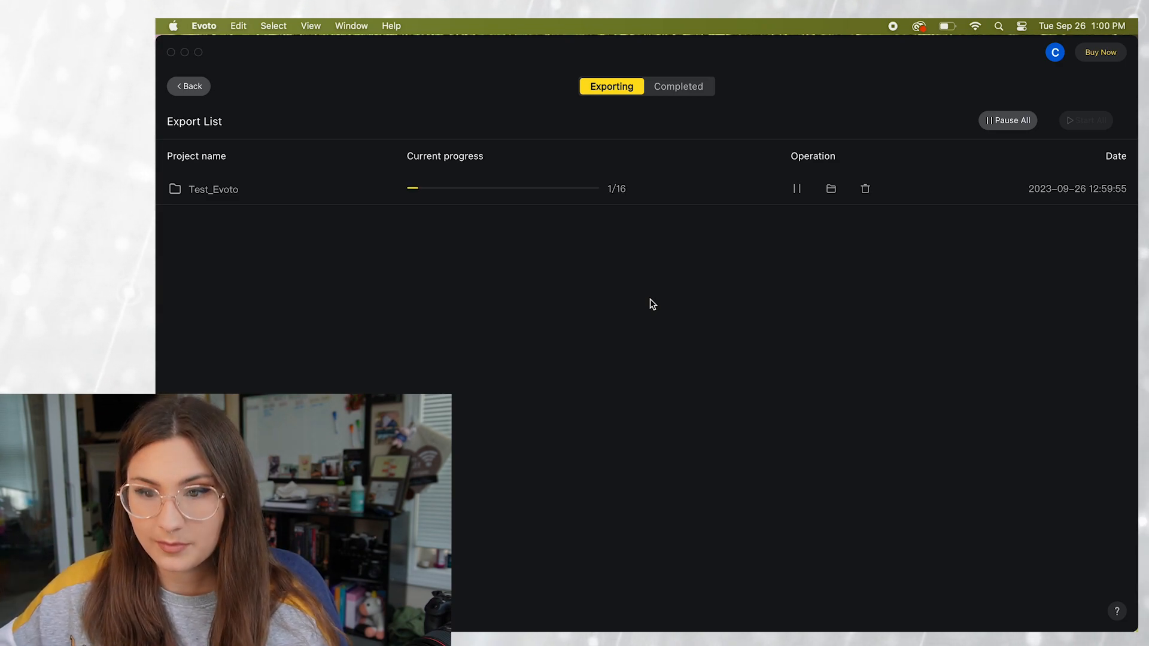
Check the Completed exports, then return to the Test_Evoto export in progress.
{"action": "left_click", "coordinate": [678, 86]}
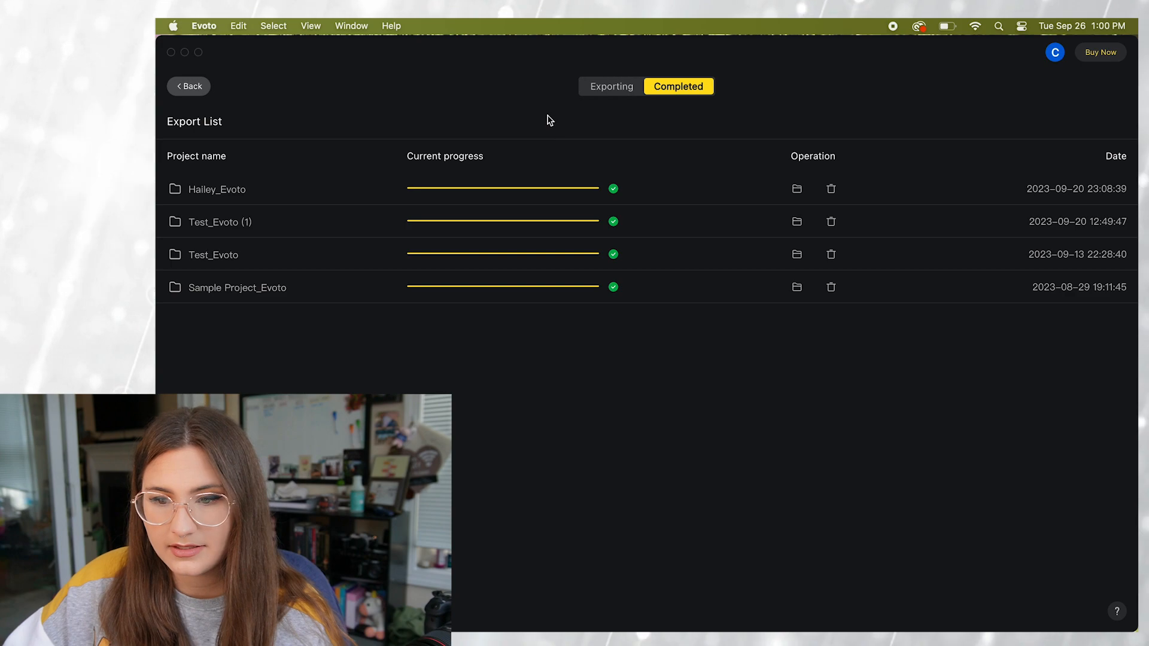
{"action": "left_click", "coordinate": [611, 85]}
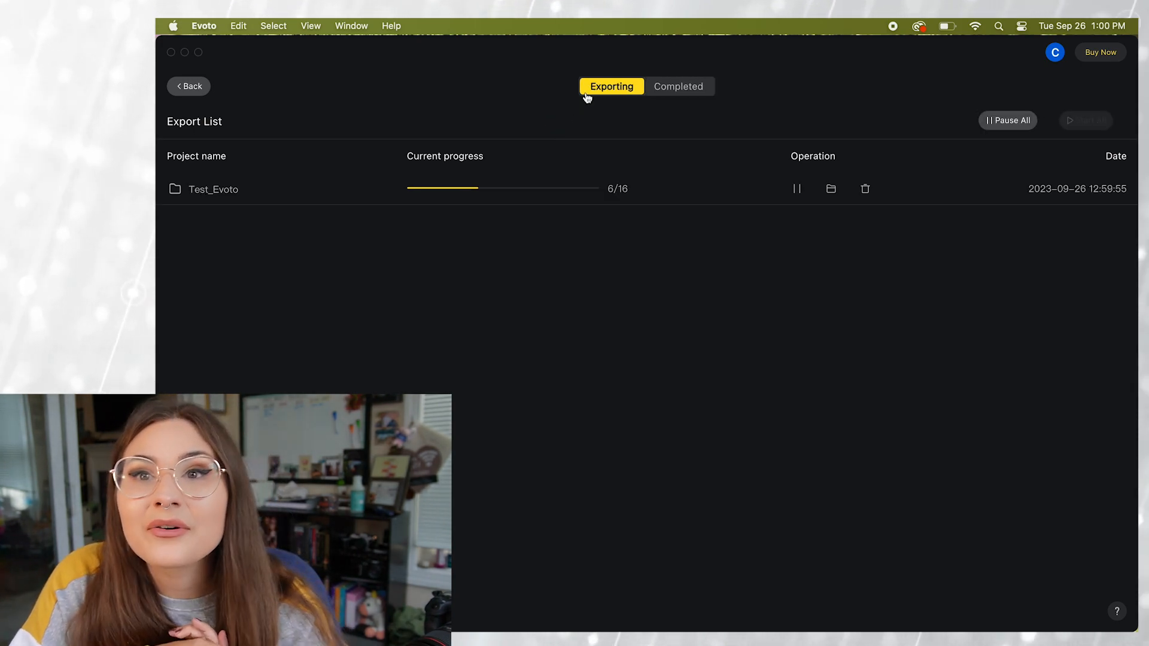